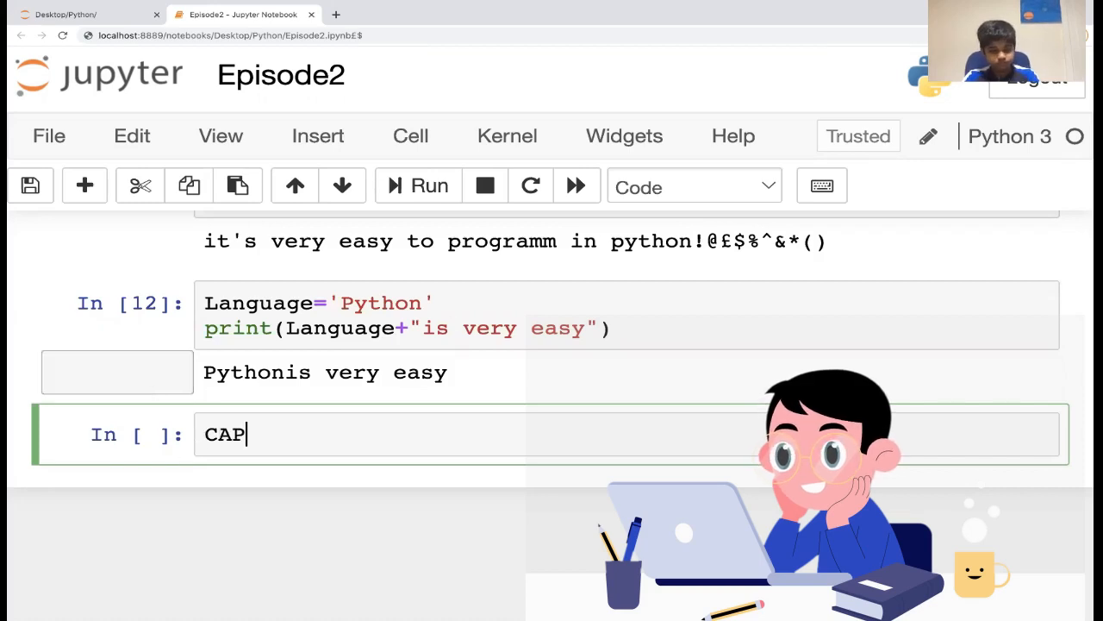
Enter CAP='python' and print(CAP.upper()) in the cell to output PYTHON
{"action": "type", "text": "="}
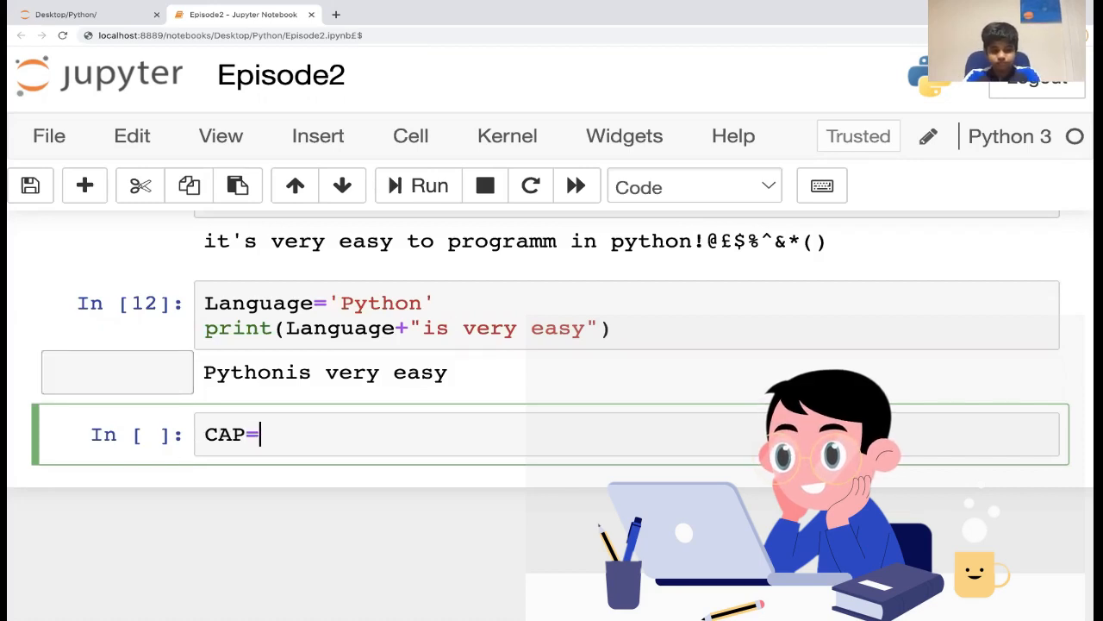
{"action": "type", "text": "''"}
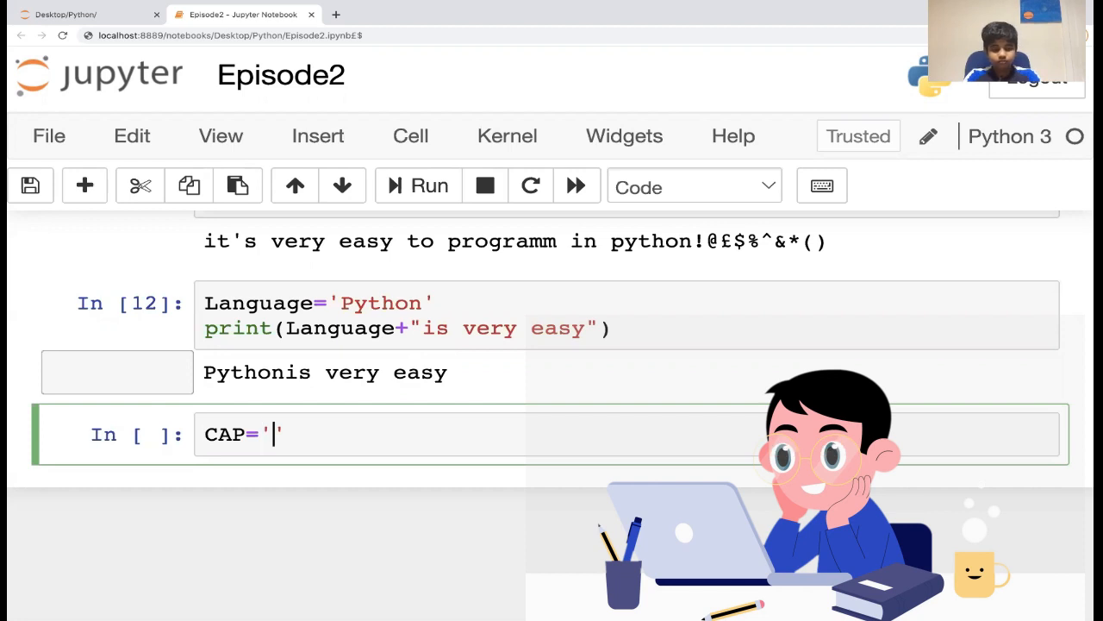
{"action": "type", "text": "Python"}
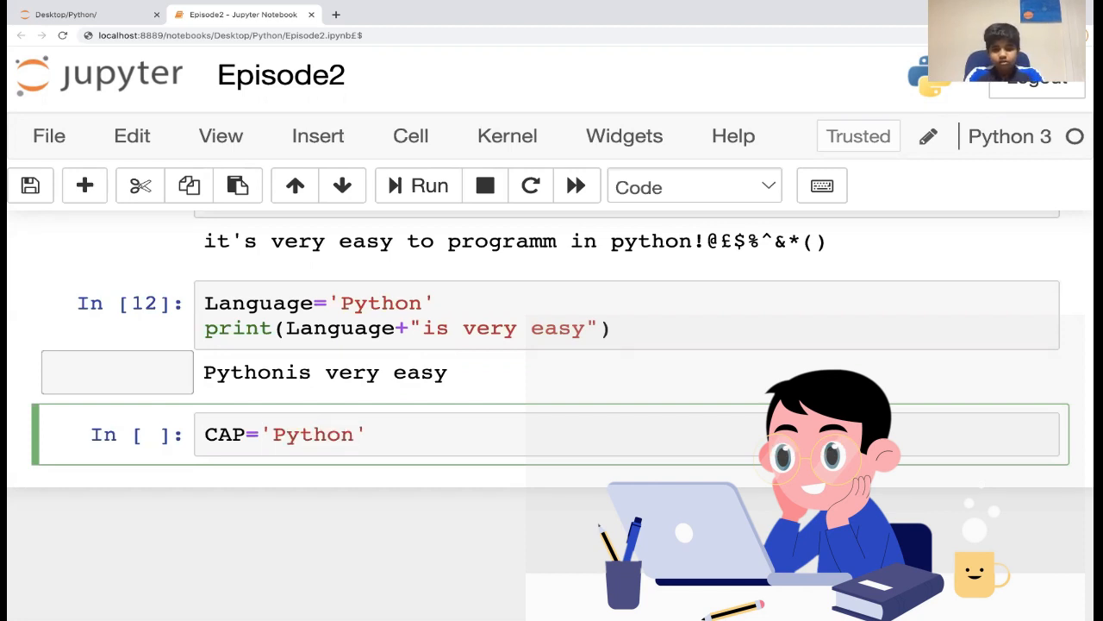
{"action": "type", "text": "p"}
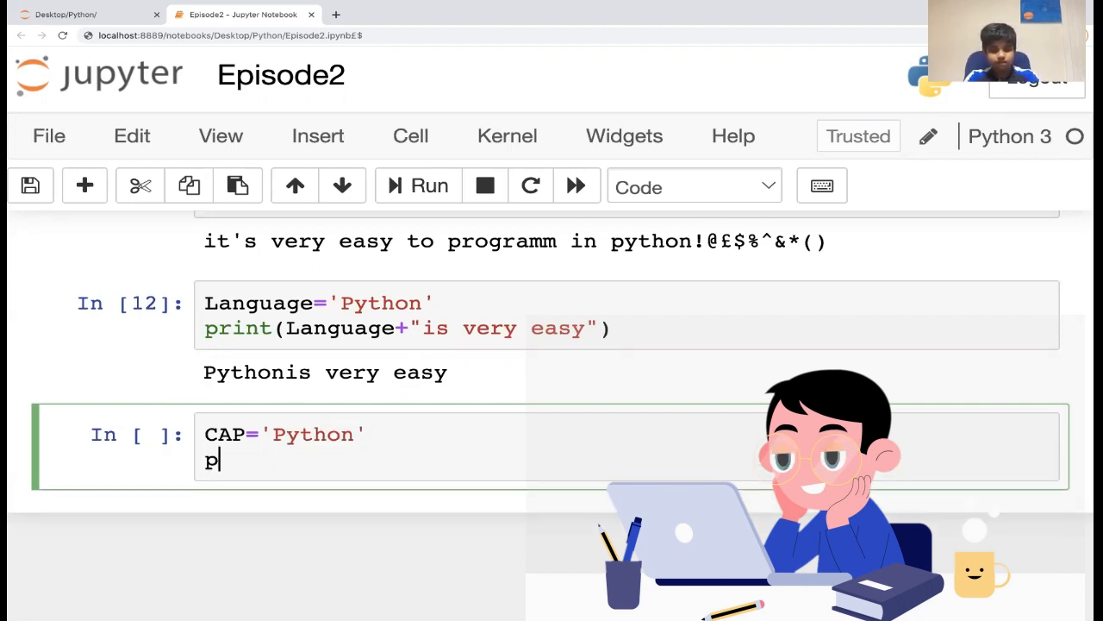
{"action": "type", "text": "rint(CAP.upper("}
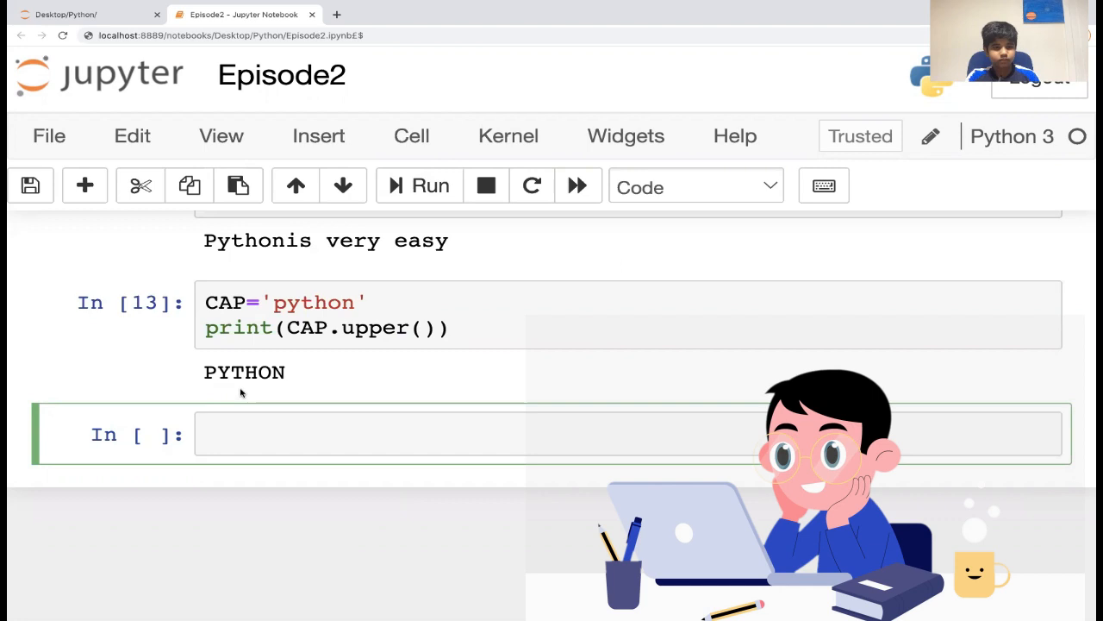
{"action": "mouse_move", "coordinate": [232, 325]}
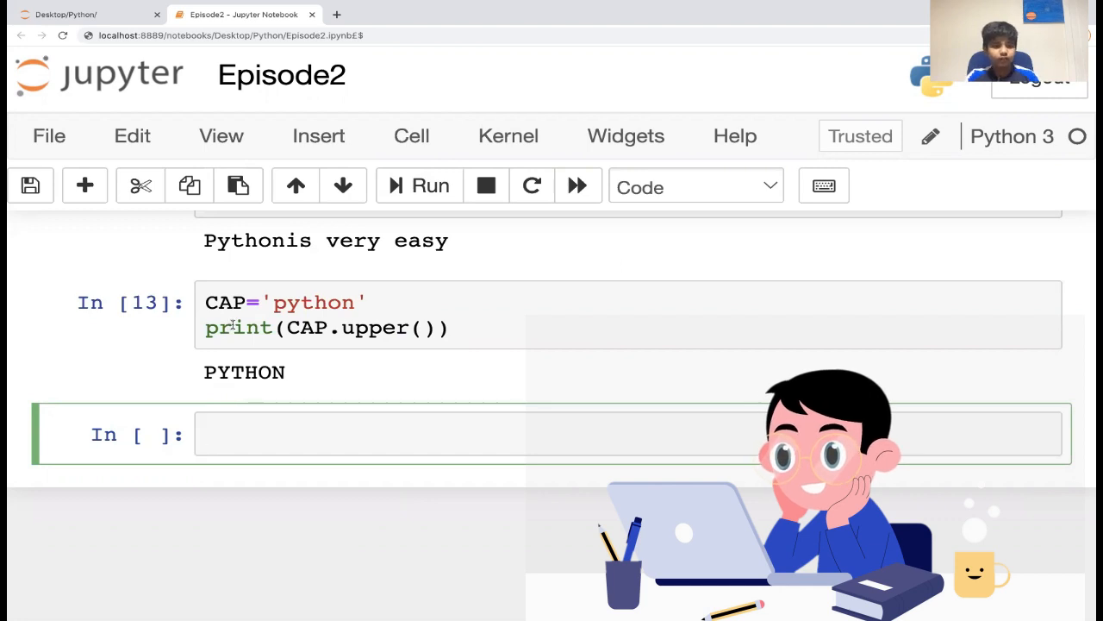
{"action": "mouse_move", "coordinate": [555, 7]}
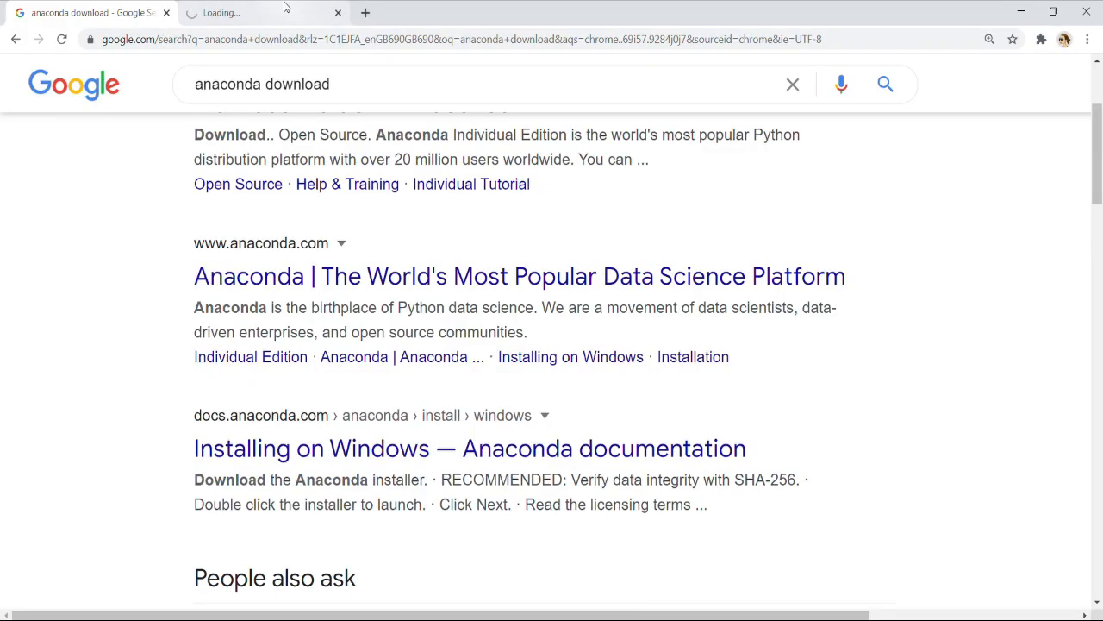
Download the Anaconda 64-bit Windows graphical installer from the Anaconda documentation page
{"action": "left_click", "coordinate": [470, 447]}
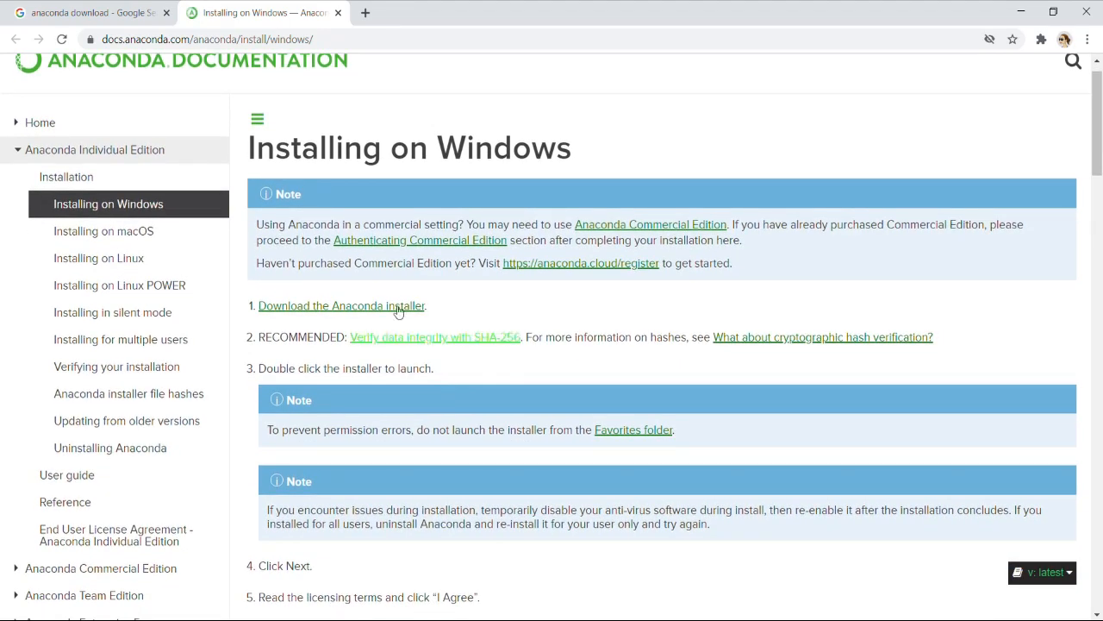
{"action": "left_click", "coordinate": [340, 305]}
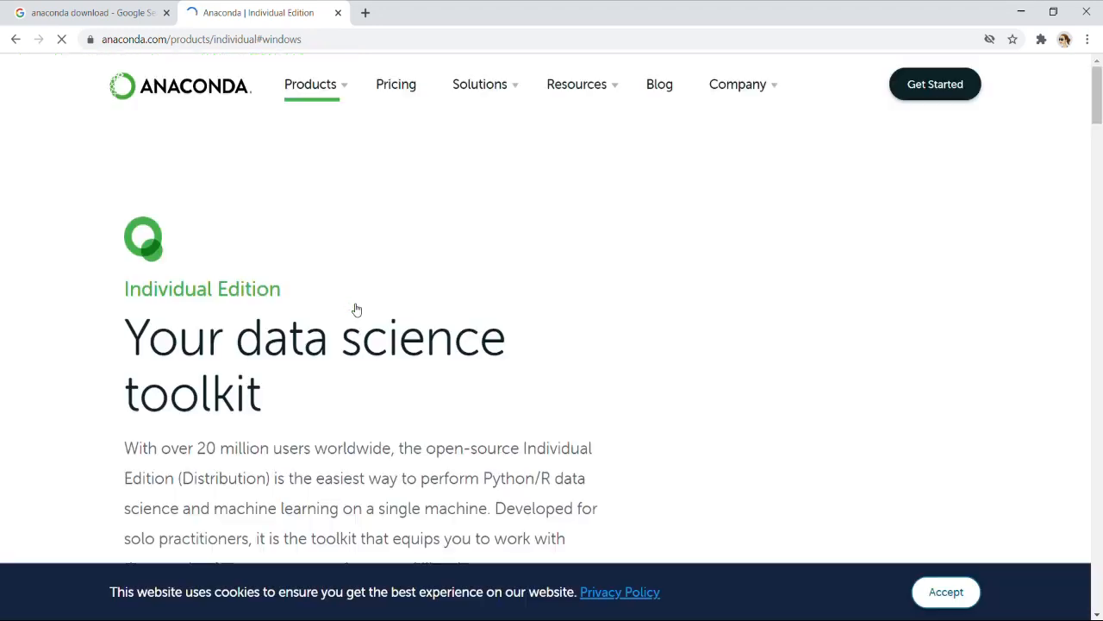
{"action": "scroll", "scroll_direction": "down", "scroll_amount": 3}
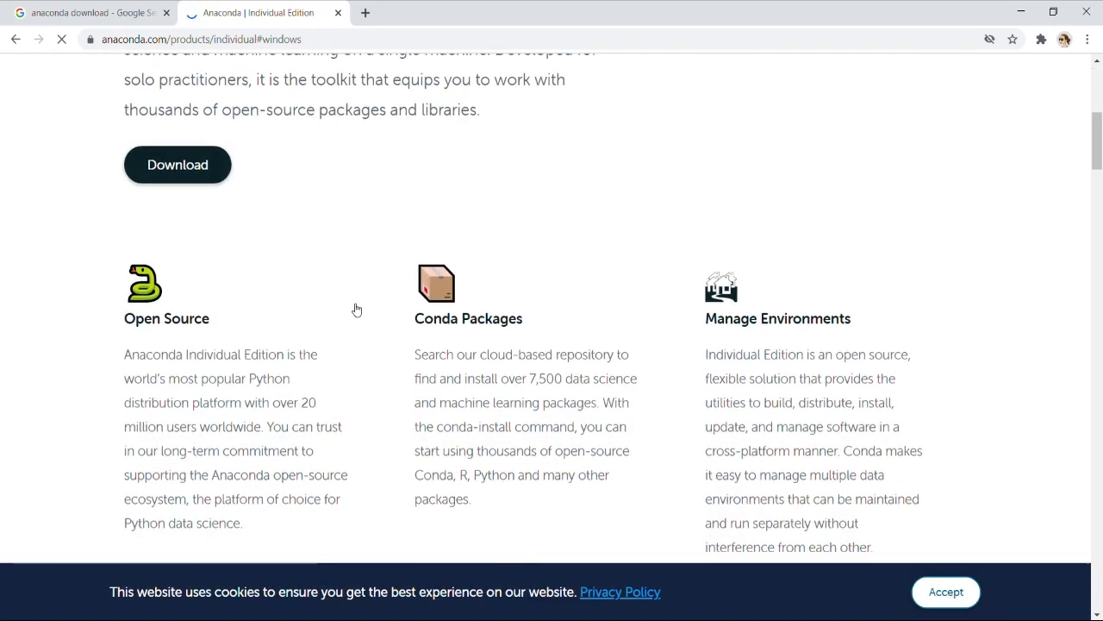
{"action": "scroll", "scroll_direction": "up", "scroll_amount": 3}
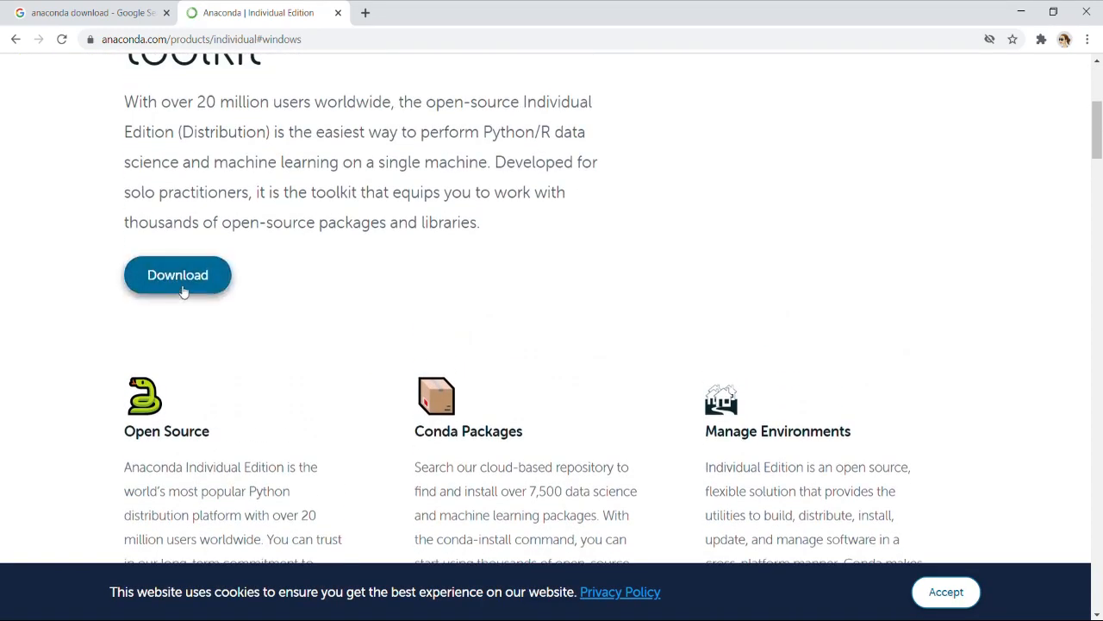
{"action": "left_click", "coordinate": [177, 274]}
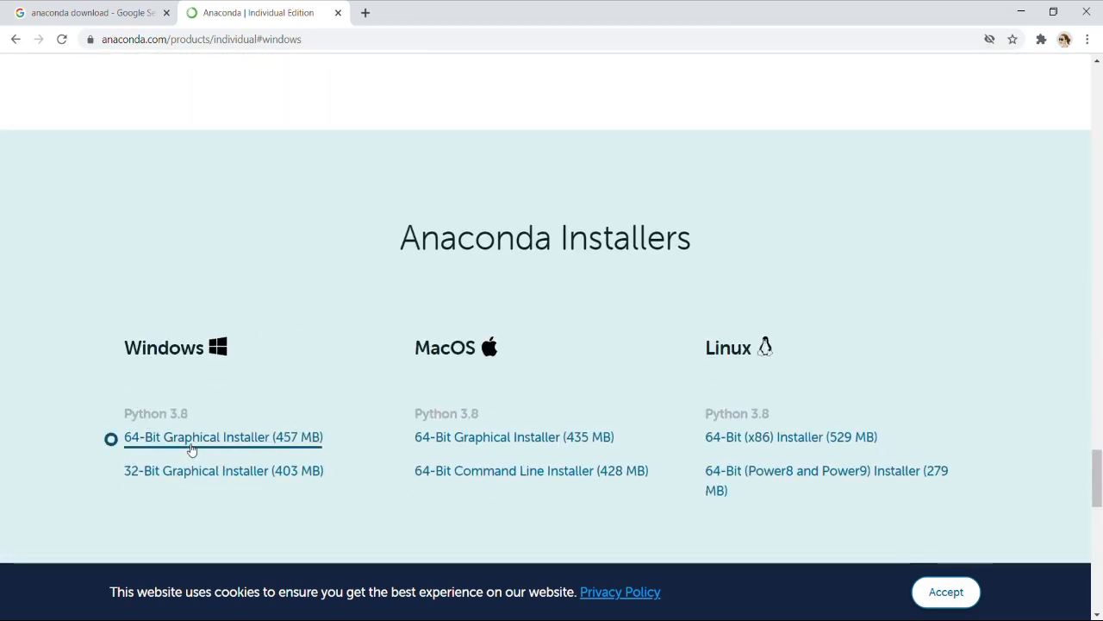
{"action": "left_click", "coordinate": [223, 437]}
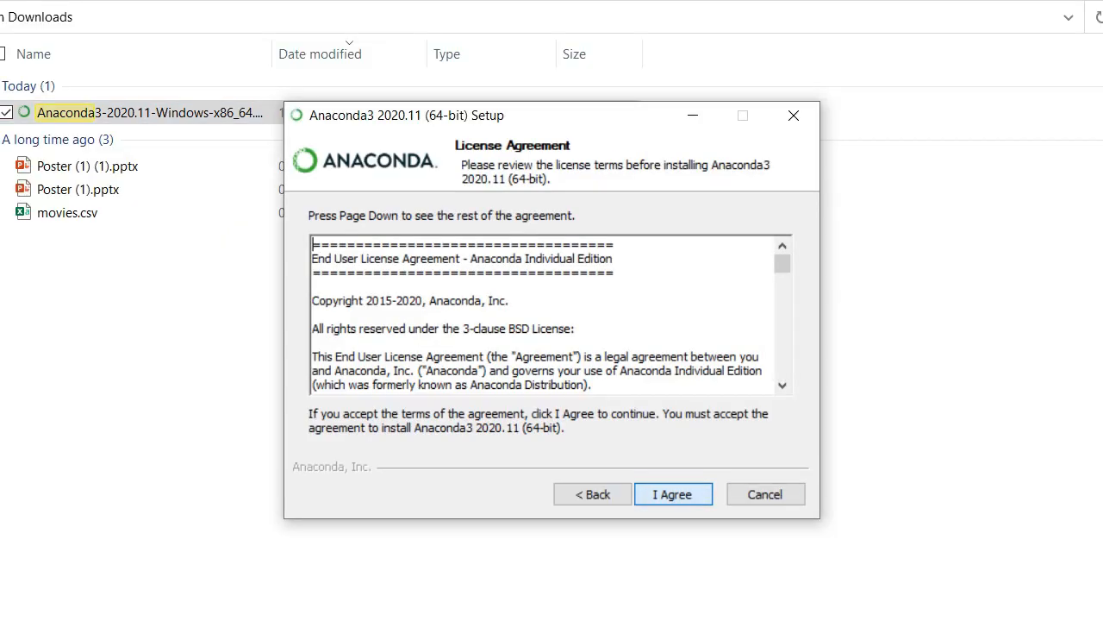
Accept the license, keep the default folder, add Anaconda3 to PATH, and install
{"action": "left_click", "coordinate": [673, 494]}
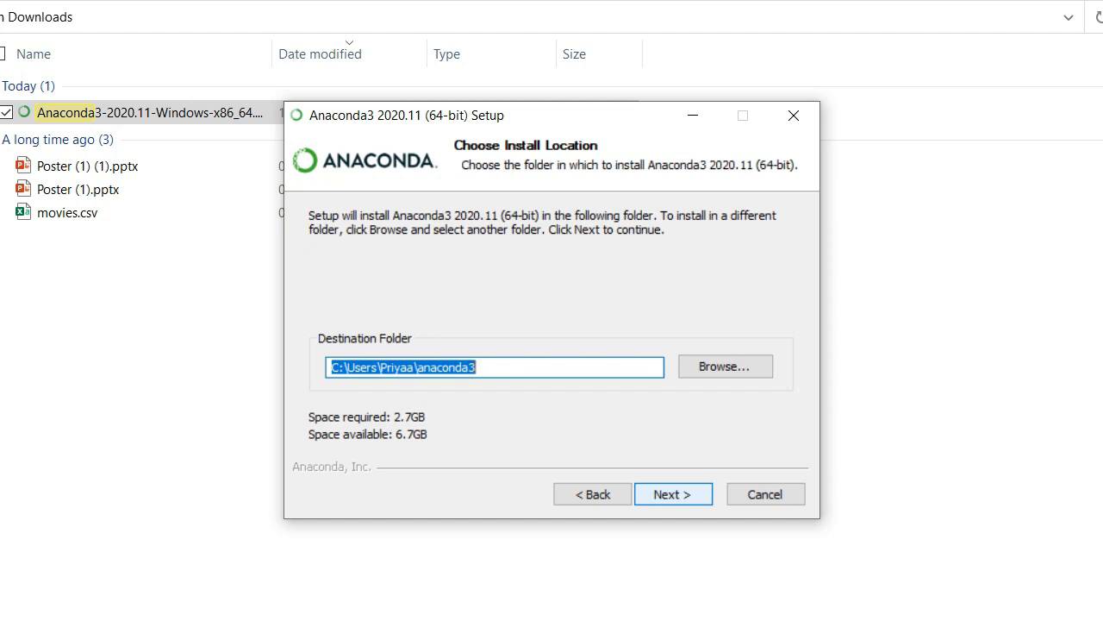
{"action": "left_click", "coordinate": [674, 494]}
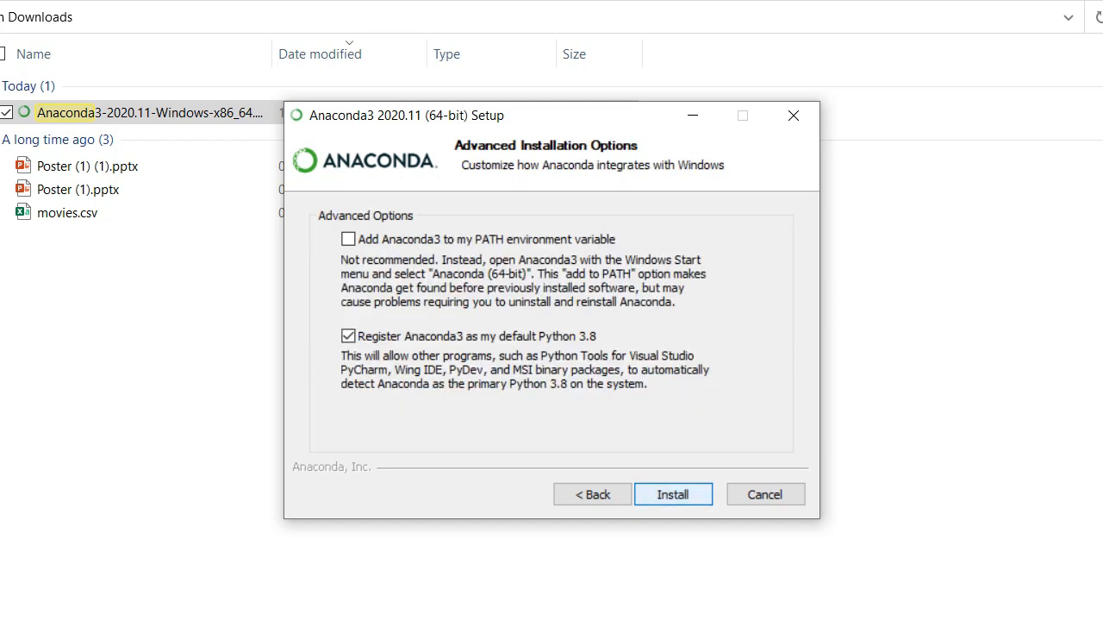
{"action": "left_click", "coordinate": [348, 239]}
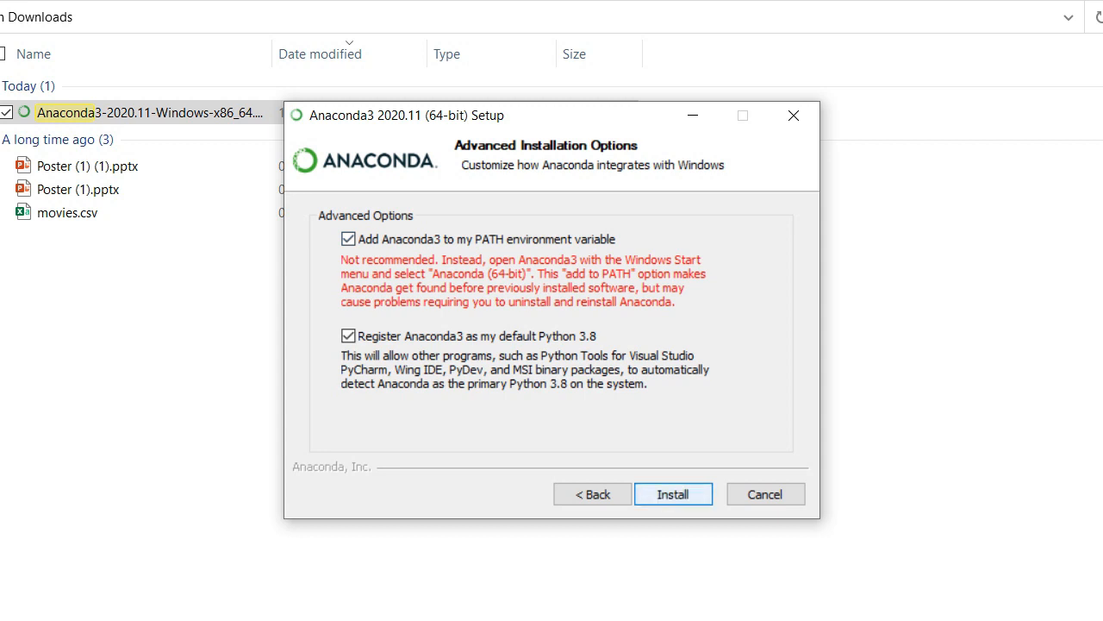
{"action": "left_click", "coordinate": [673, 493]}
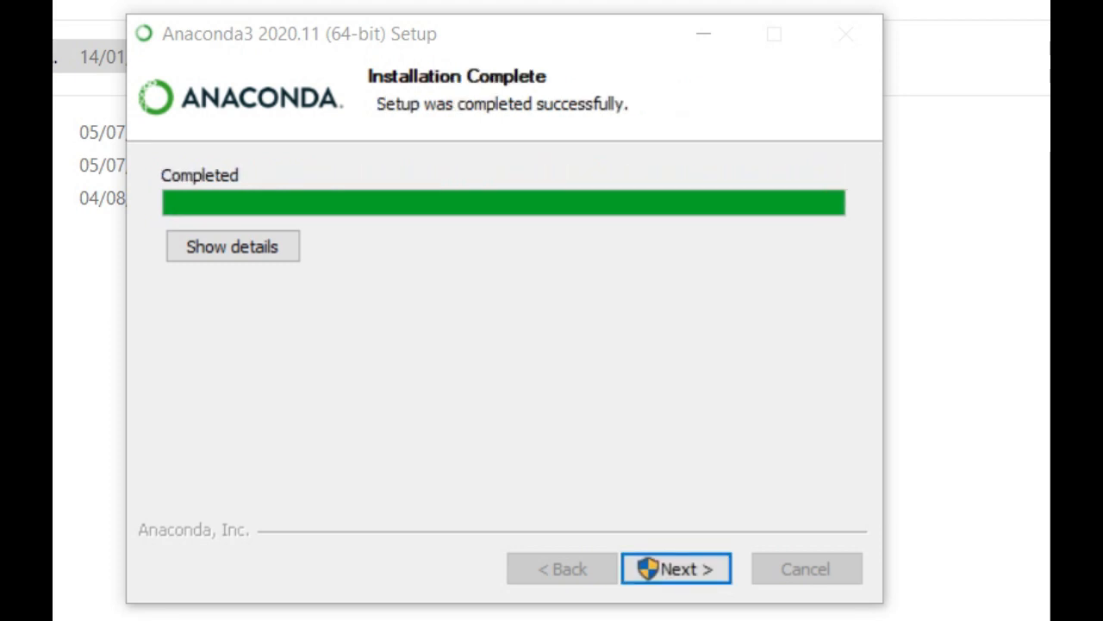
Finish the Anaconda setup past the Installation Complete and PyCharm pages
{"action": "left_click", "coordinate": [676, 568]}
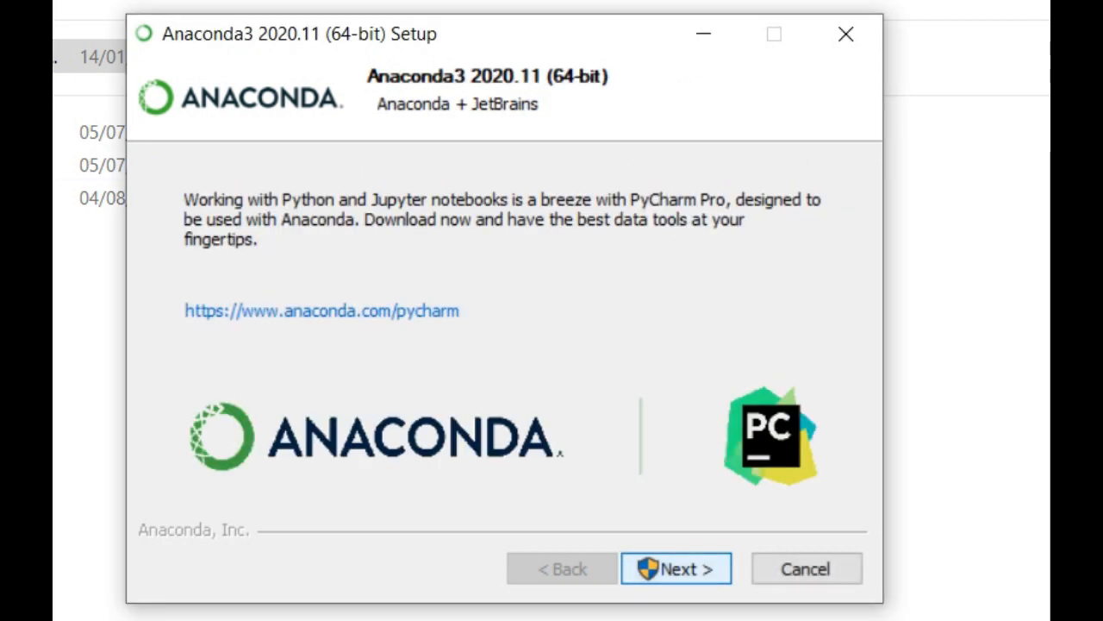
{"action": "left_click", "coordinate": [676, 568]}
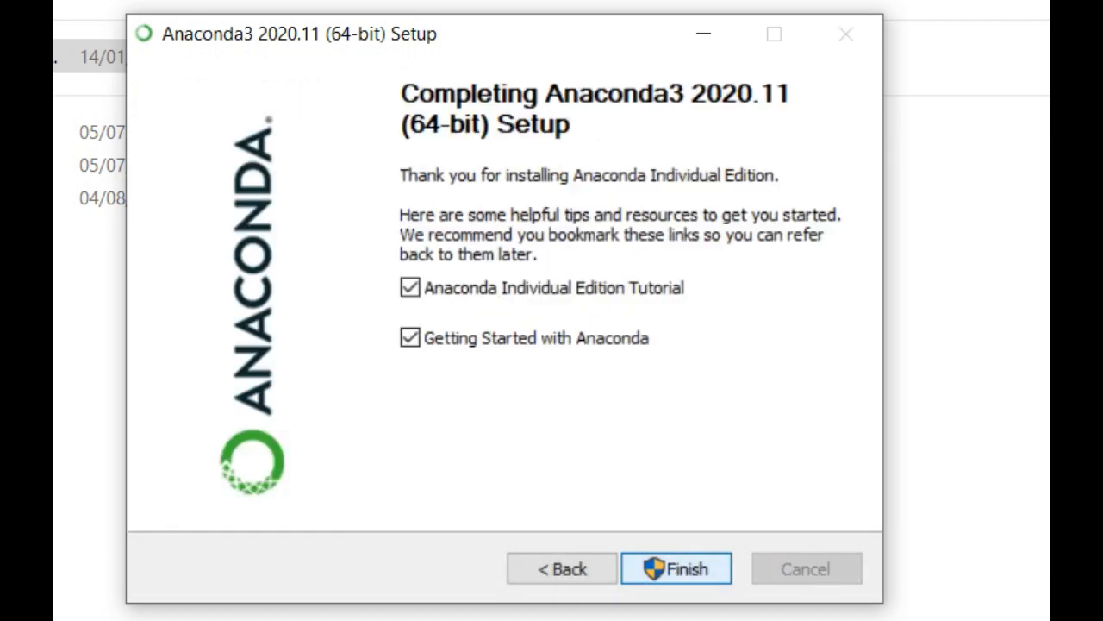
{"action": "left_click", "coordinate": [676, 568]}
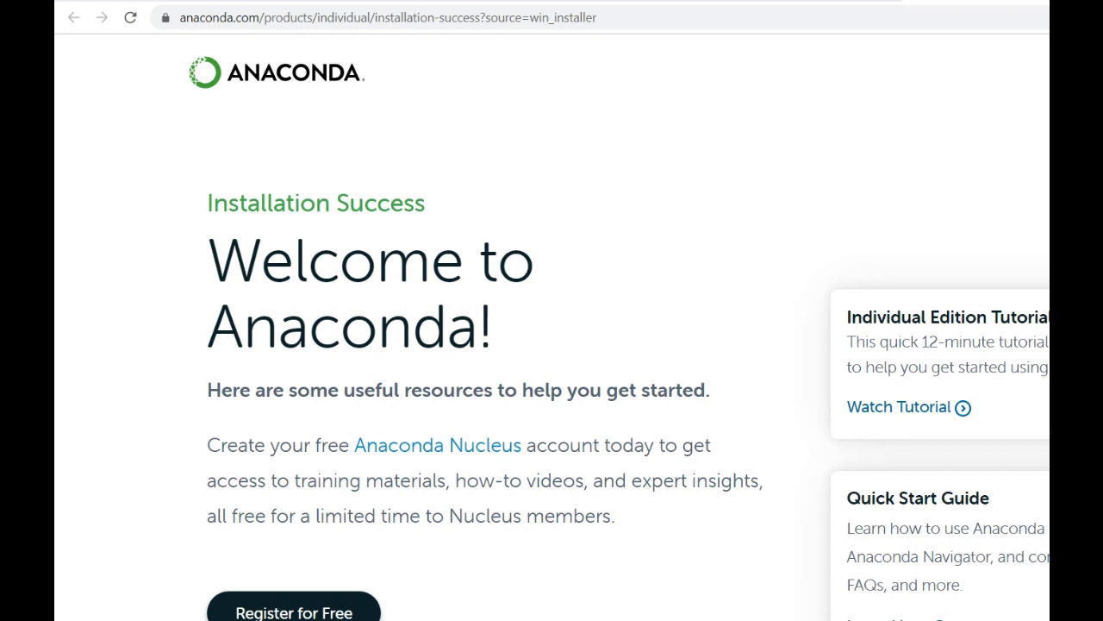
{"action": "left_click", "coordinate": [33, 590]}
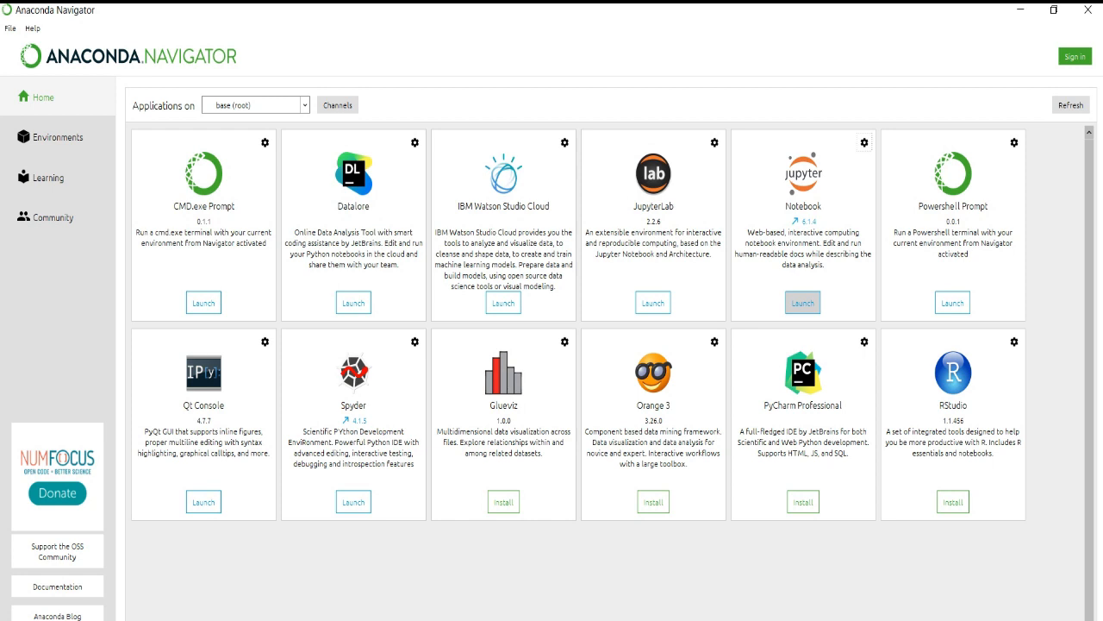
Launch Jupyter Notebook from Anaconda Navigator and open the Episode2 notebook
{"action": "left_click", "coordinate": [802, 303]}
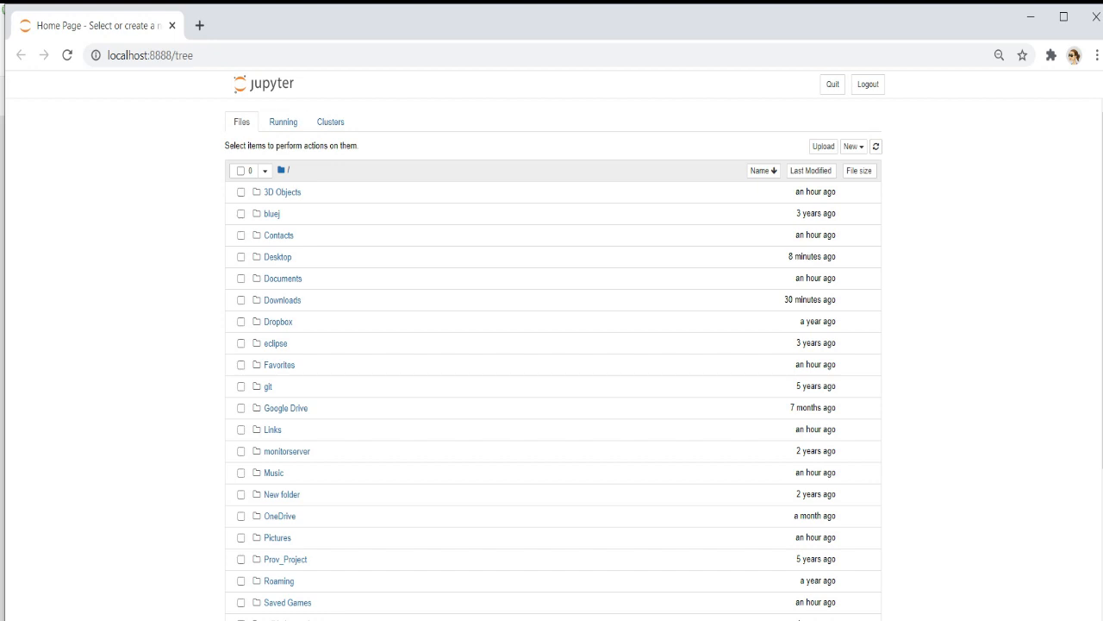
{"action": "left_click", "coordinate": [851, 146]}
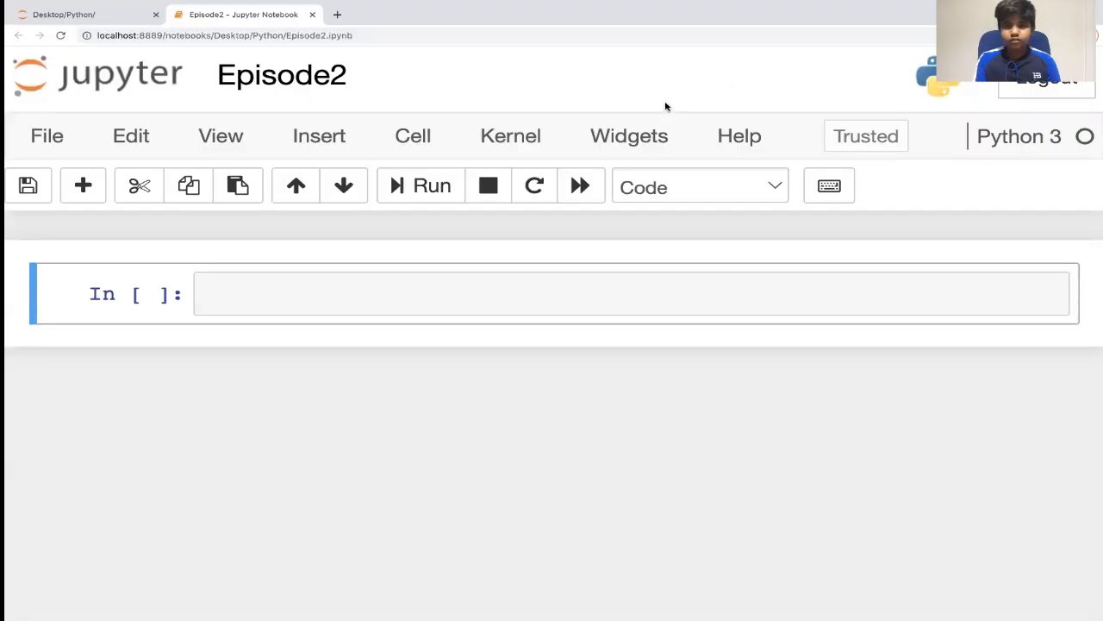
{"action": "mouse_move", "coordinate": [749, 24]}
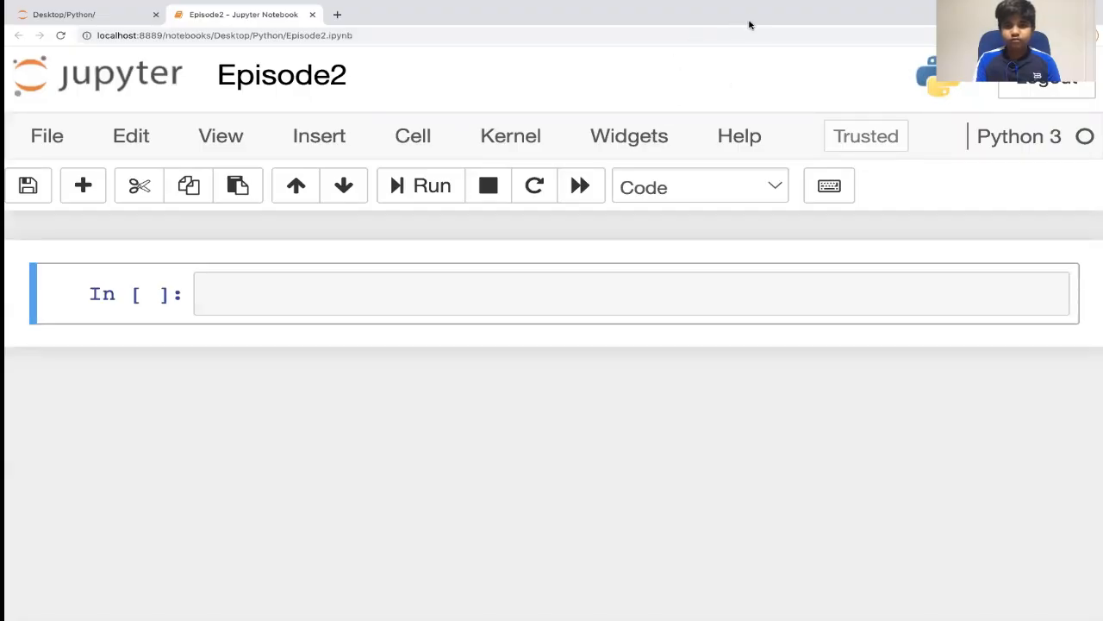
{"action": "mouse_move", "coordinate": [744, 83]}
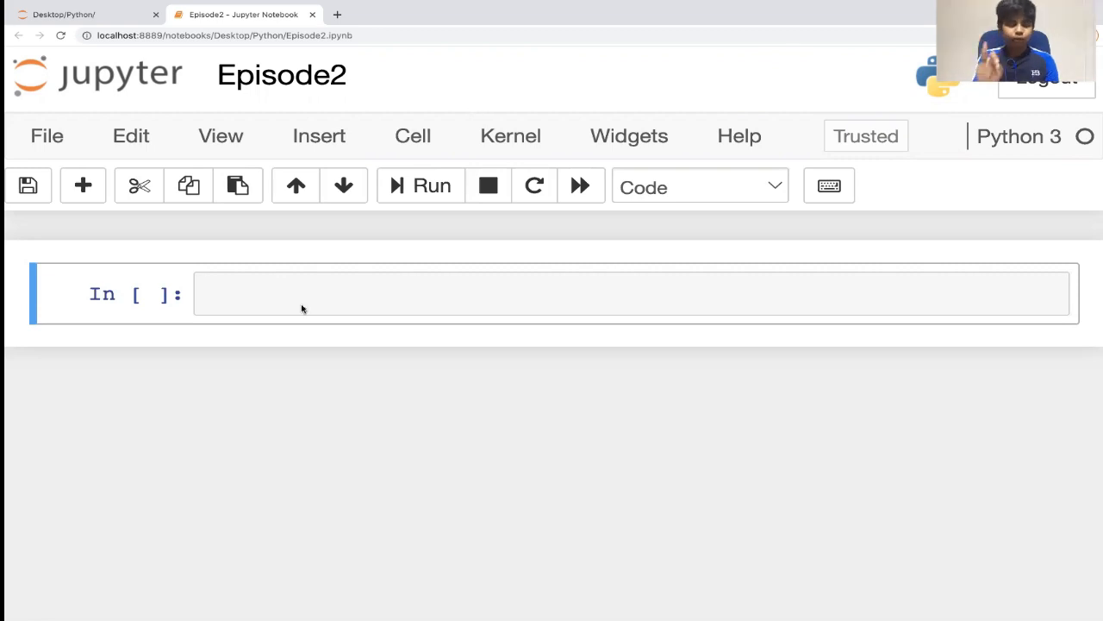
Write Apple=2 with print(Apple) in the first cell and run it, printing 2
{"action": "left_click", "coordinate": [603, 293]}
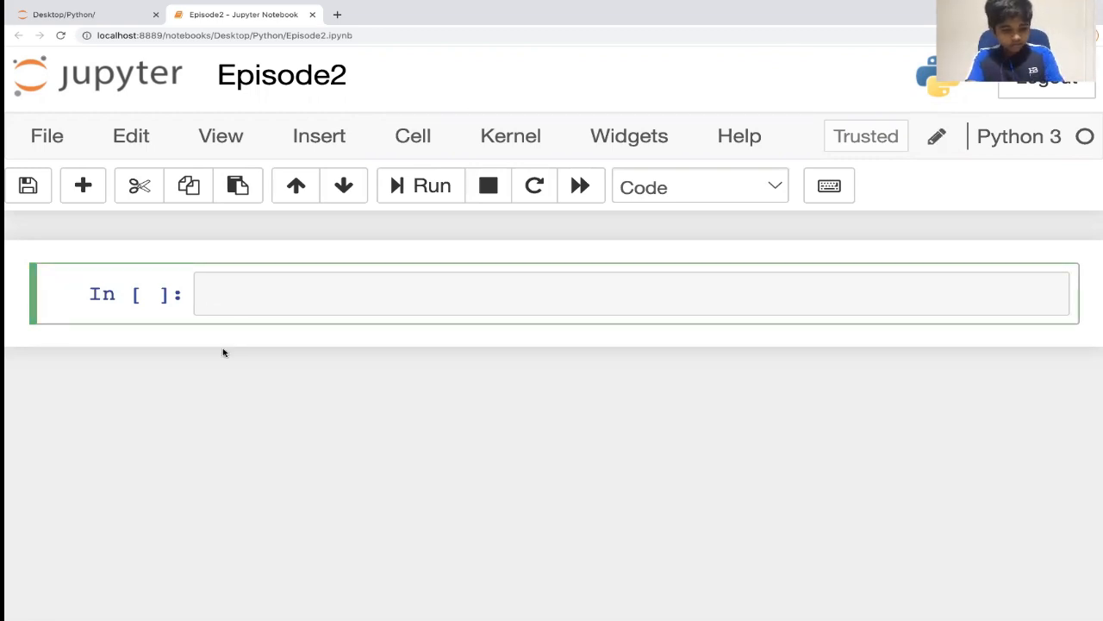
{"action": "type", "text": "App"}
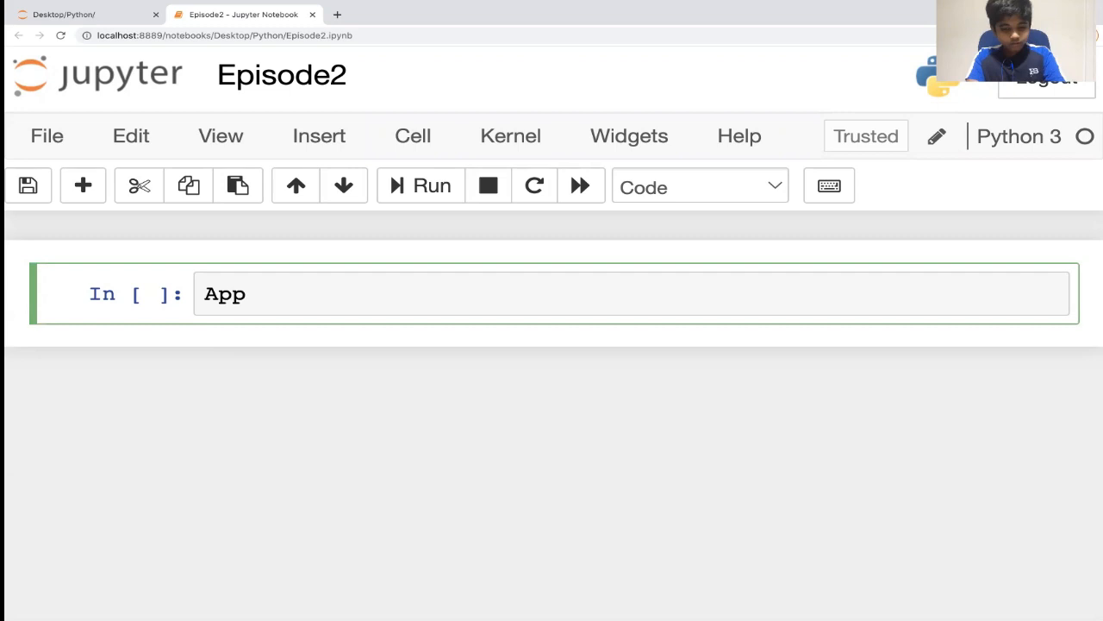
{"action": "type", "text": "le+"}
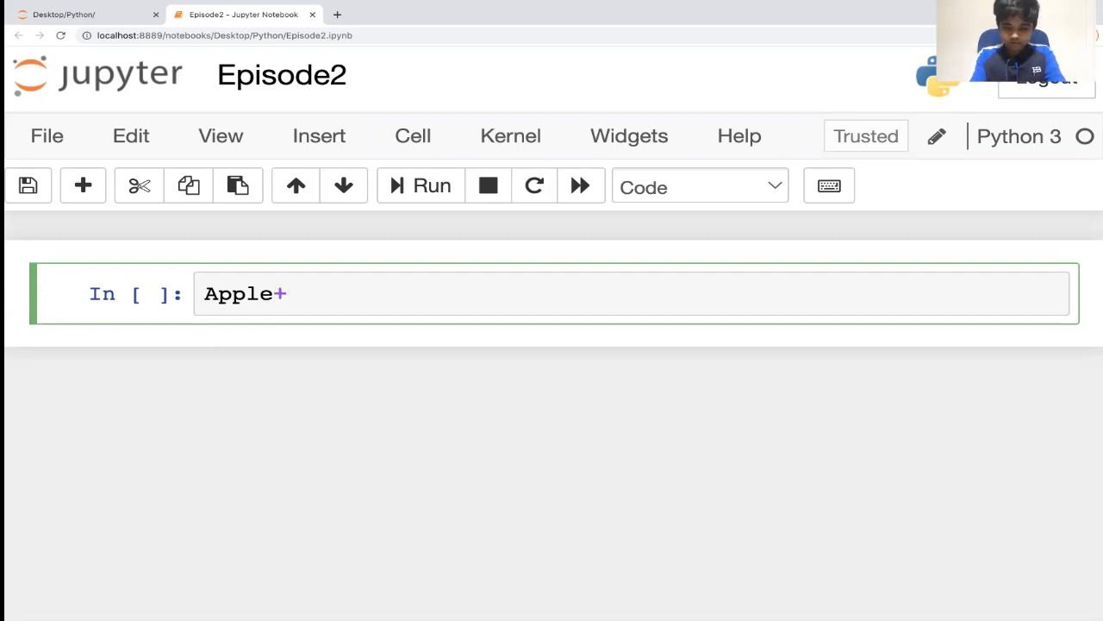
{"action": "type", "text": "=2"}
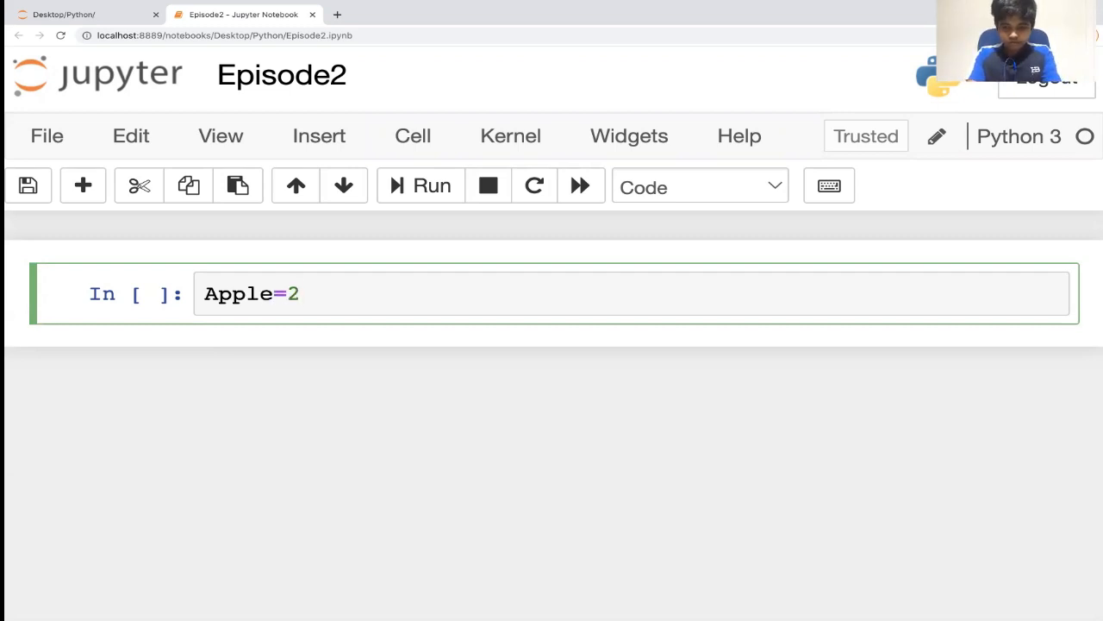
{"action": "key", "text": "enter"}
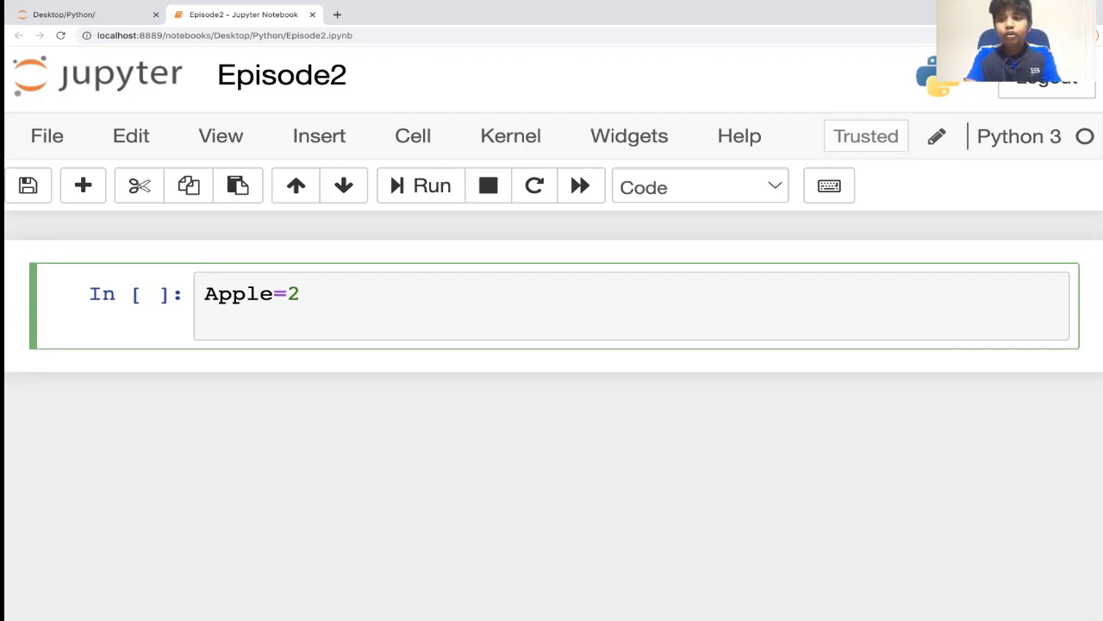
{"action": "key", "text": "Enter"}
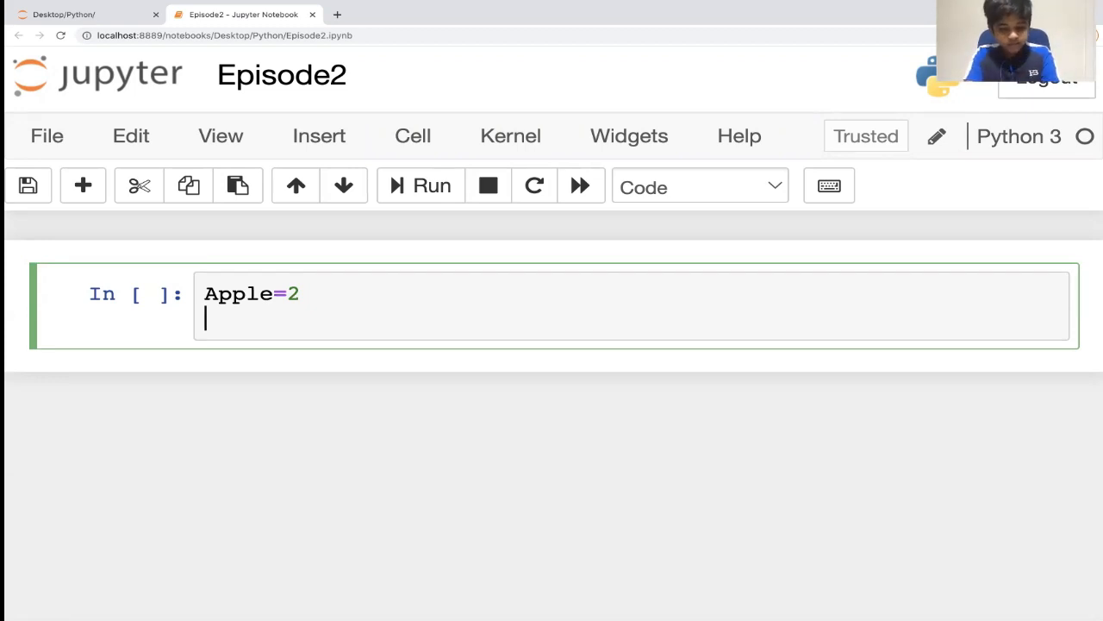
{"action": "type", "text": "print"}
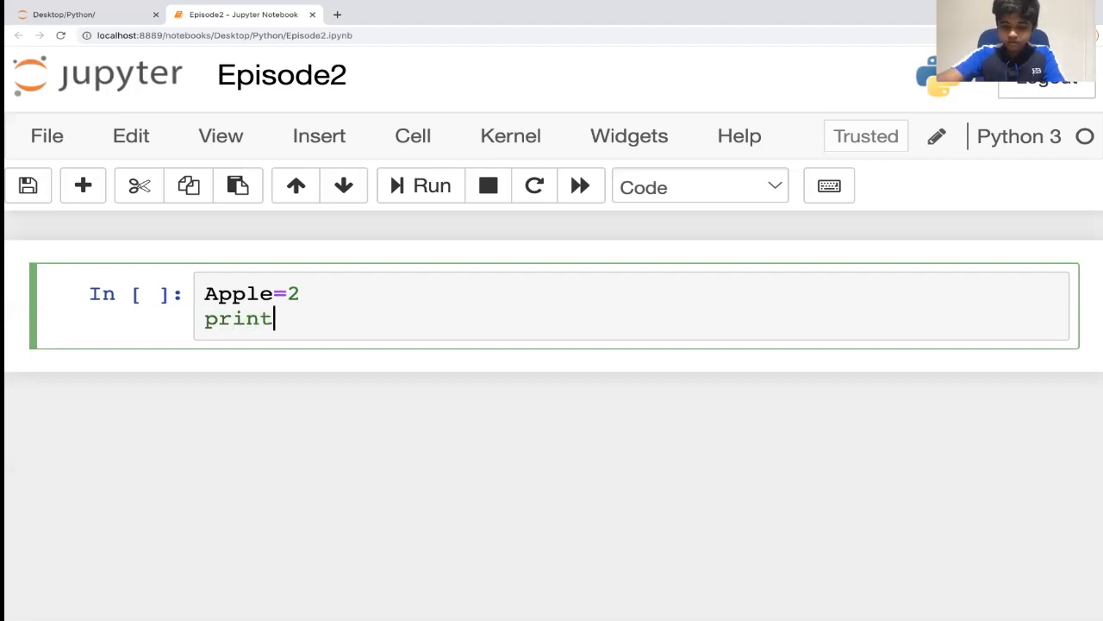
{"action": "type", "text": "(a"}
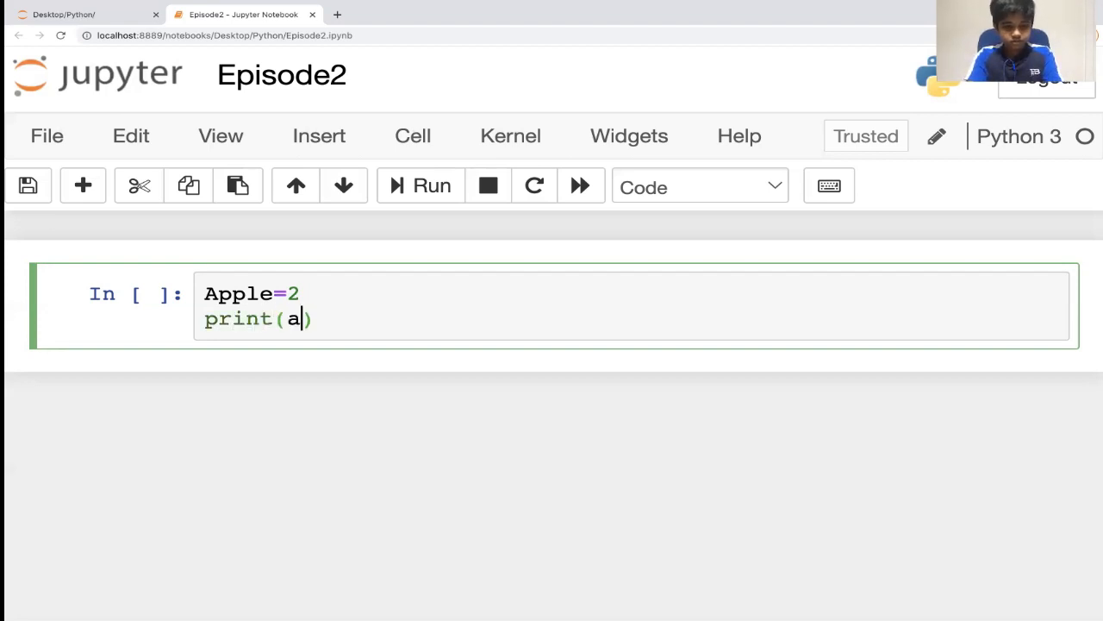
{"action": "type", "text": "Ap"}
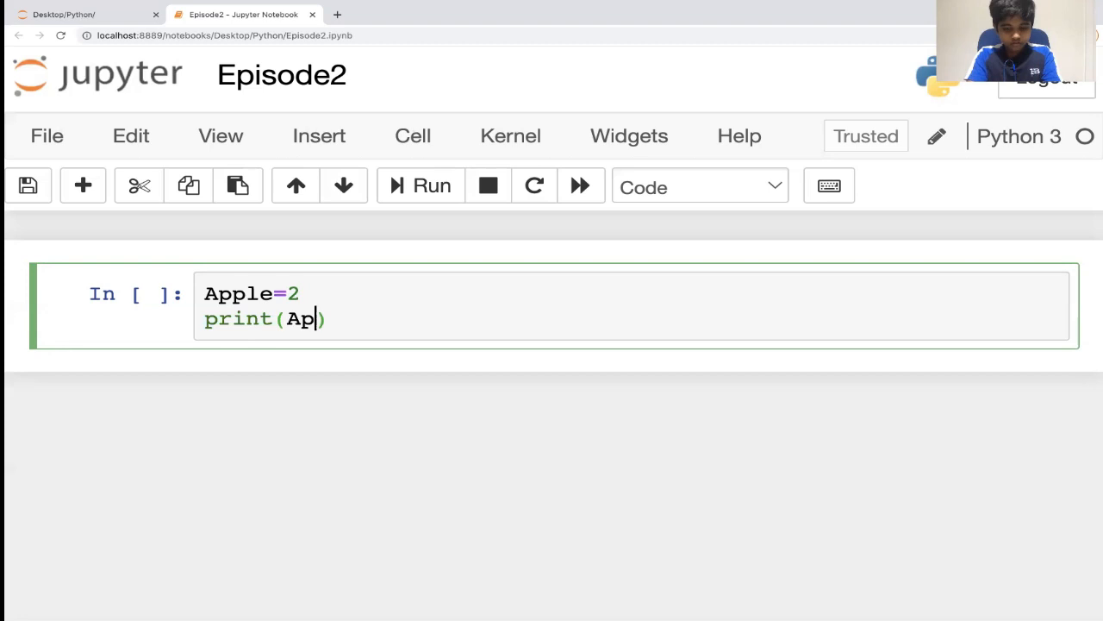
{"action": "type", "text": "ple"}
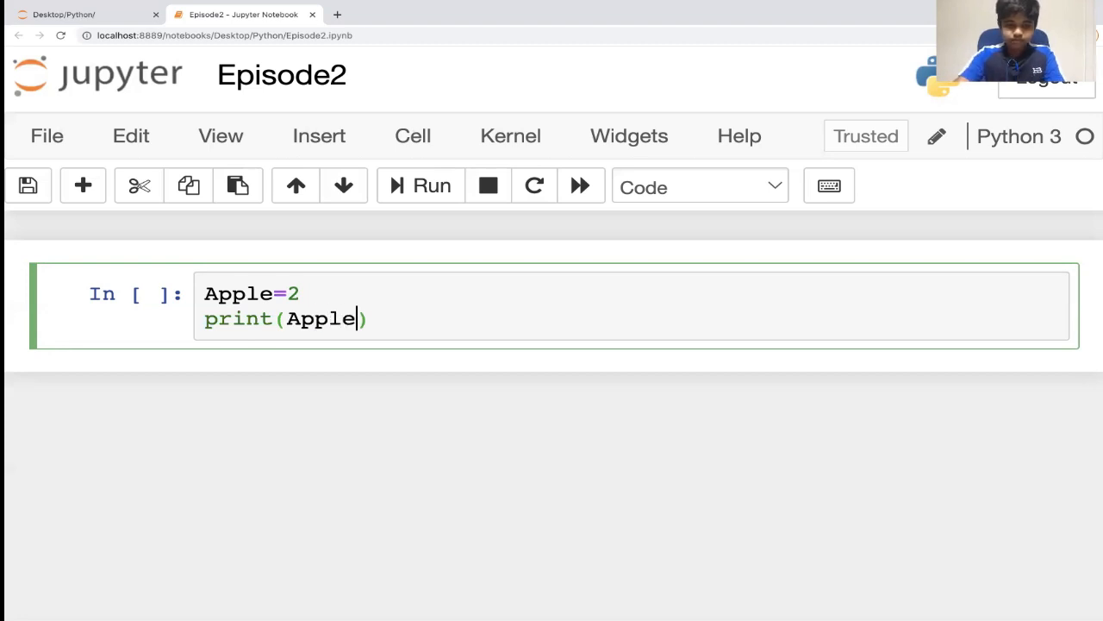
{"action": "mouse_move", "coordinate": [424, 234]}
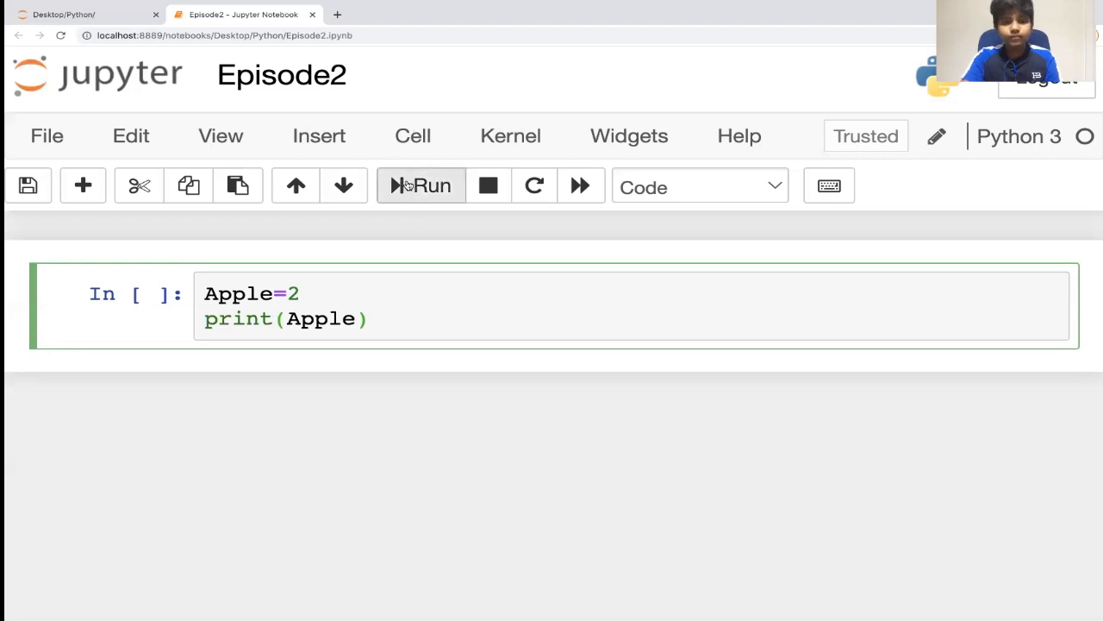
{"action": "left_click", "coordinate": [421, 186]}
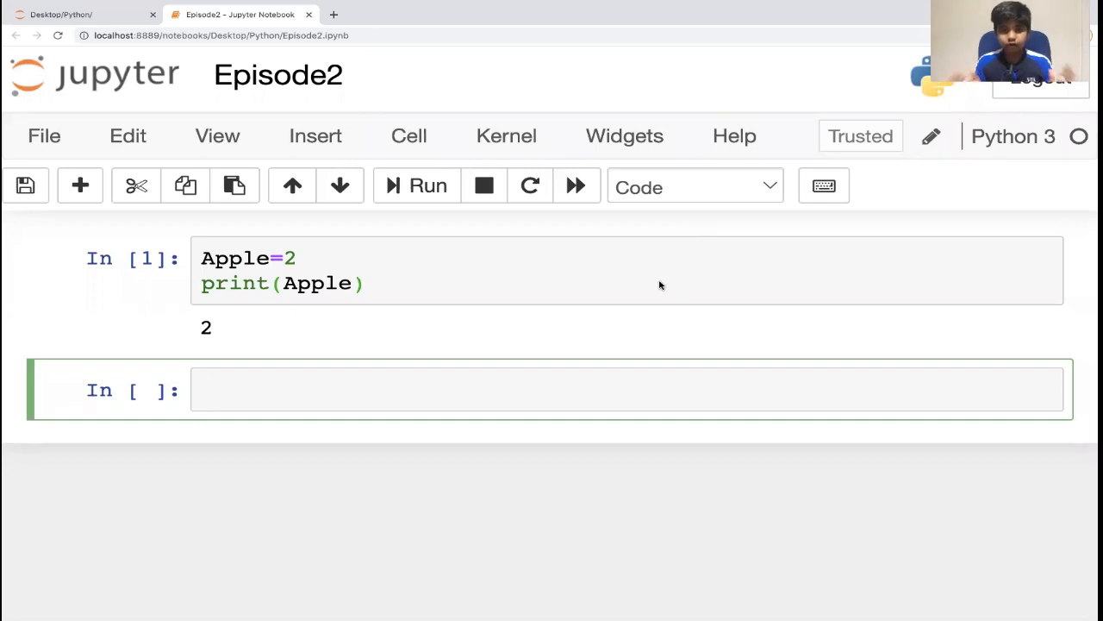
Write Orange=1.5 with print(Orange) in the next cell and run it, printing 1.5
{"action": "left_click", "coordinate": [345, 390]}
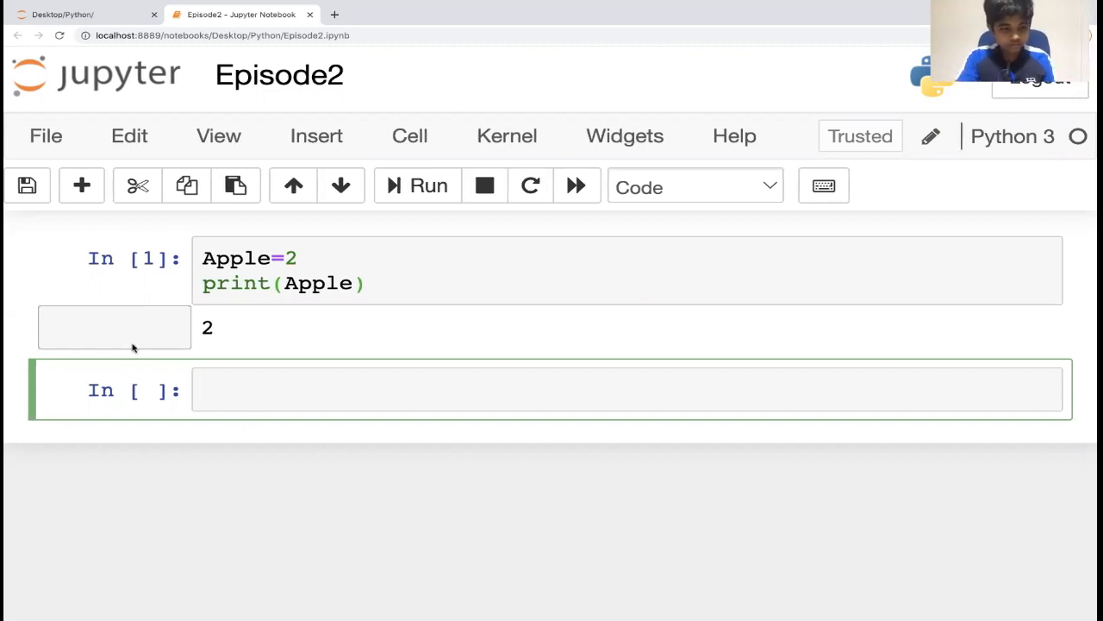
{"action": "type", "text": "O"}
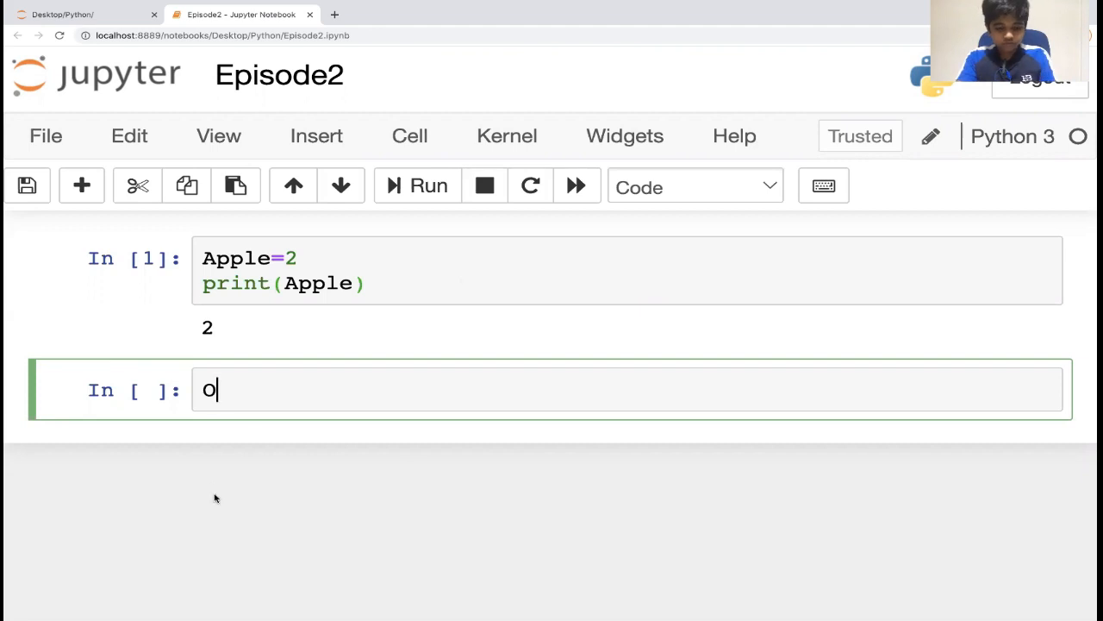
{"action": "type", "text": "ra"}
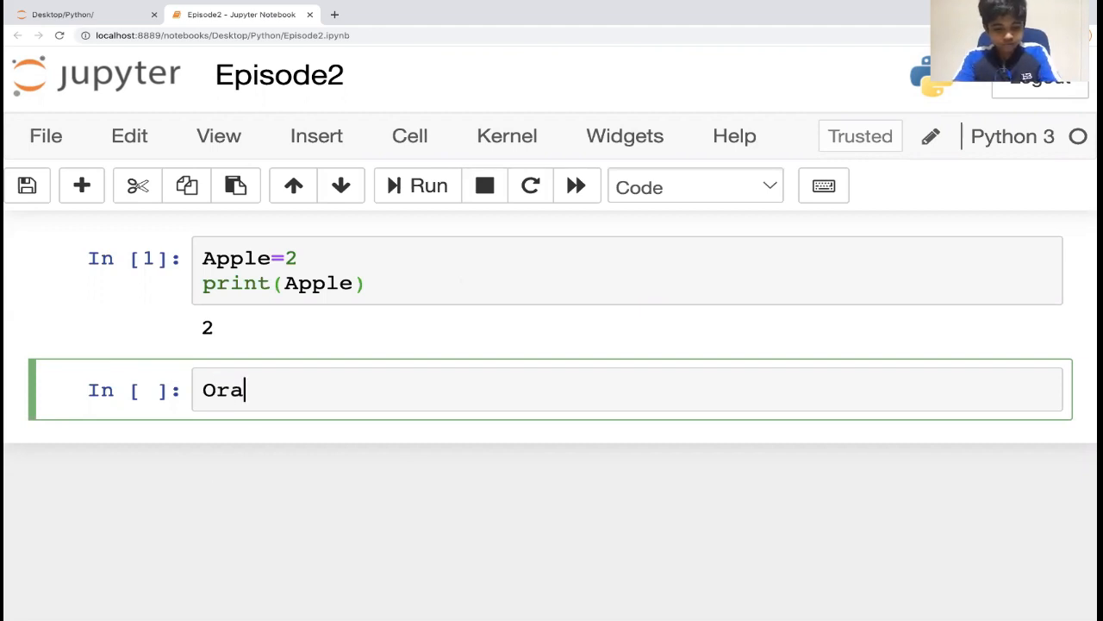
{"action": "type", "text": "nge="}
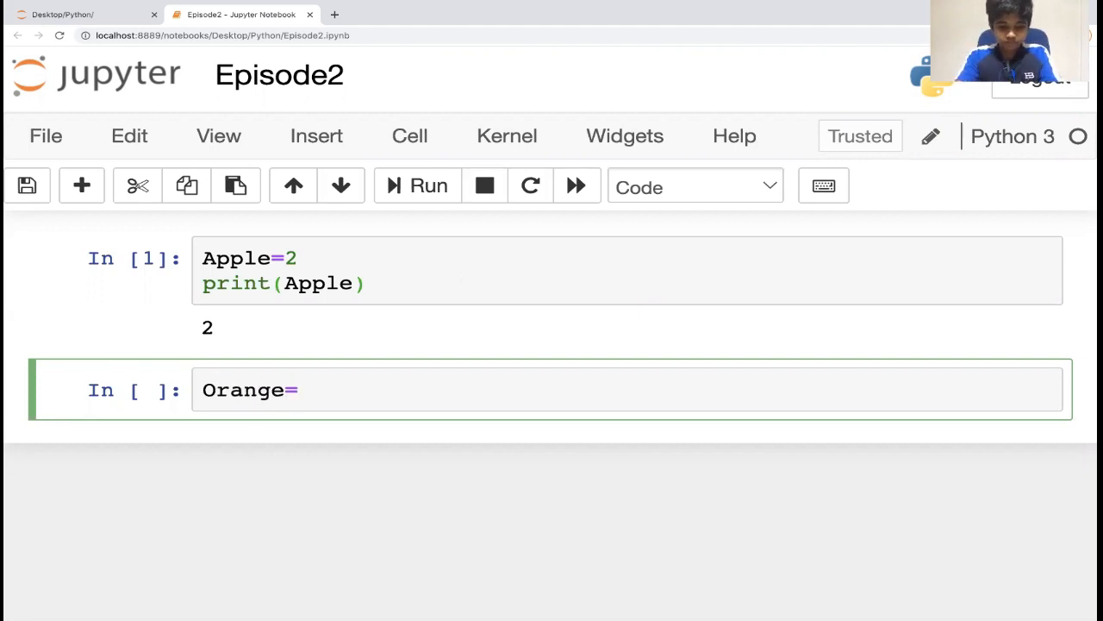
{"action": "type", "text": "1.5"}
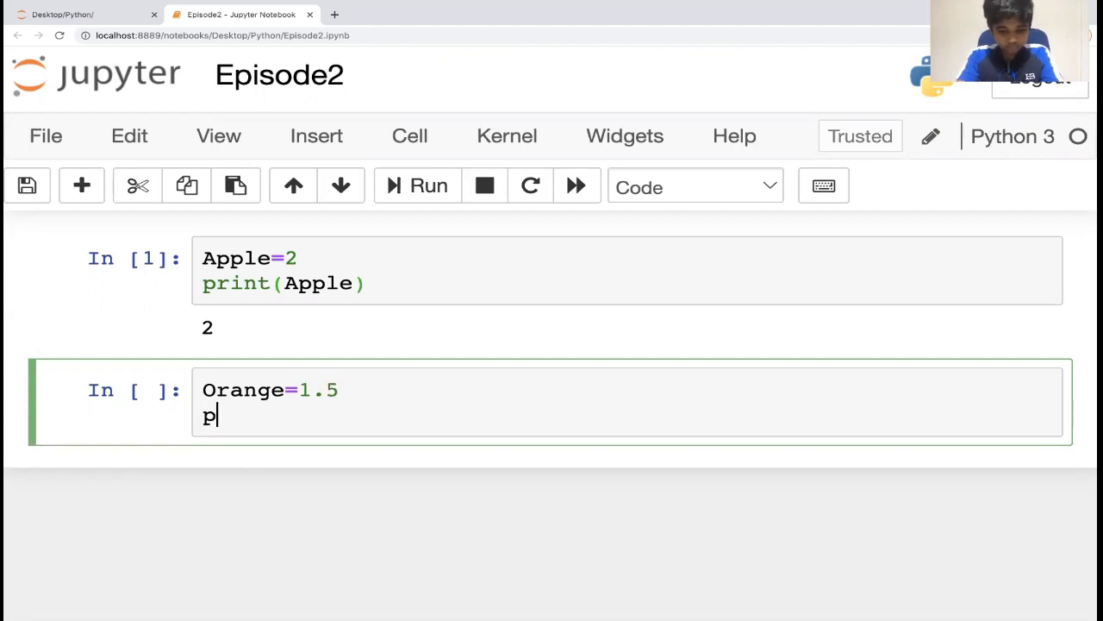
{"action": "type", "text": "rint()"}
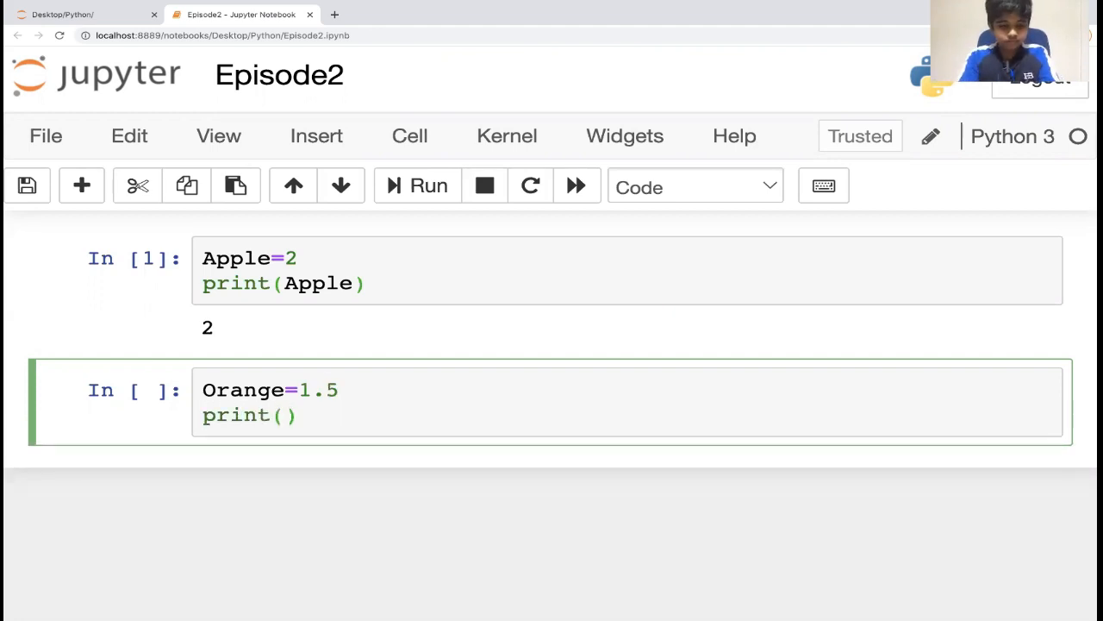
{"action": "type", "text": "Or"}
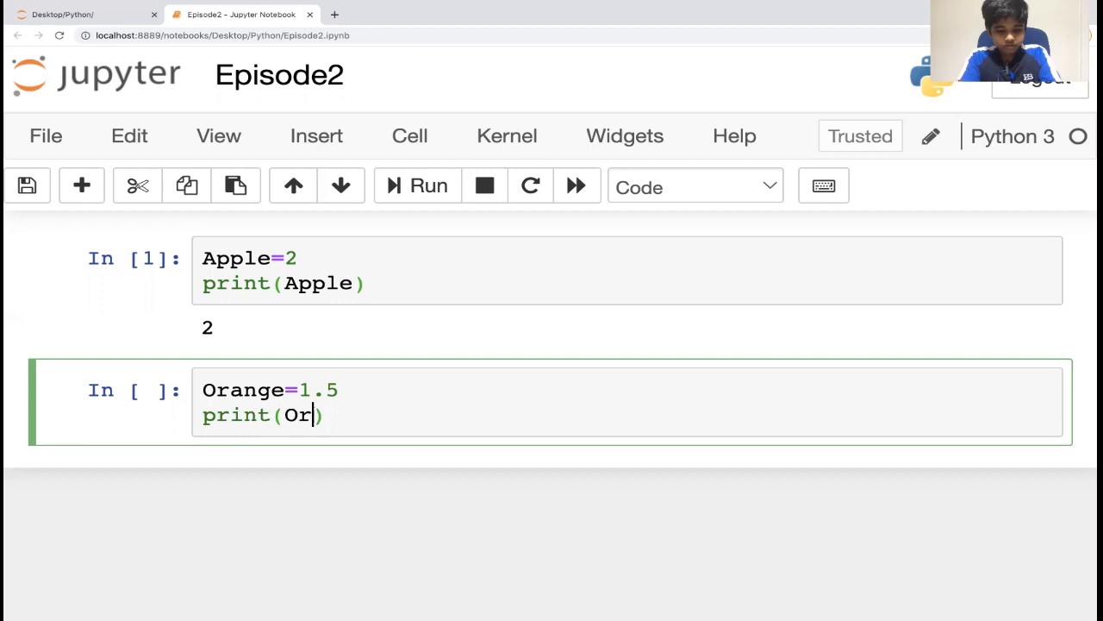
{"action": "type", "text": "ange"}
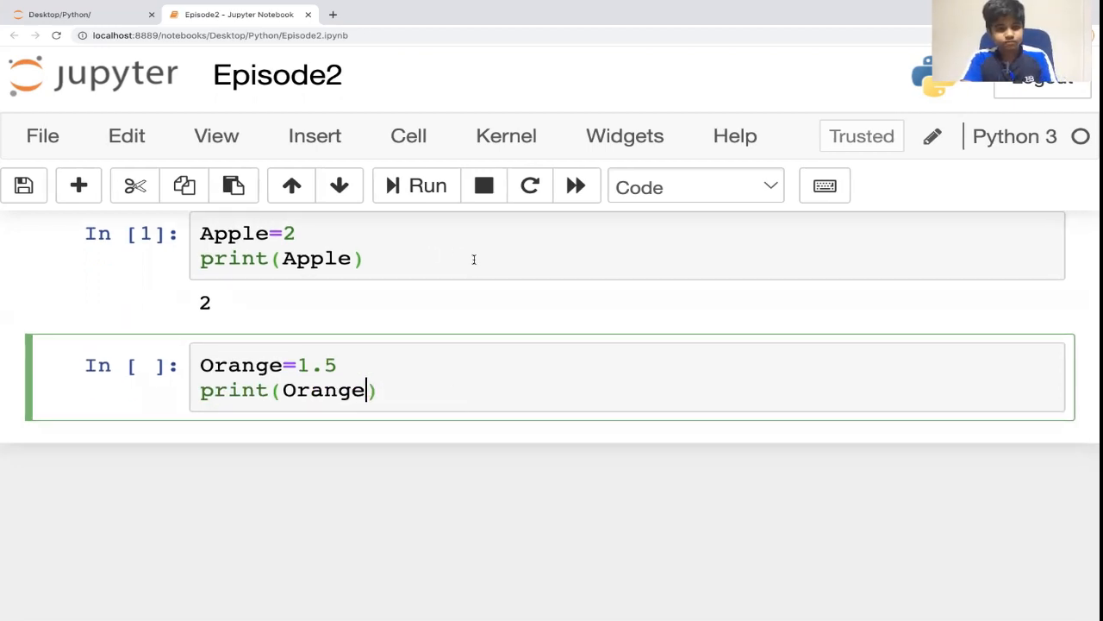
{"action": "mouse_move", "coordinate": [425, 281]}
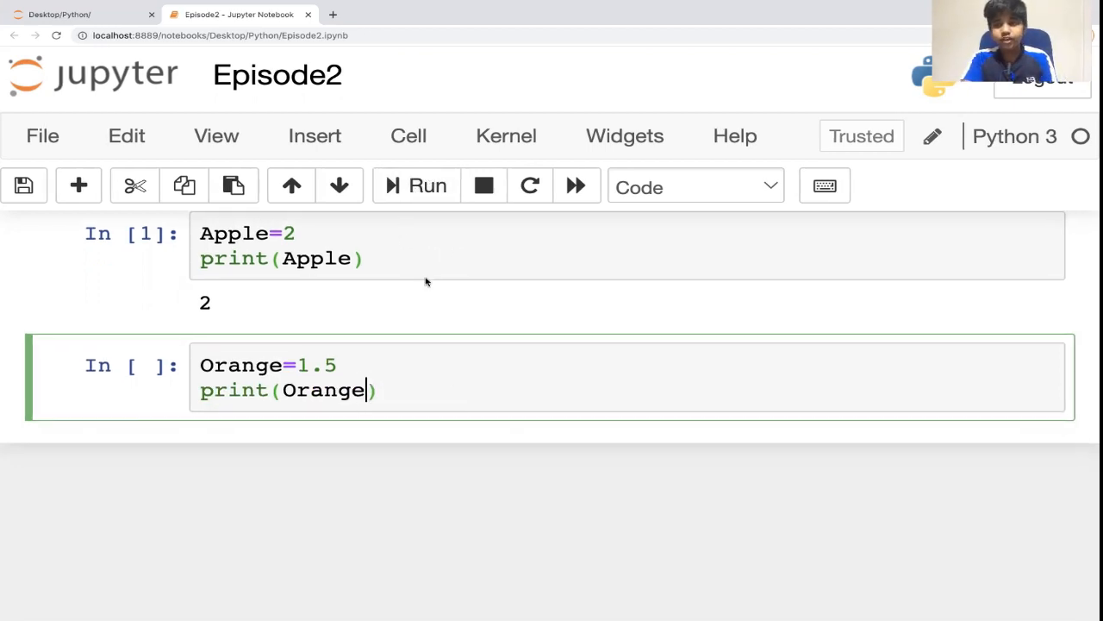
{"action": "left_click", "coordinate": [417, 186]}
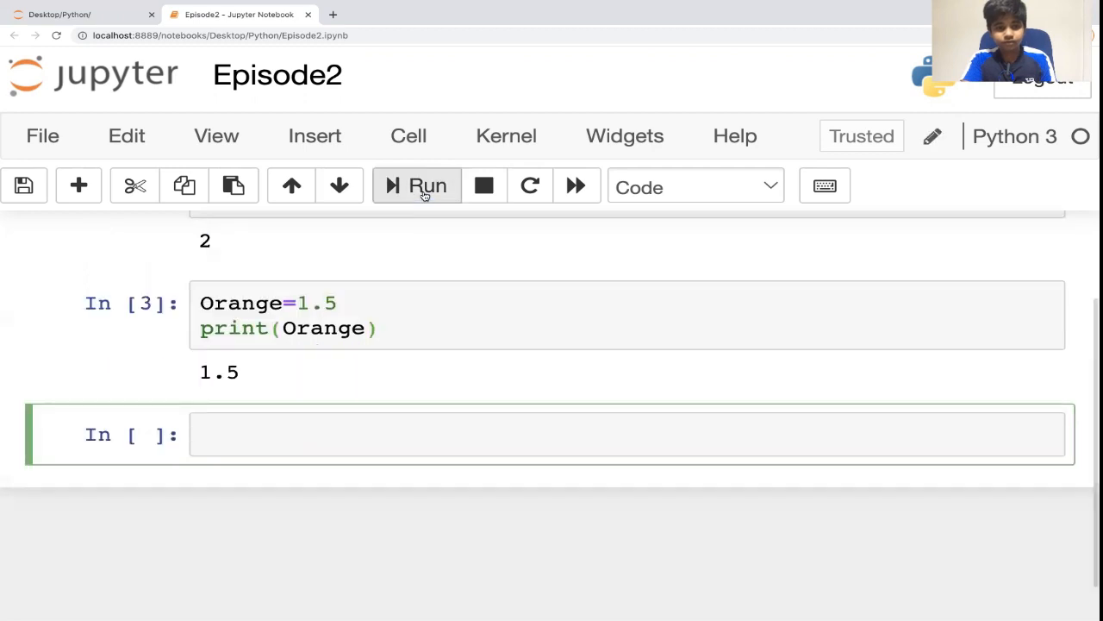
{"action": "mouse_move", "coordinate": [739, 89]}
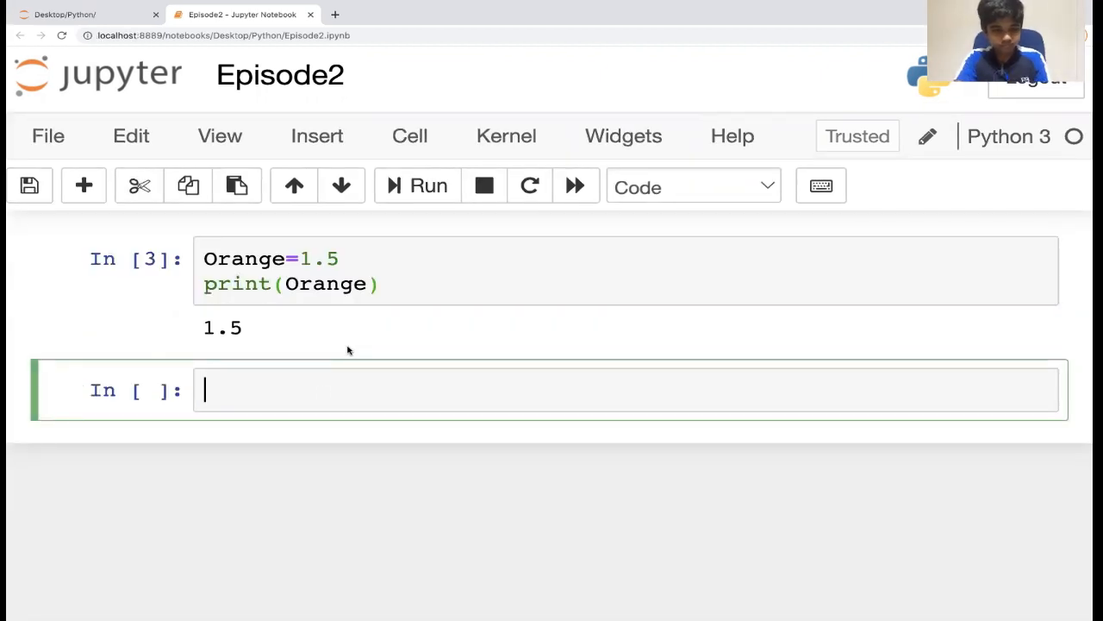
Define Orange=1.5 and Apple=2 in the new cell
{"action": "type", "text": "Or"}
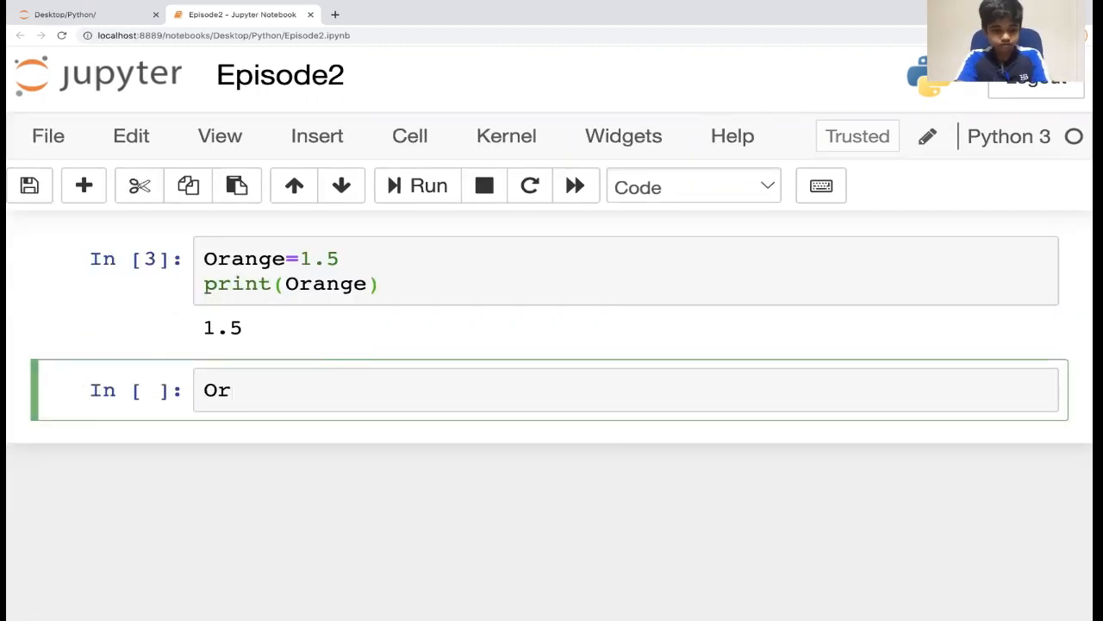
{"action": "type", "text": "ange="}
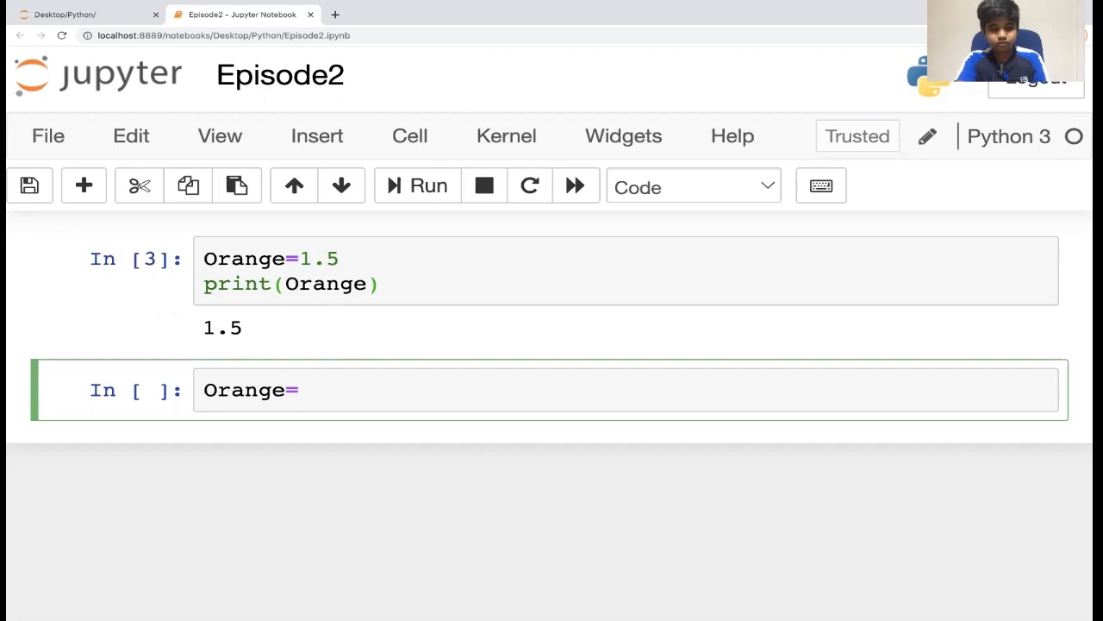
{"action": "type", "text": "1.5"}
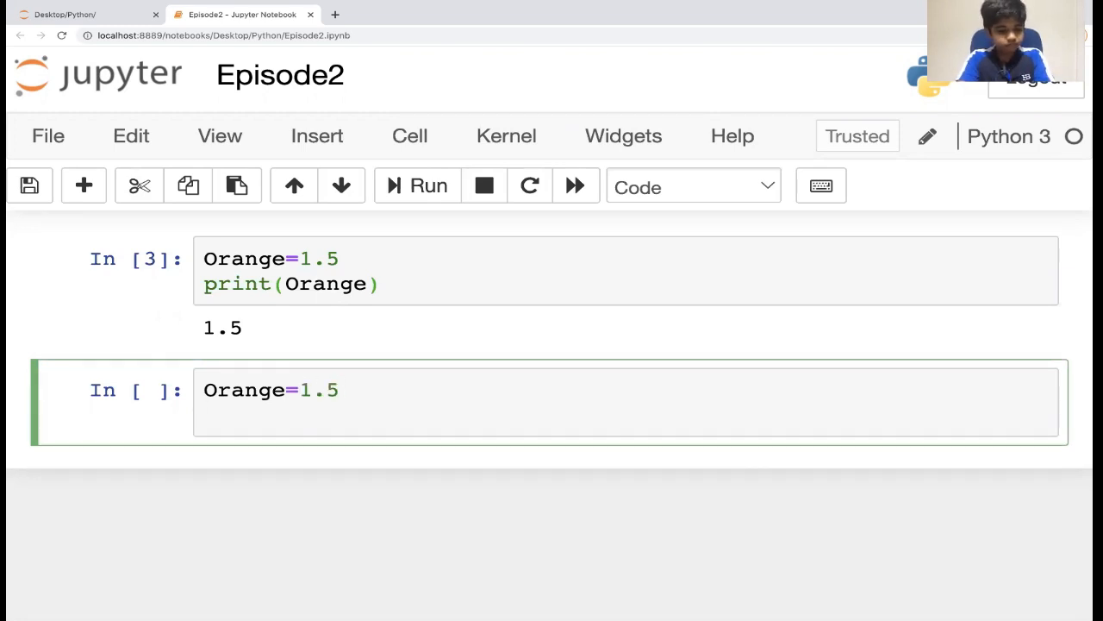
{"action": "type", "text": "A"}
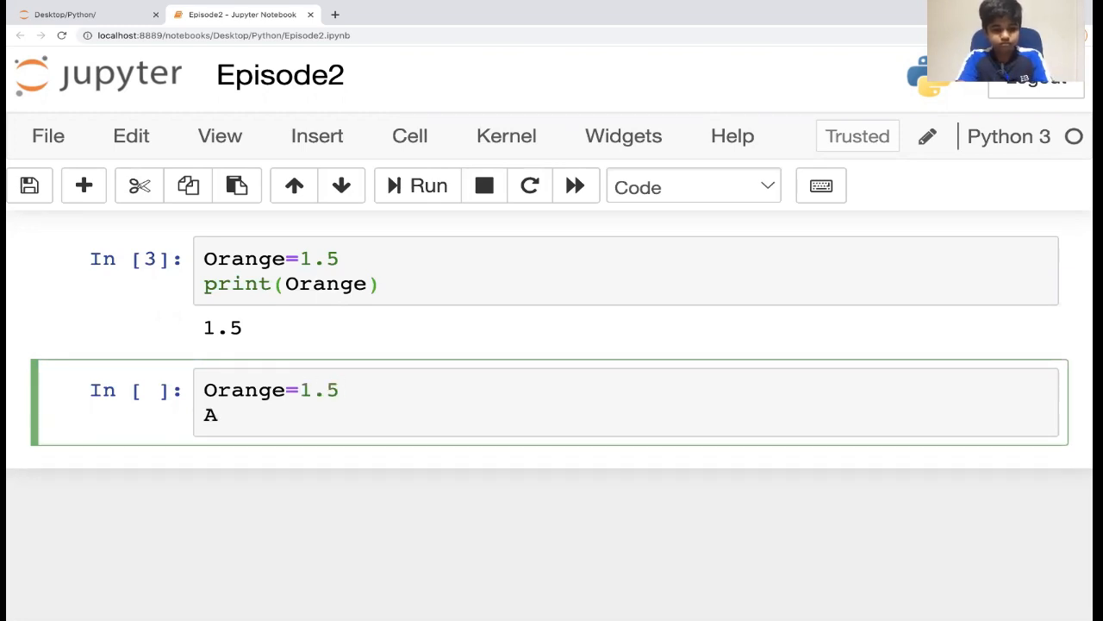
{"action": "type", "text": "pple"}
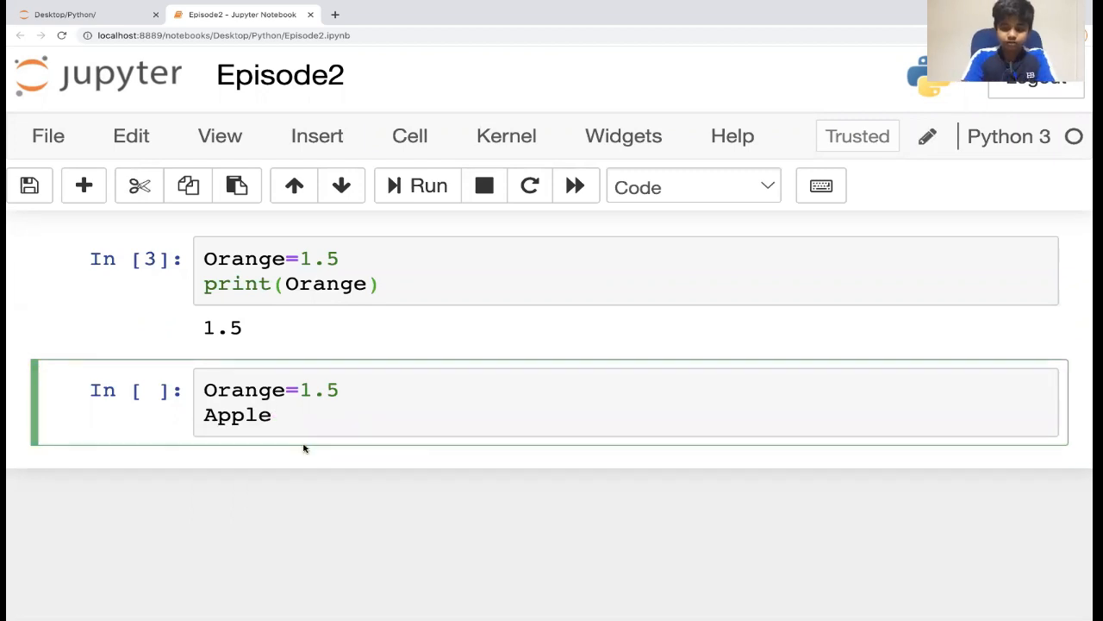
{"action": "type", "text": "=2"}
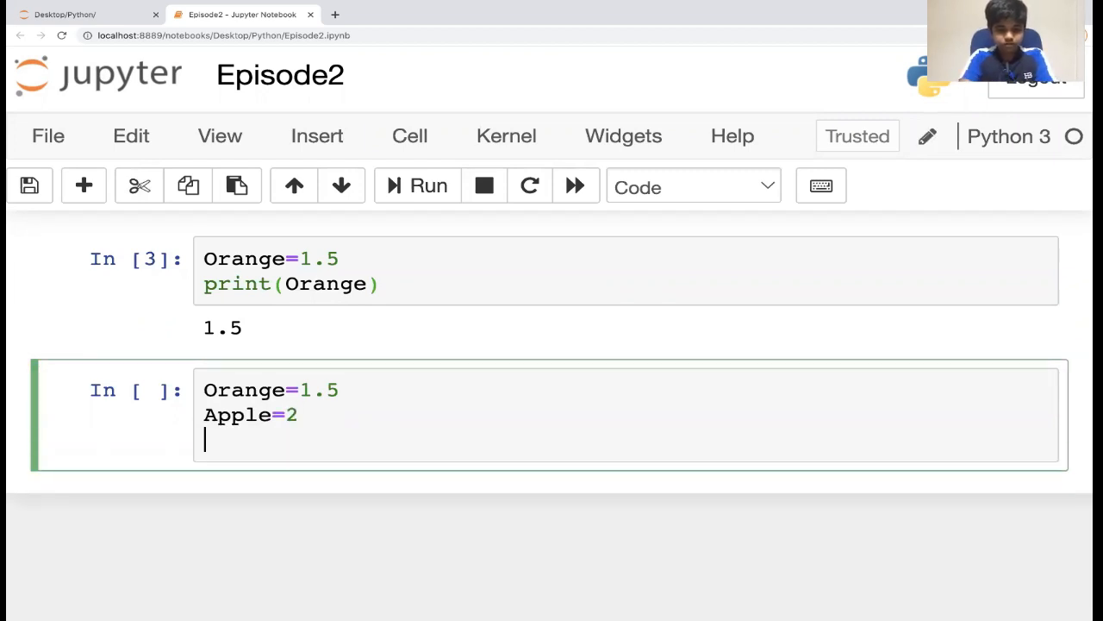
Add print(10*Orange+5*Apple) using autocomplete and run it, printing 25.0
{"action": "type", "text": "print"}
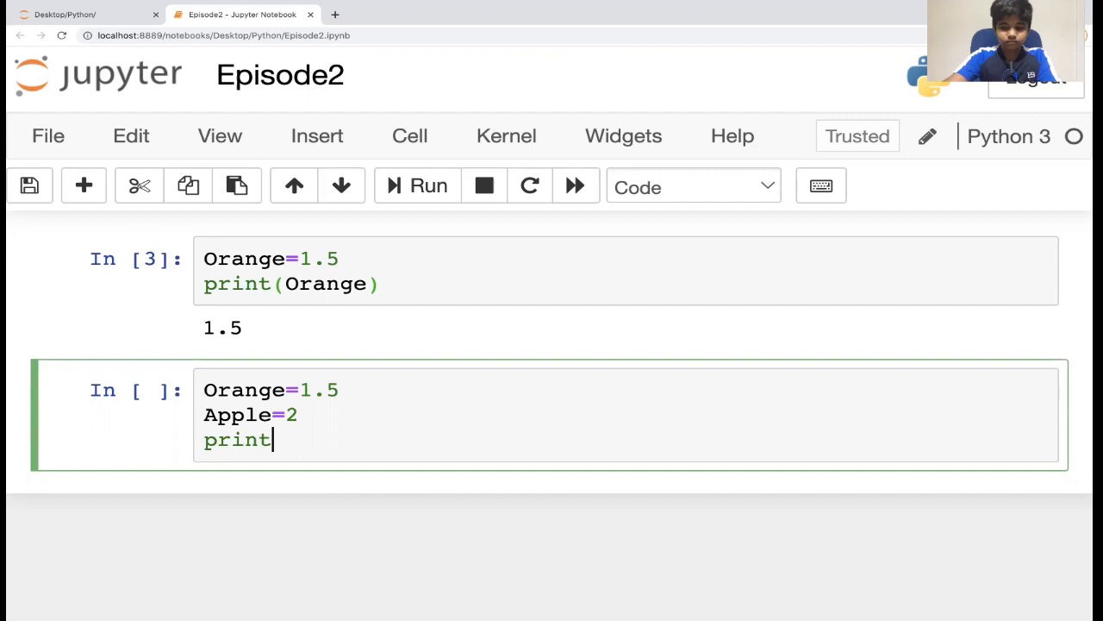
{"action": "type", "text": "()"}
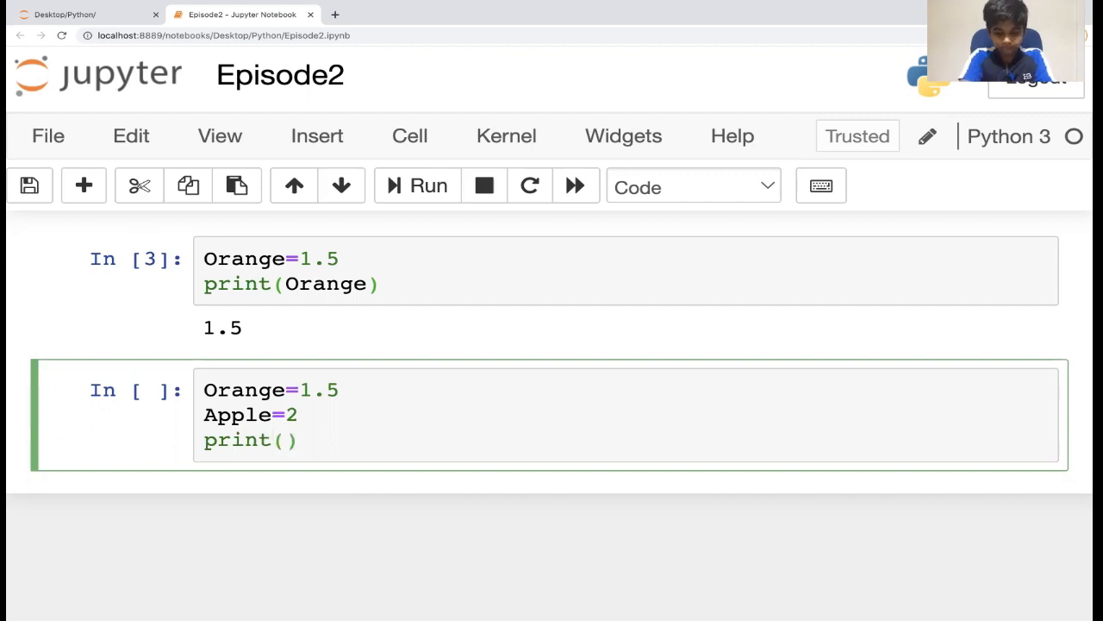
{"action": "type", "text": "10*"}
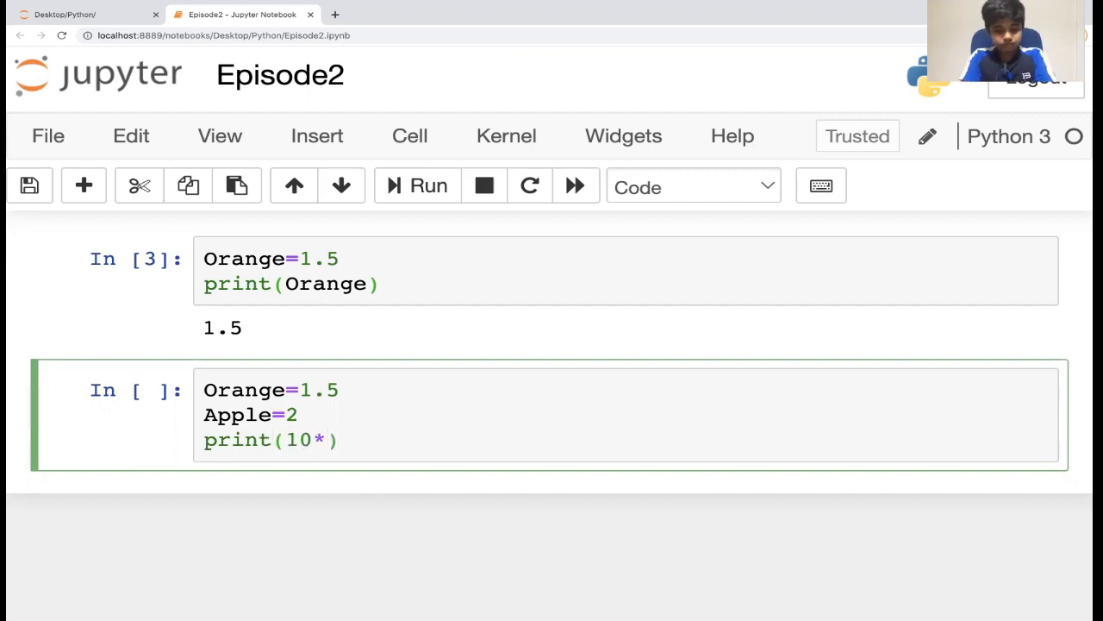
{"action": "type", "text": "O"}
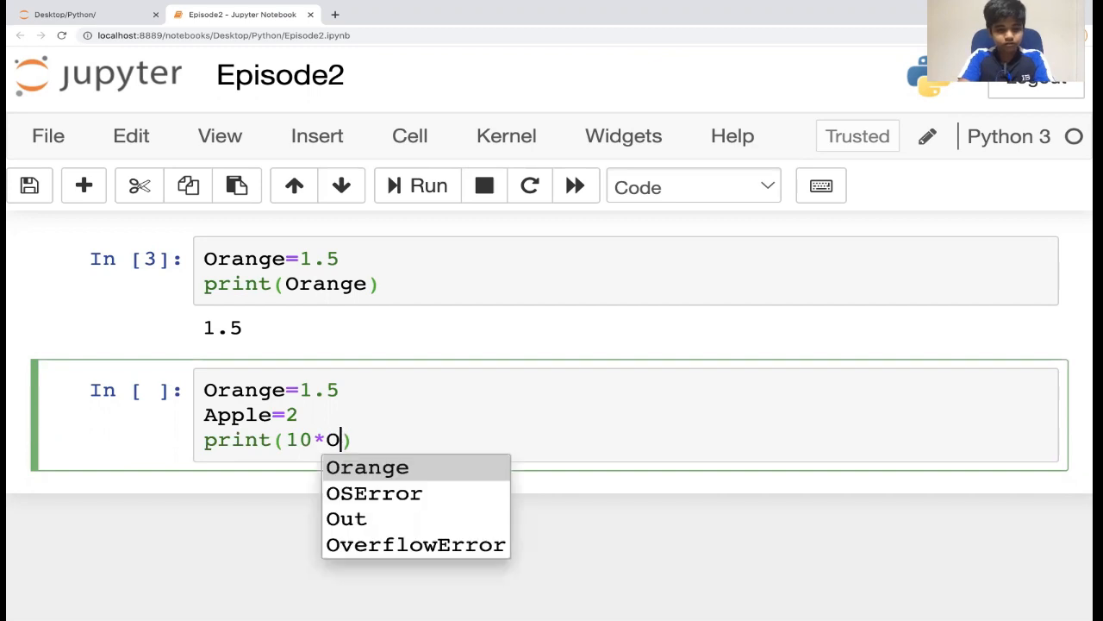
{"action": "left_click", "coordinate": [368, 468]}
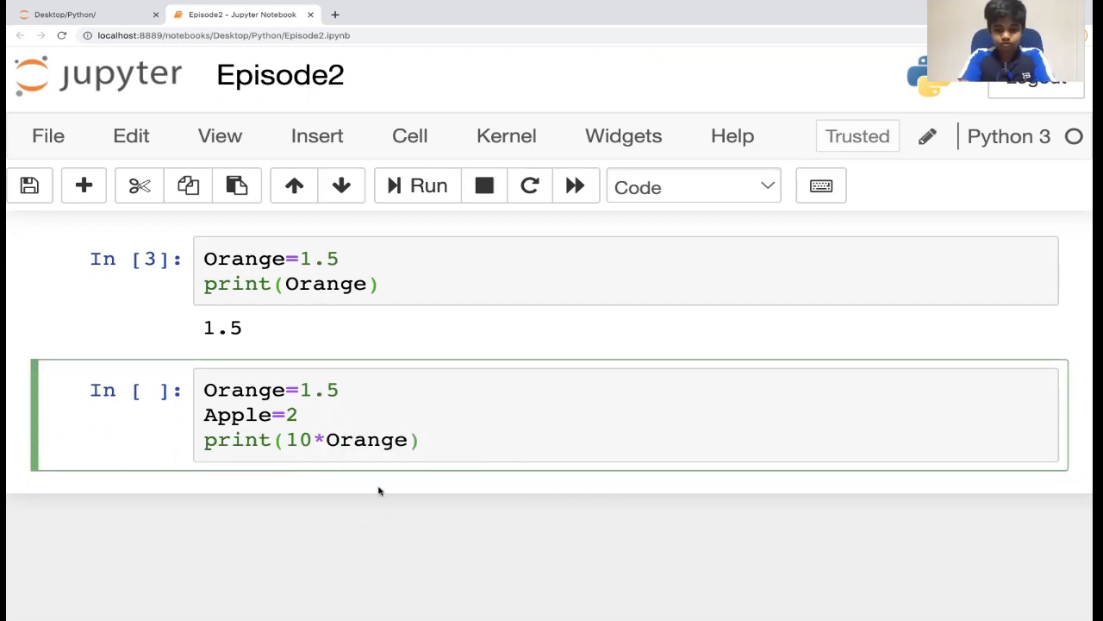
{"action": "type", "text": "+A"}
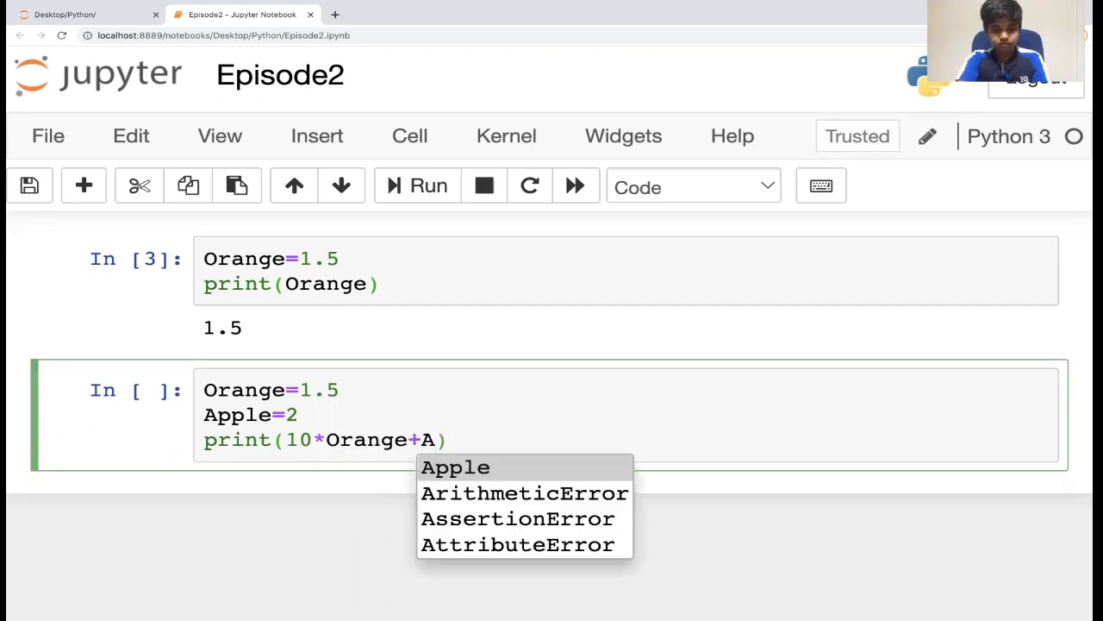
{"action": "left_click", "coordinate": [455, 468]}
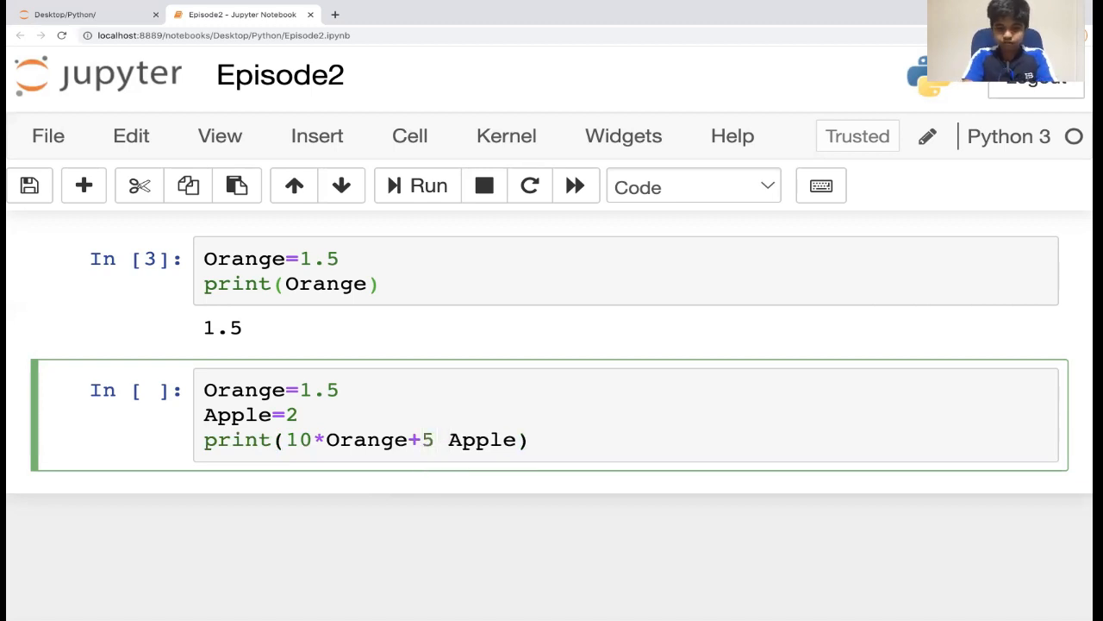
{"action": "type", "text": "*"}
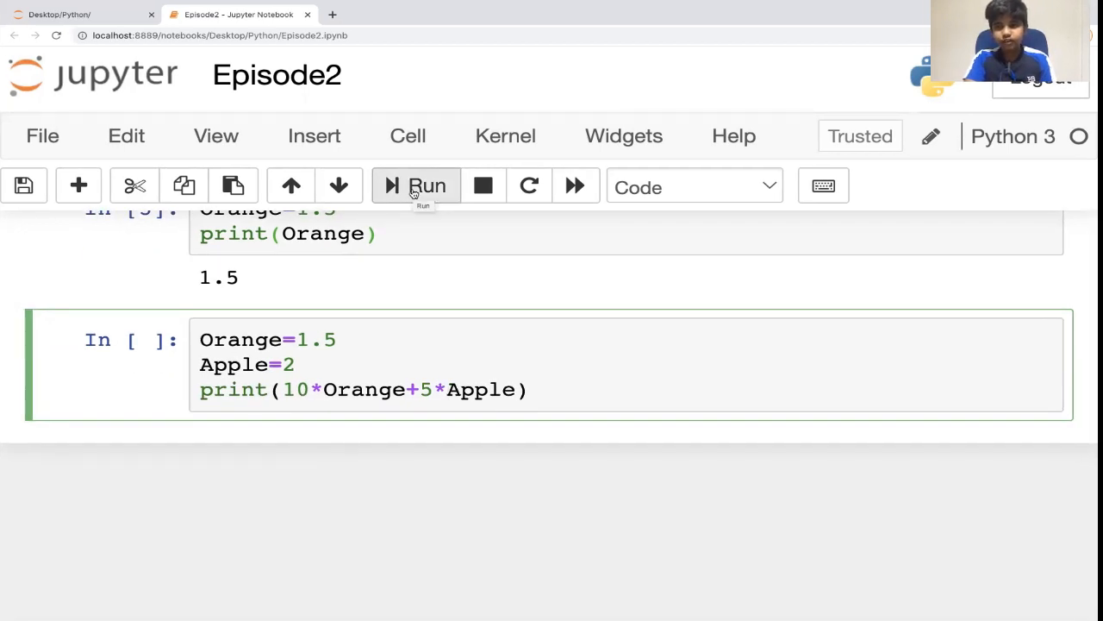
{"action": "left_click", "coordinate": [416, 185]}
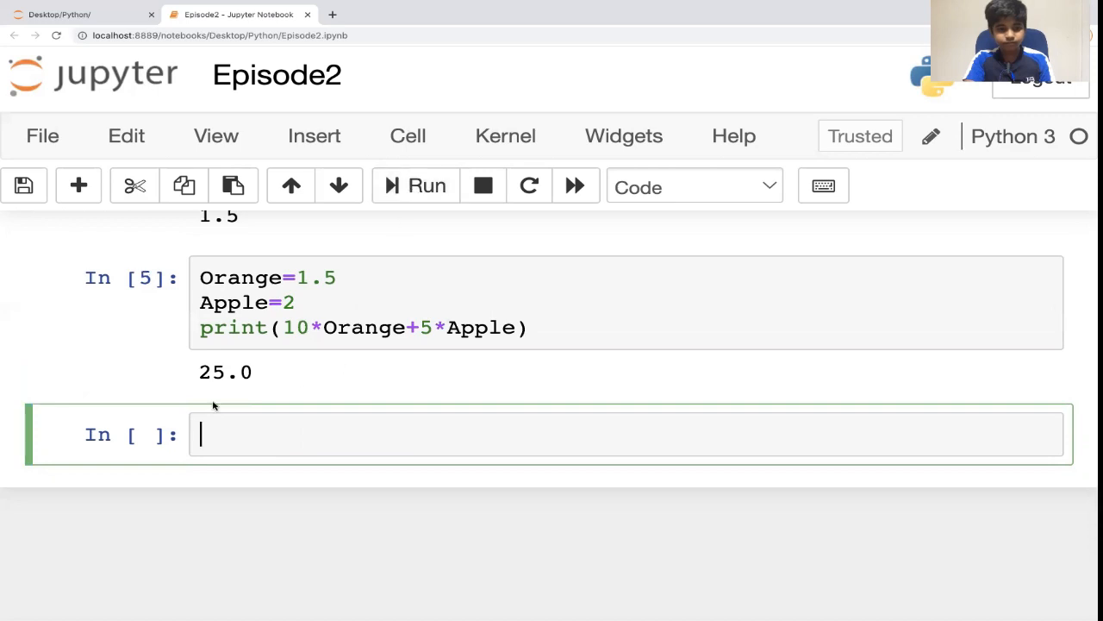
{"action": "mouse_move", "coordinate": [743, 9]}
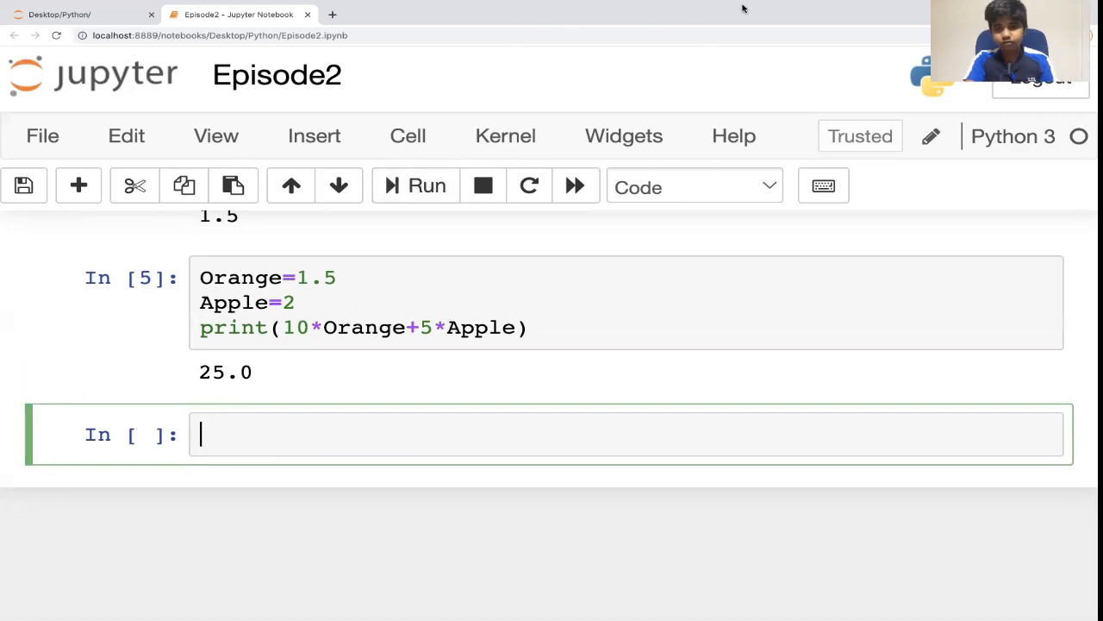
{"action": "mouse_move", "coordinate": [728, 91]}
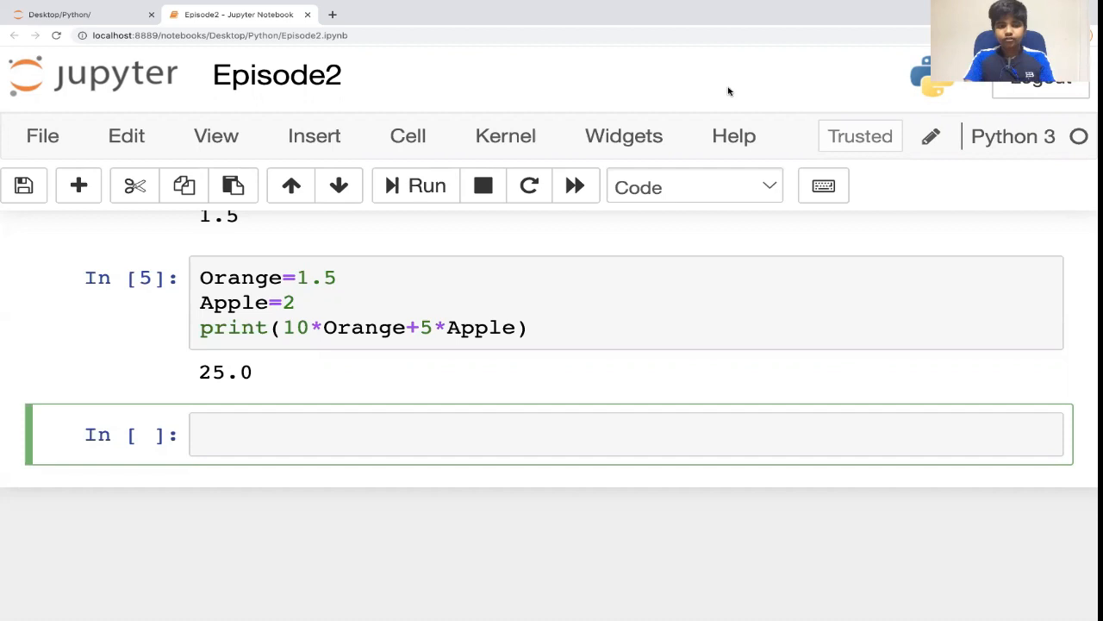
Define Orange=1.5, Apple=2 and Pineapple=5 in the new cell
{"action": "type", "text": "Orange=1.5"}
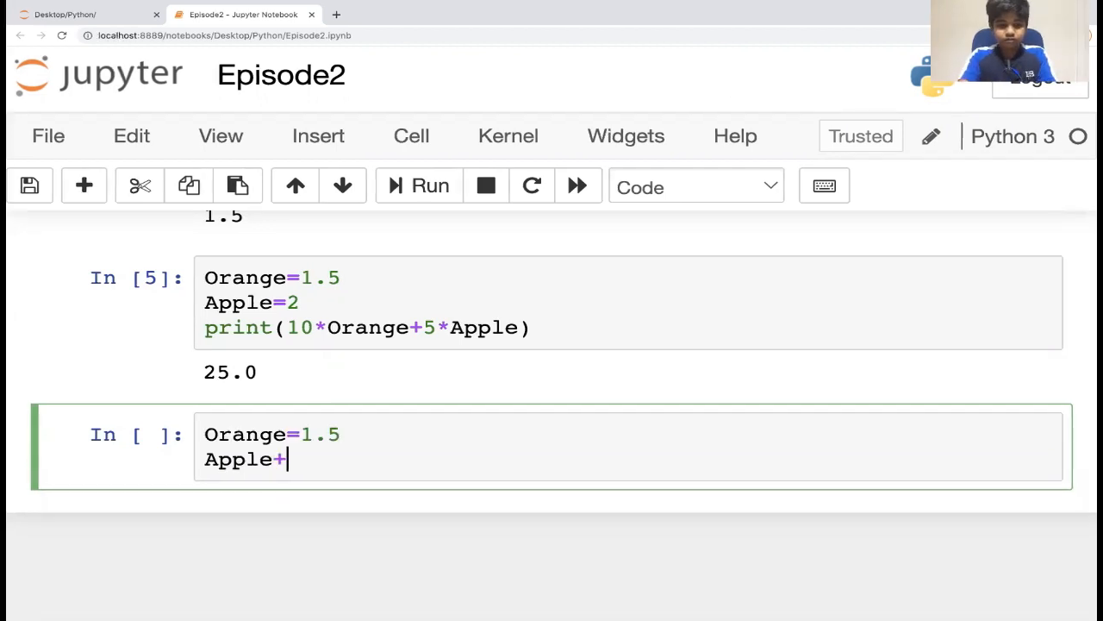
{"action": "type", "text": "=2"}
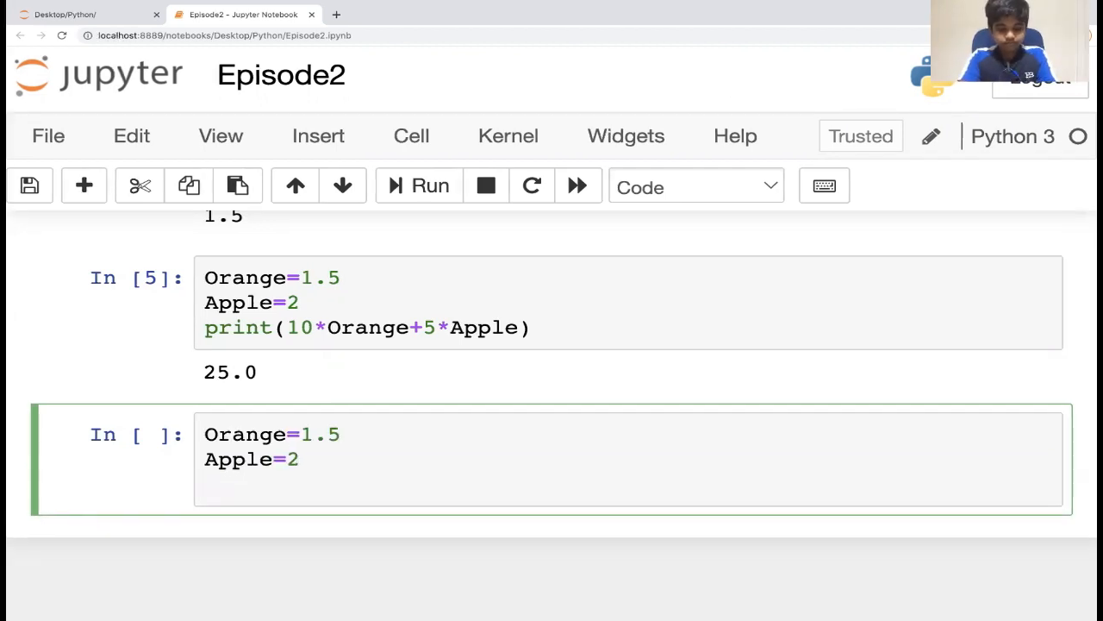
{"action": "type", "text": "Pi"}
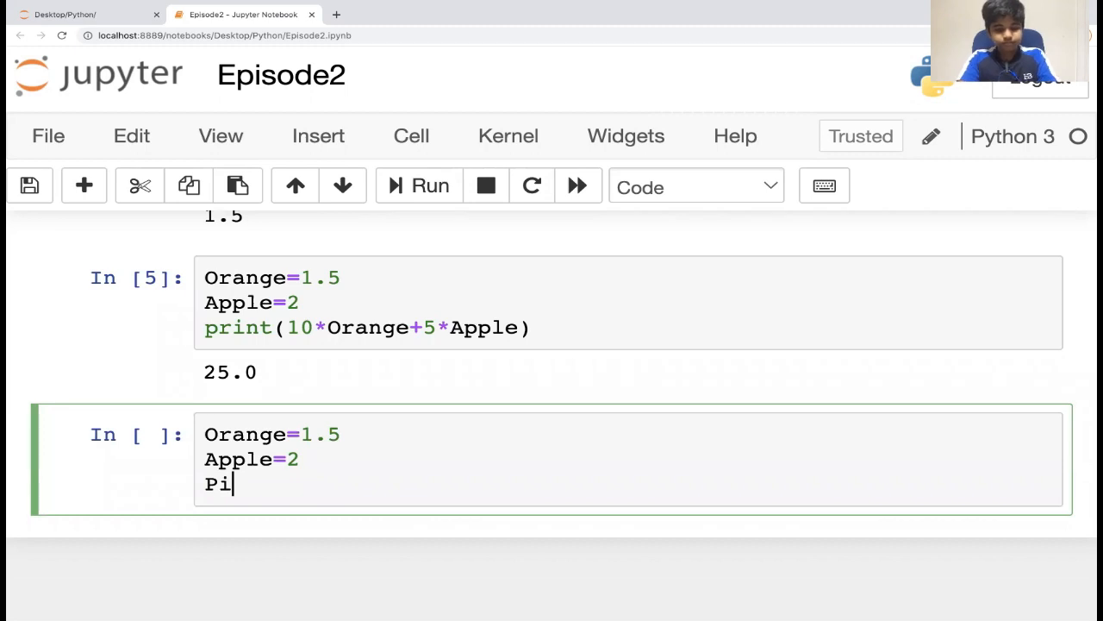
{"action": "type", "text": "neappl"}
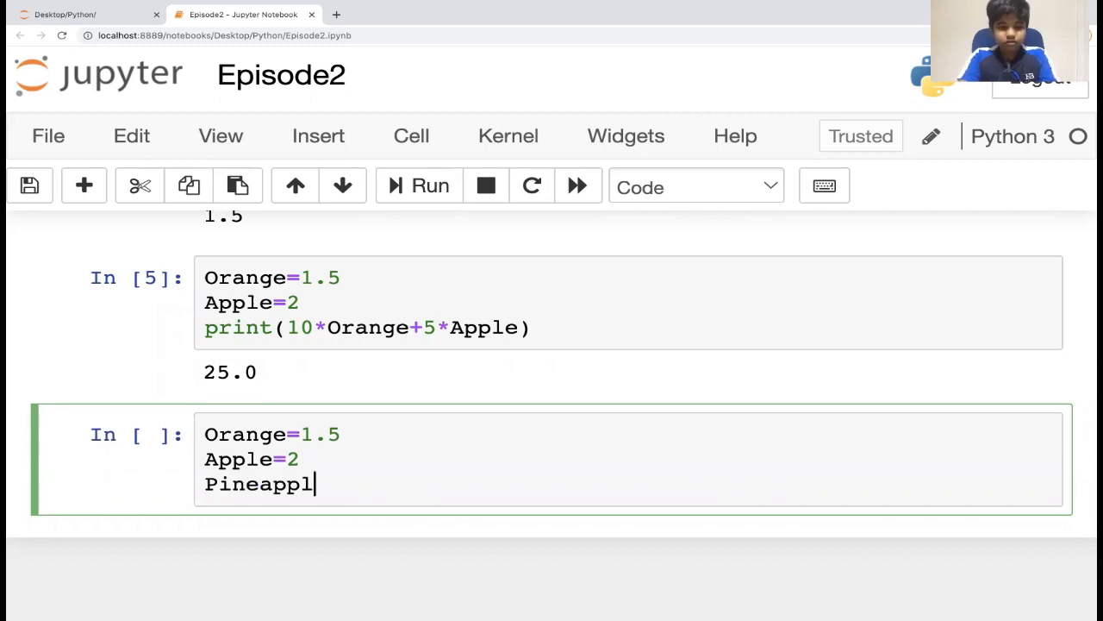
{"action": "type", "text": "e"}
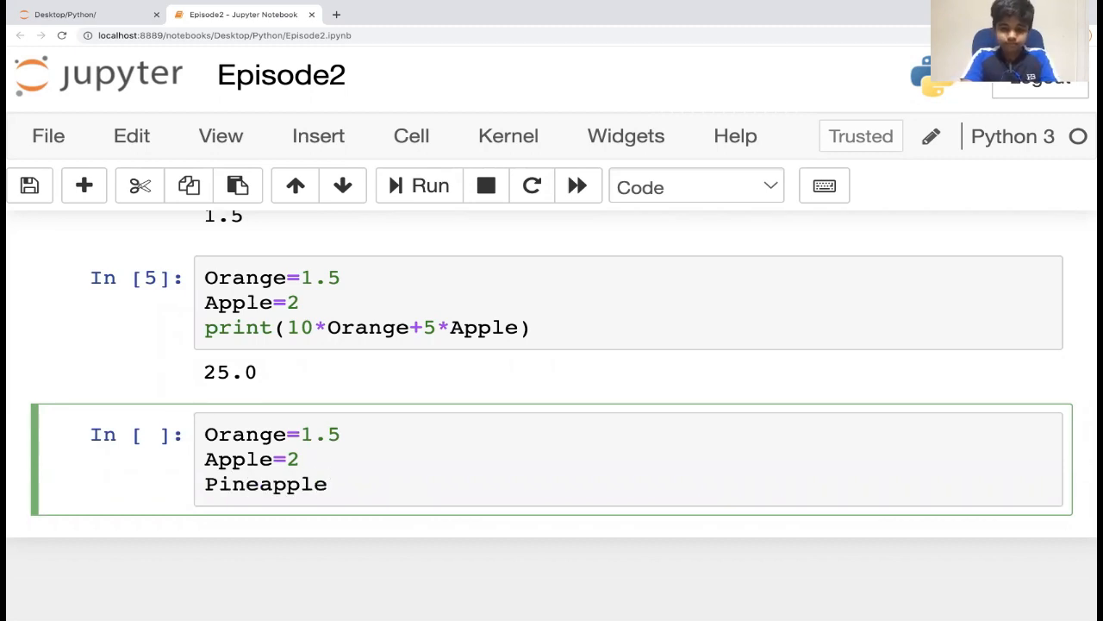
{"action": "type", "text": "=5"}
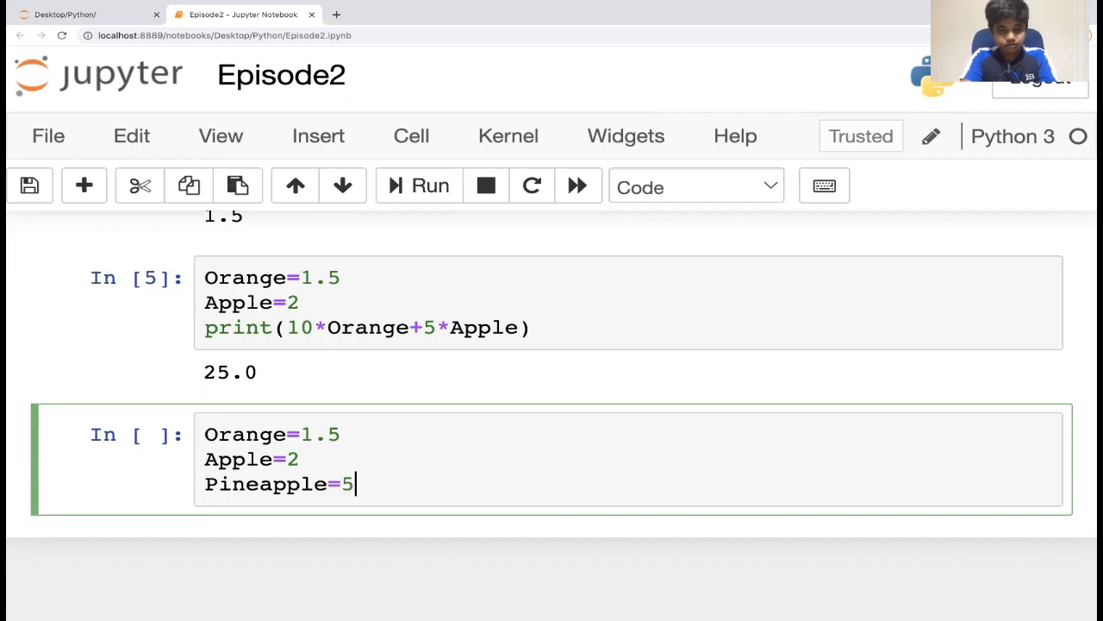
Add print(10*Orange+5*Apple+3*Pineapple) and run the cell, printing 40.0
{"action": "type", "text": "pr"}
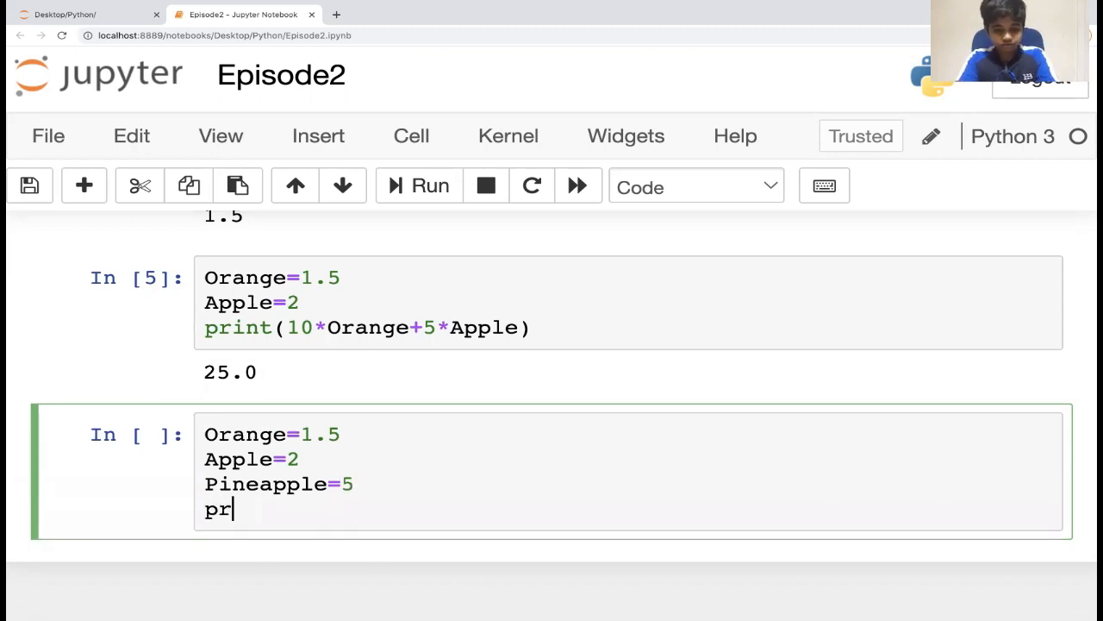
{"action": "type", "text": "int"}
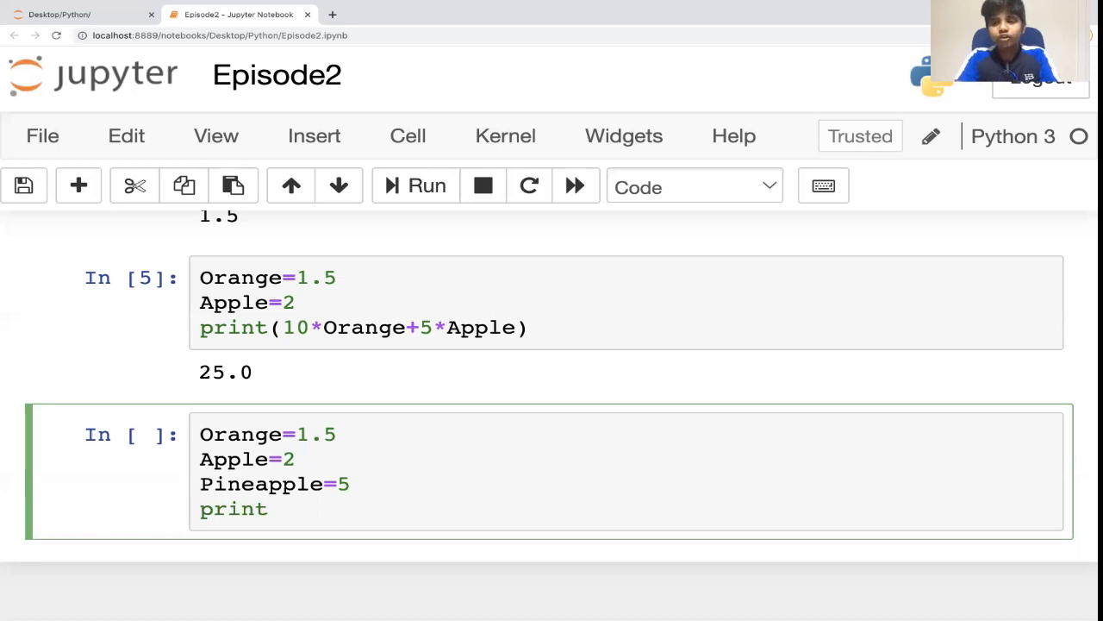
{"action": "type", "text": "()"}
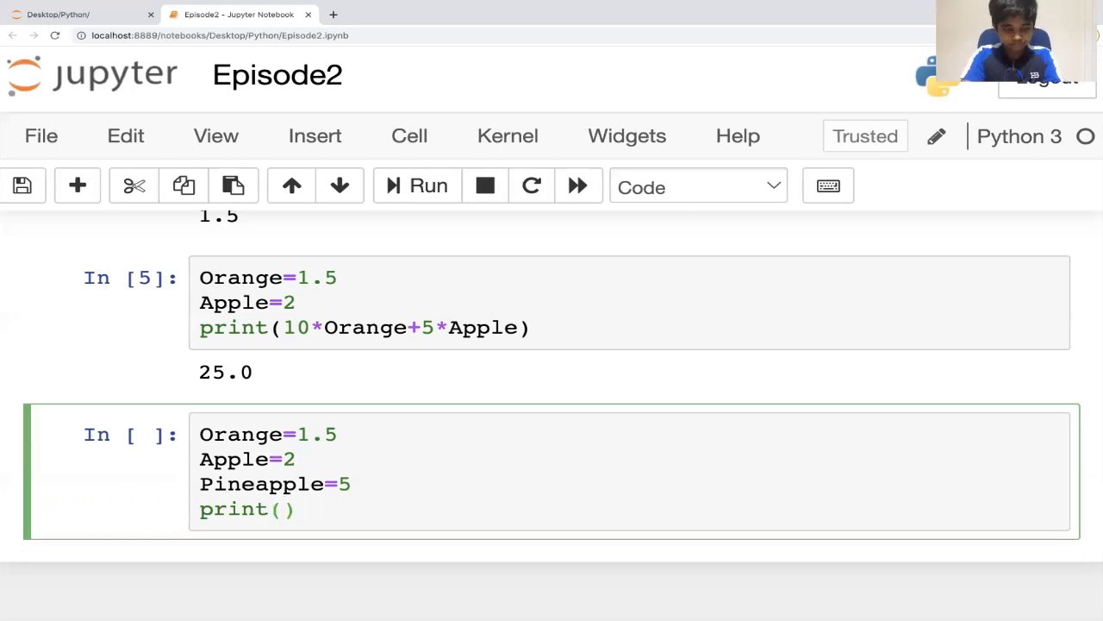
{"action": "type", "text": "1"}
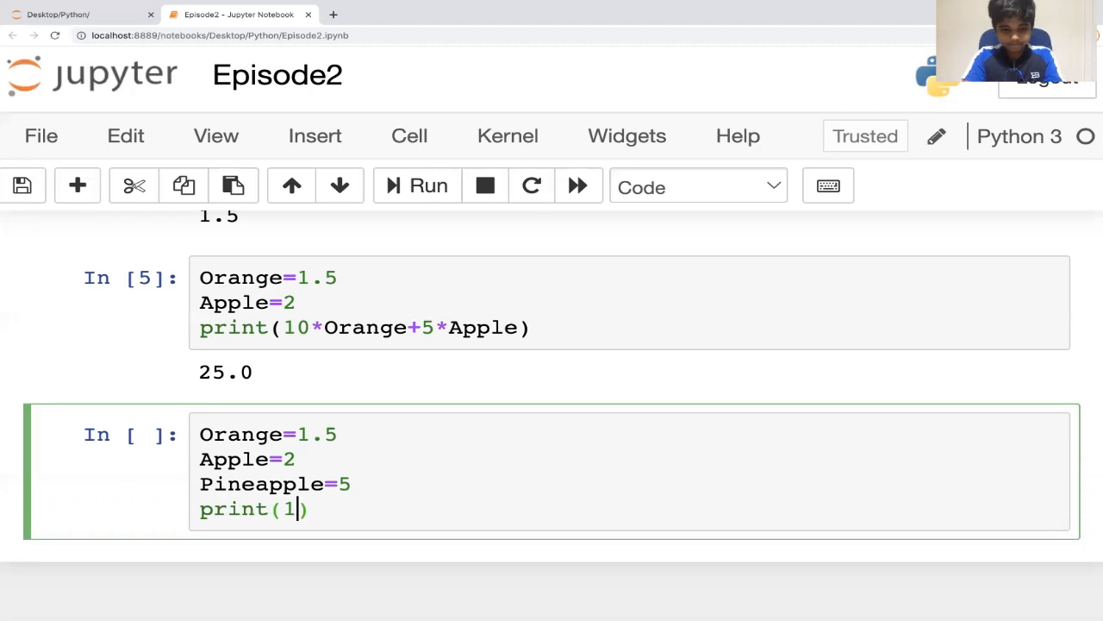
{"action": "type", "text": "0*"}
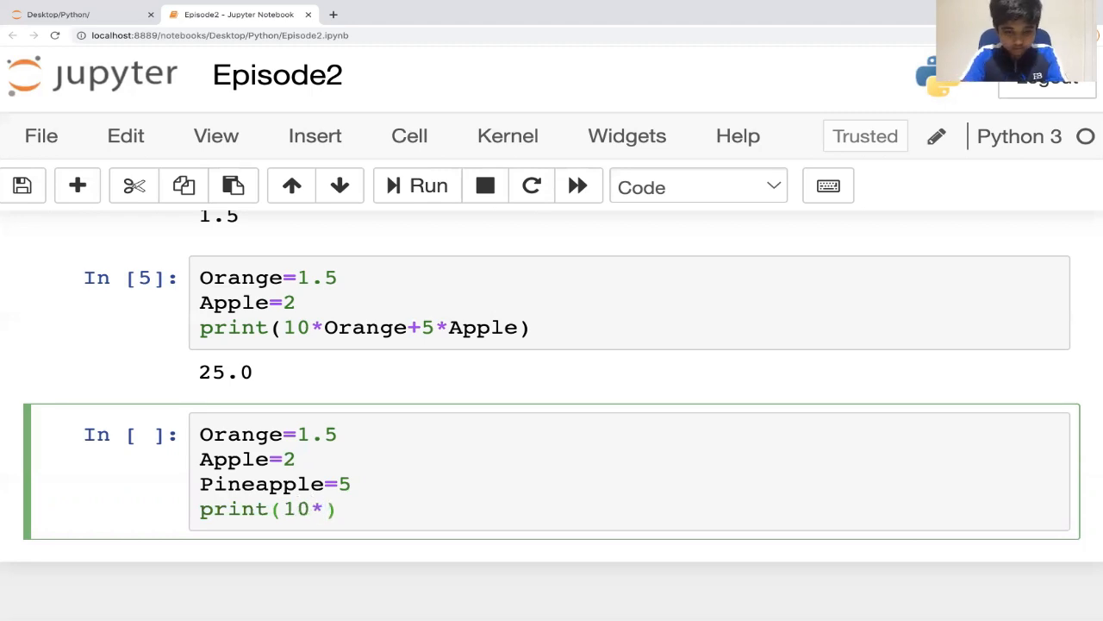
{"action": "type", "text": "Orange"}
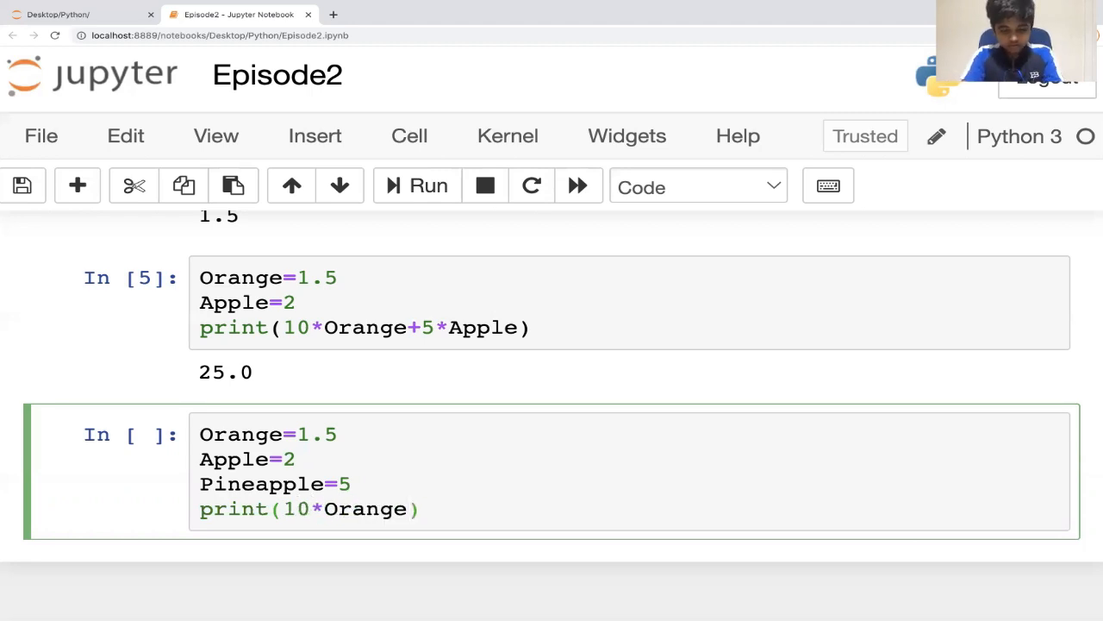
{"action": "type", "text": "+"}
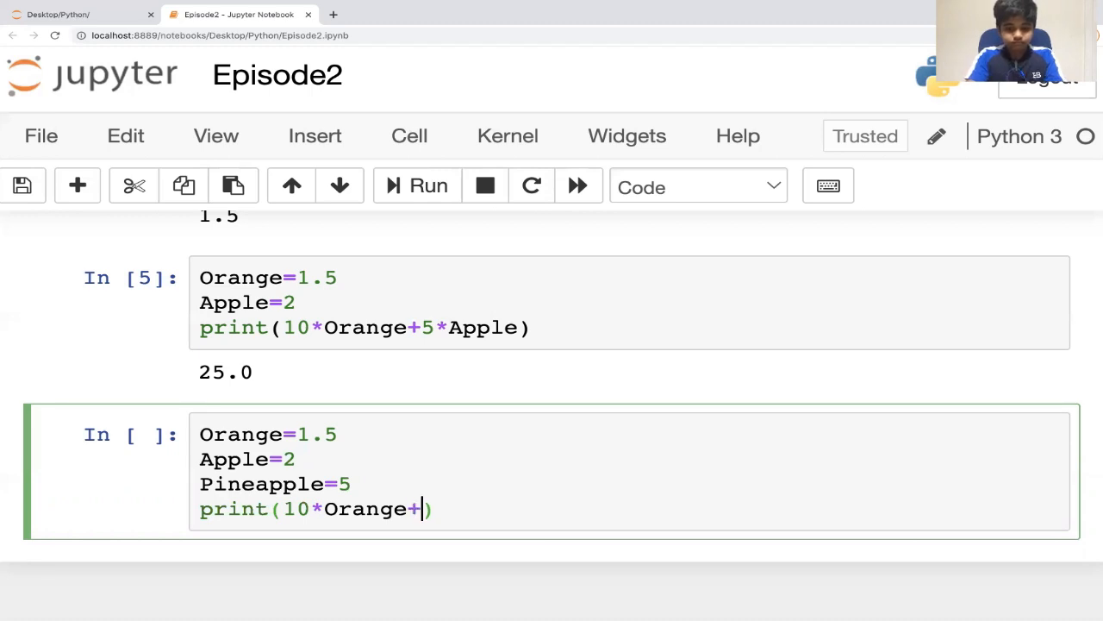
{"action": "type", "text": "5"}
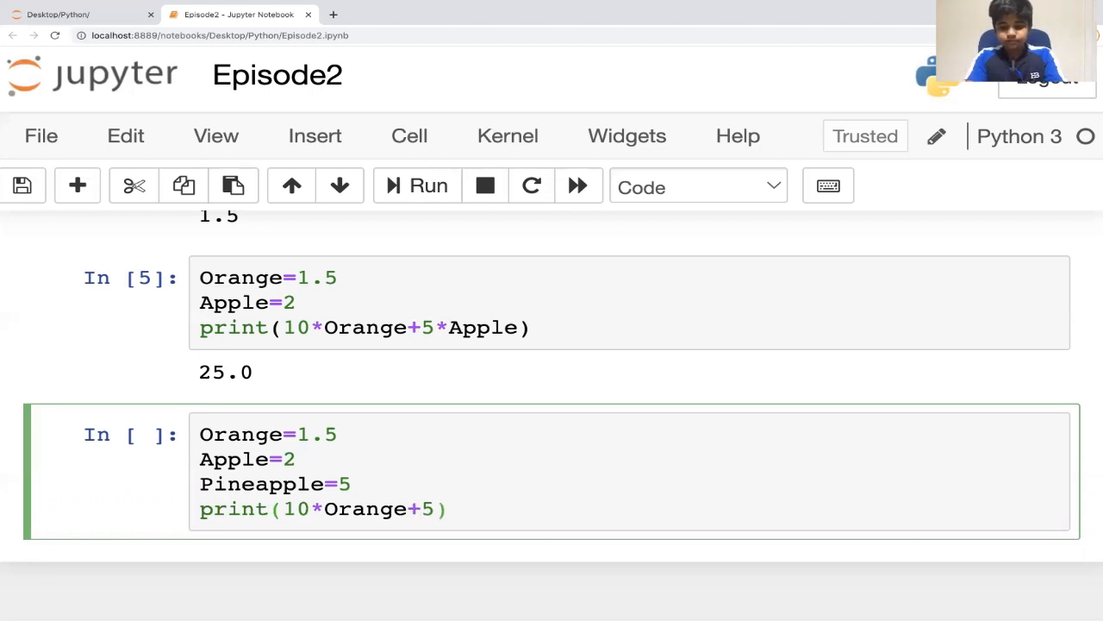
{"action": "type", "text": "*Ap"}
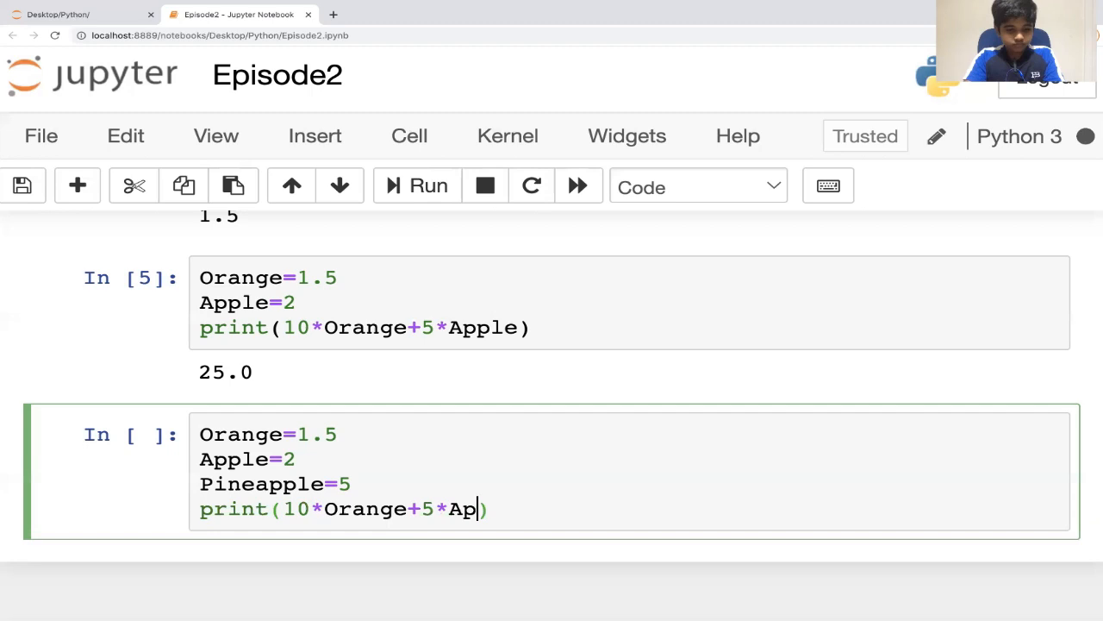
{"action": "type", "text": "ple+"}
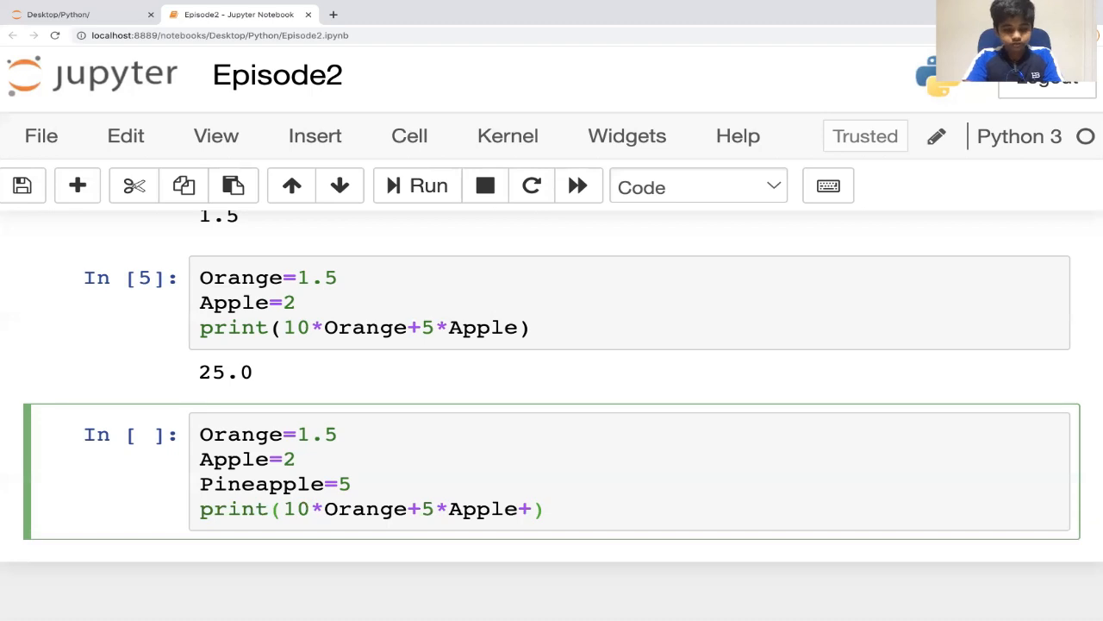
{"action": "type", "text": "3*"}
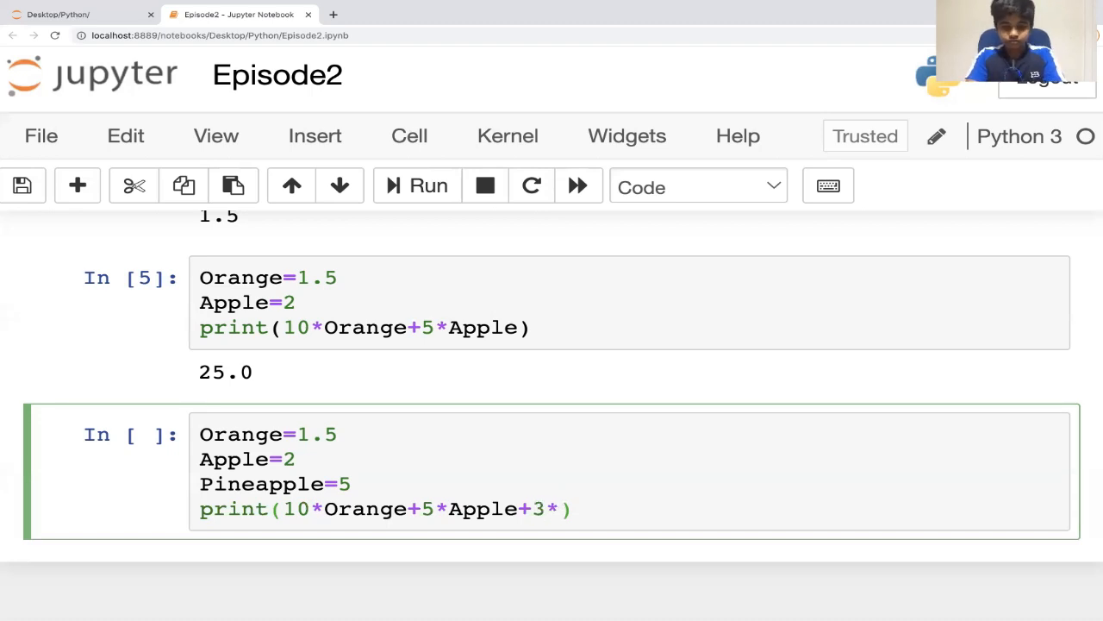
{"action": "type", "text": "P"}
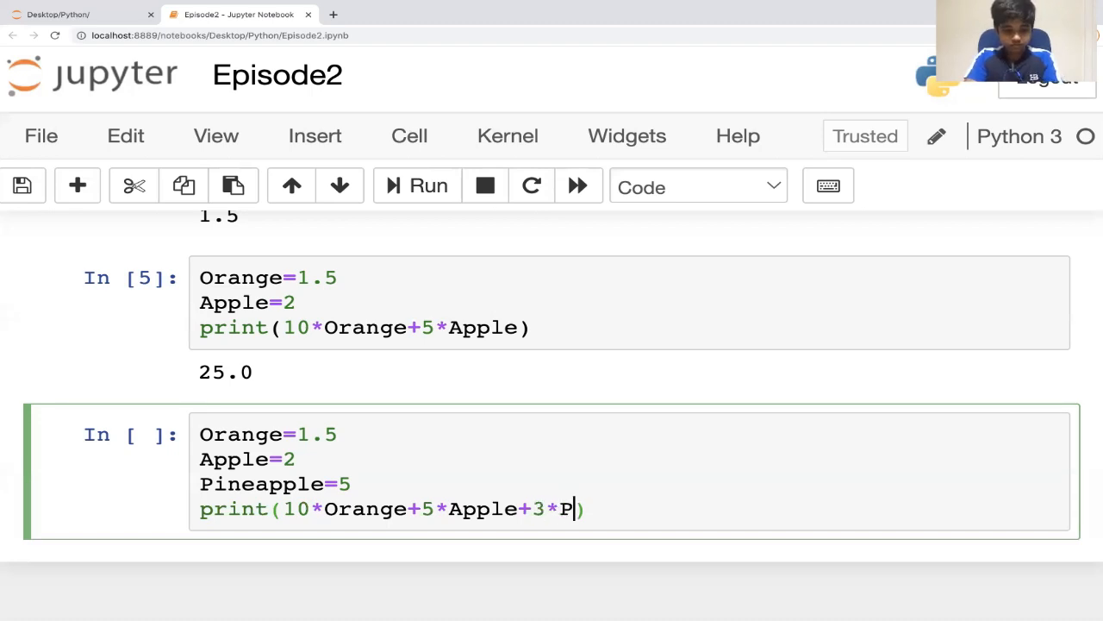
{"action": "type", "text": "ineapple"}
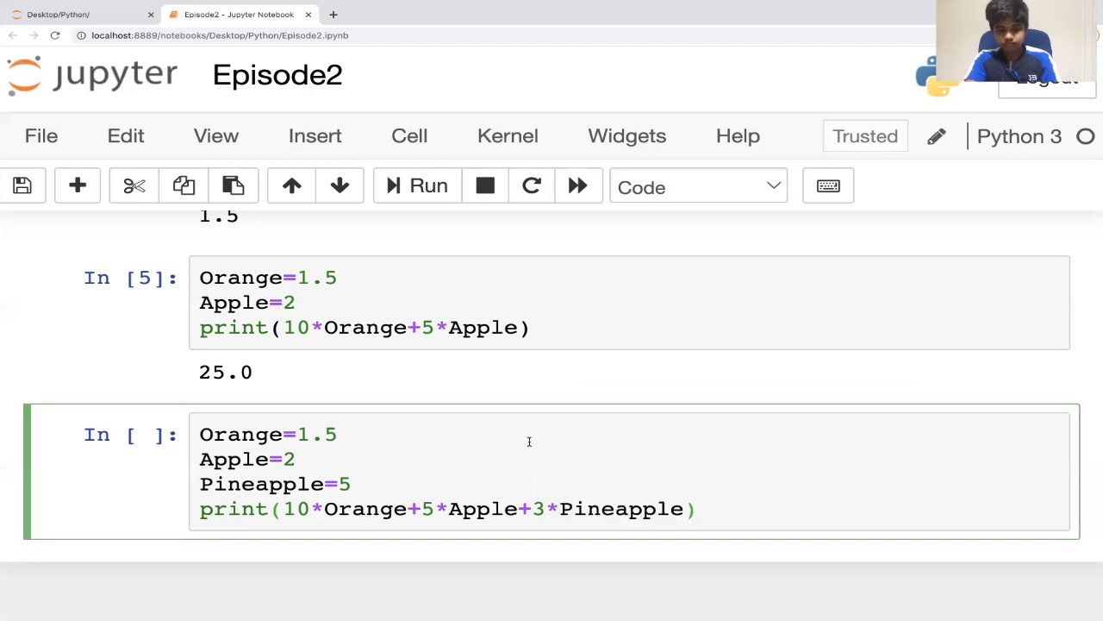
{"action": "scroll", "scroll_direction": "down", "scroll_amount": 3}
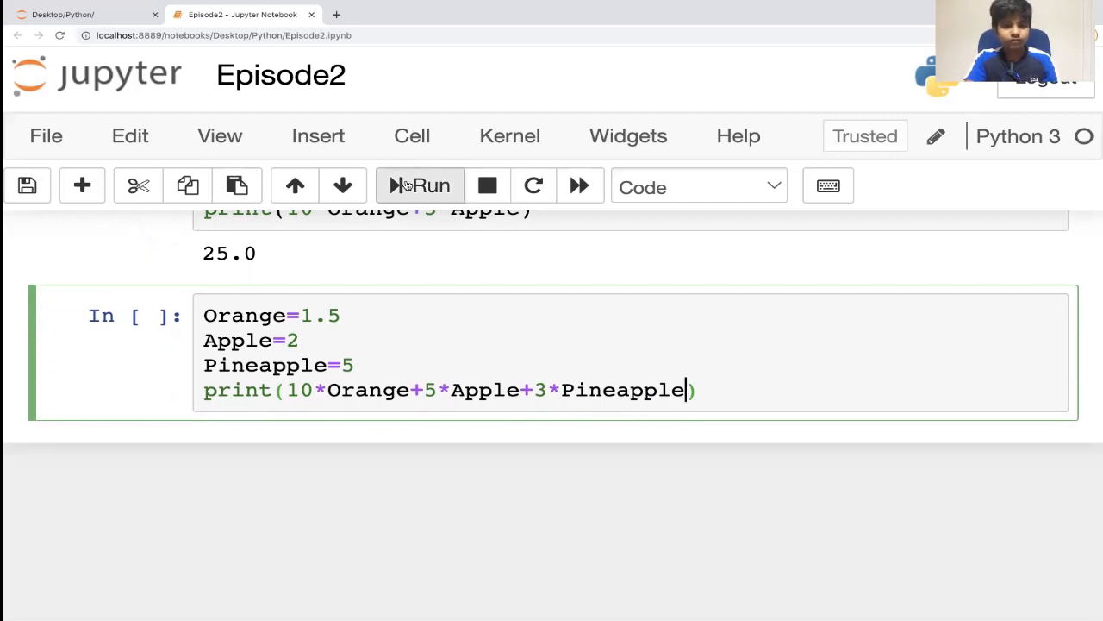
{"action": "left_click", "coordinate": [421, 186]}
{"action": "type", "text": "Country="}
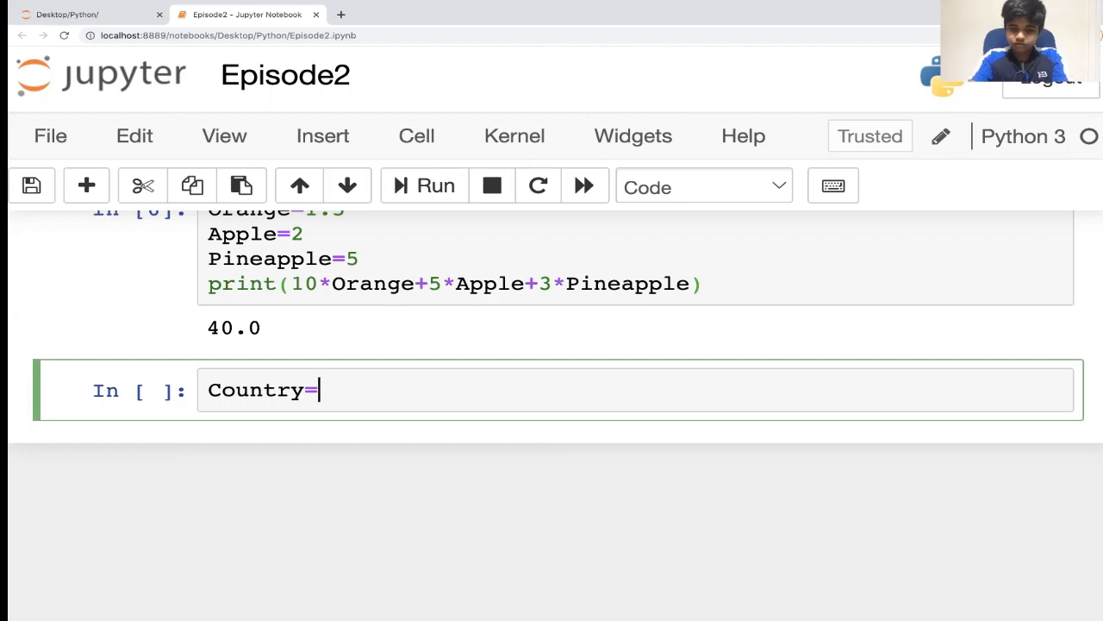
Complete Country="India" and print(Country), fixing typos, then run the cell
{"action": "type", "text": "\"in\""}
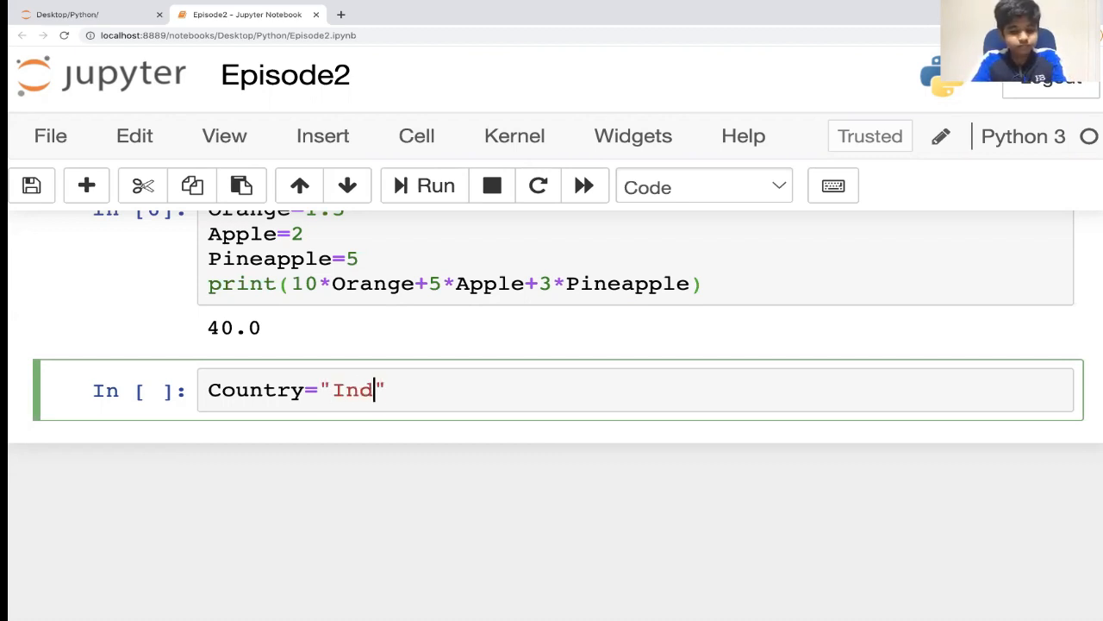
{"action": "type", "text": "ia"}
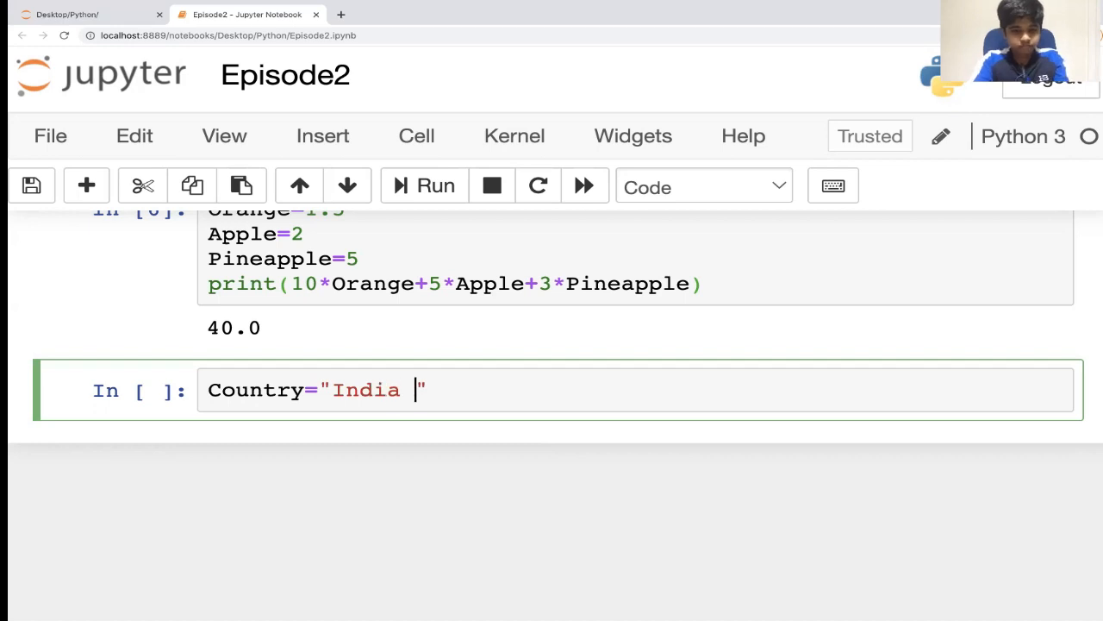
{"action": "key", "text": "BackSpace"}
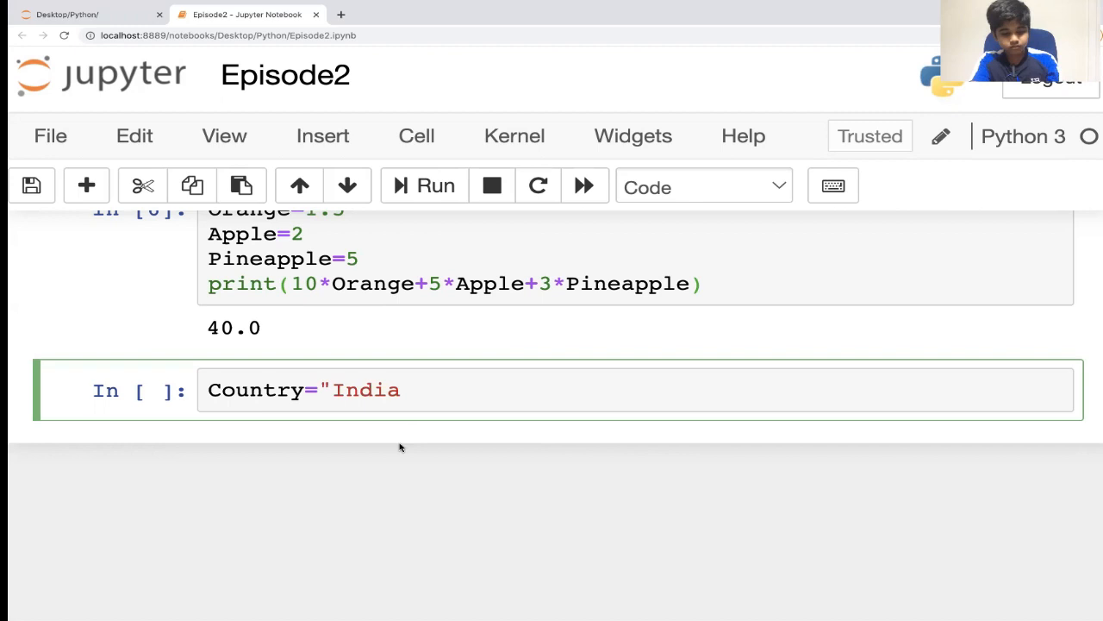
{"action": "type", "text": "\""}
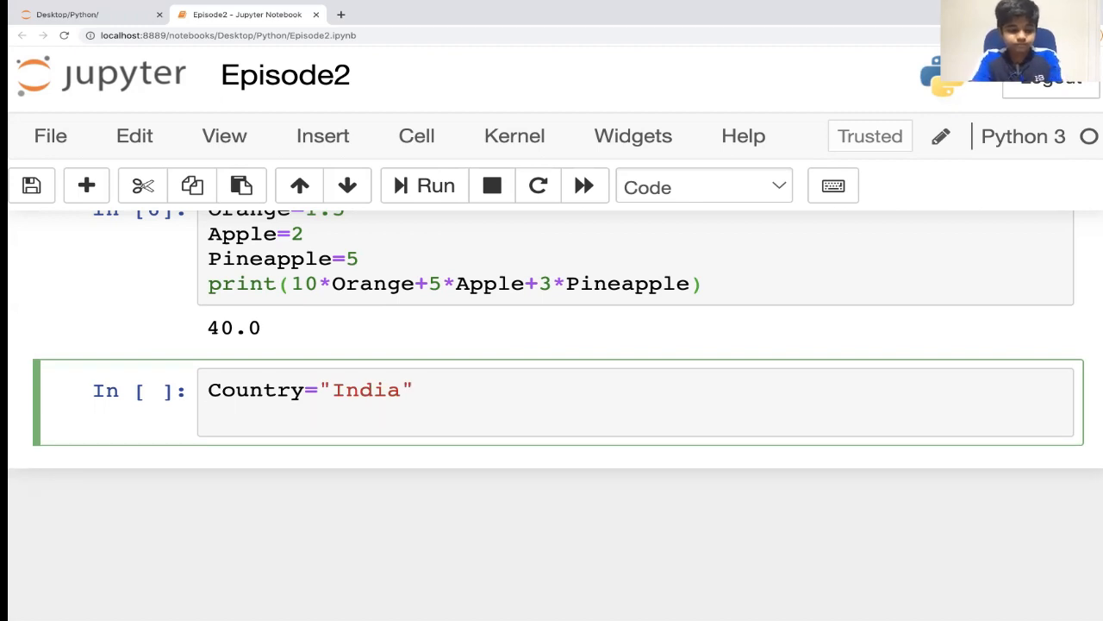
{"action": "type", "text": "prnit"}
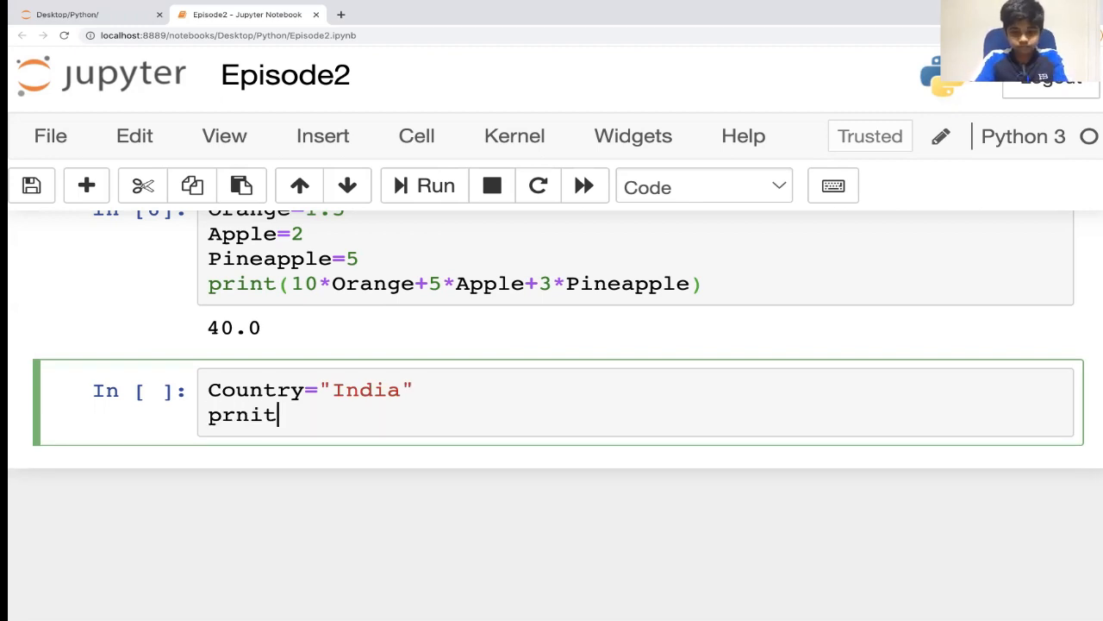
{"action": "type", "text": "print("}
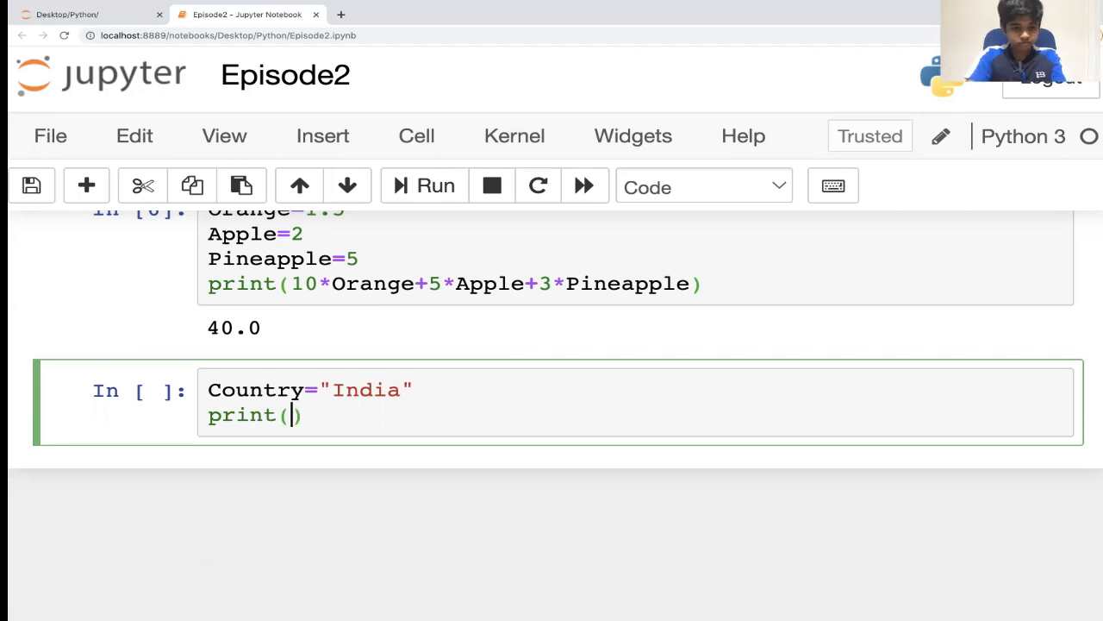
{"action": "type", "text": "c"}
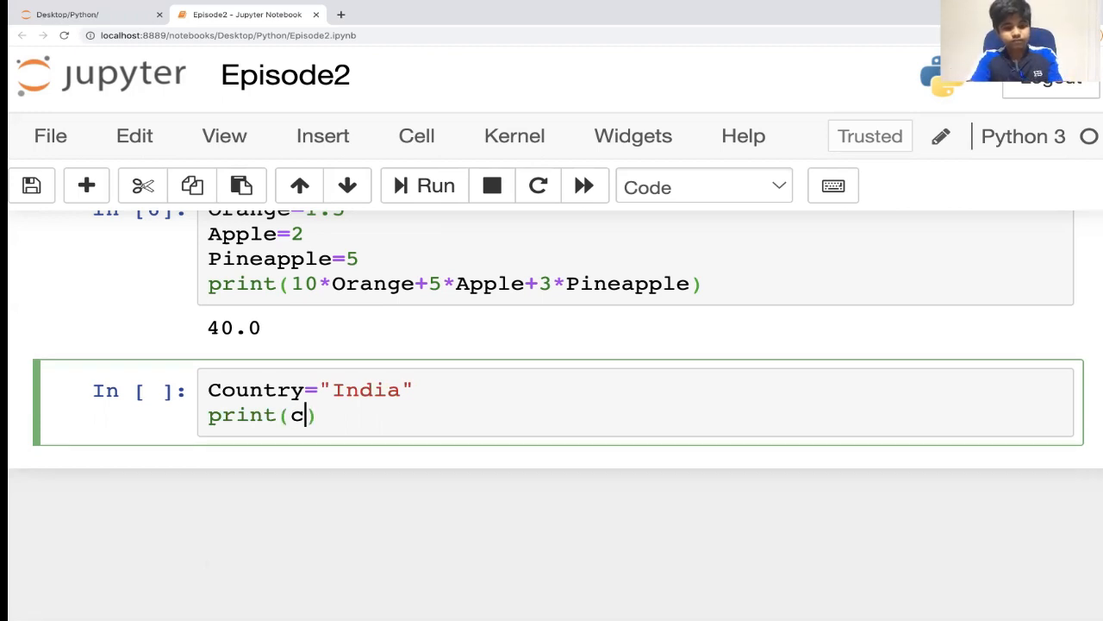
{"action": "type", "text": "C"}
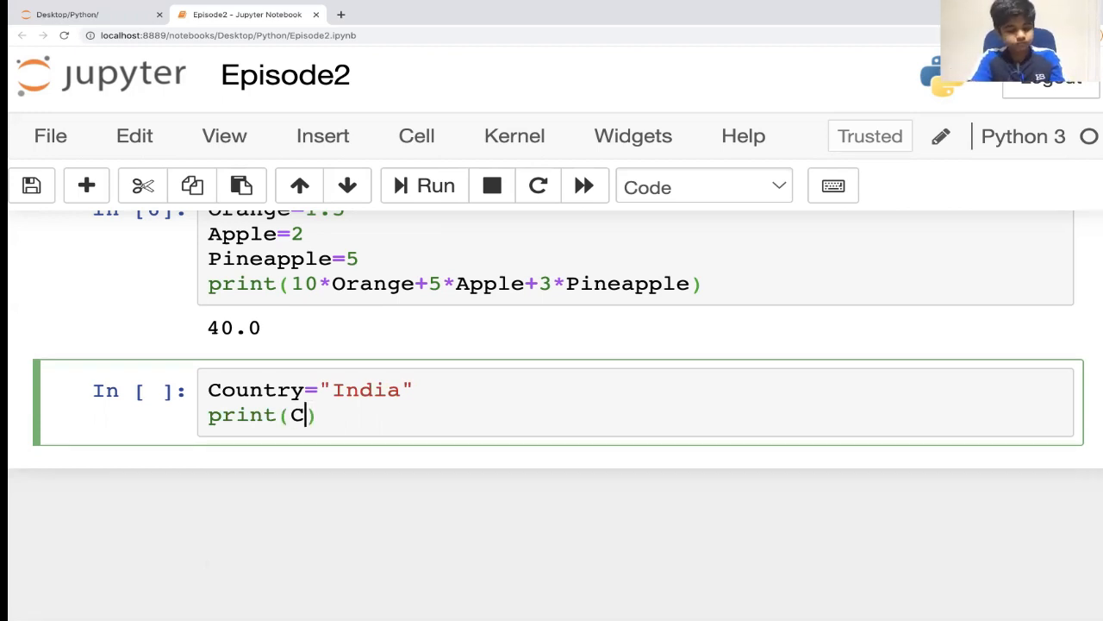
{"action": "type", "text": "ountry"}
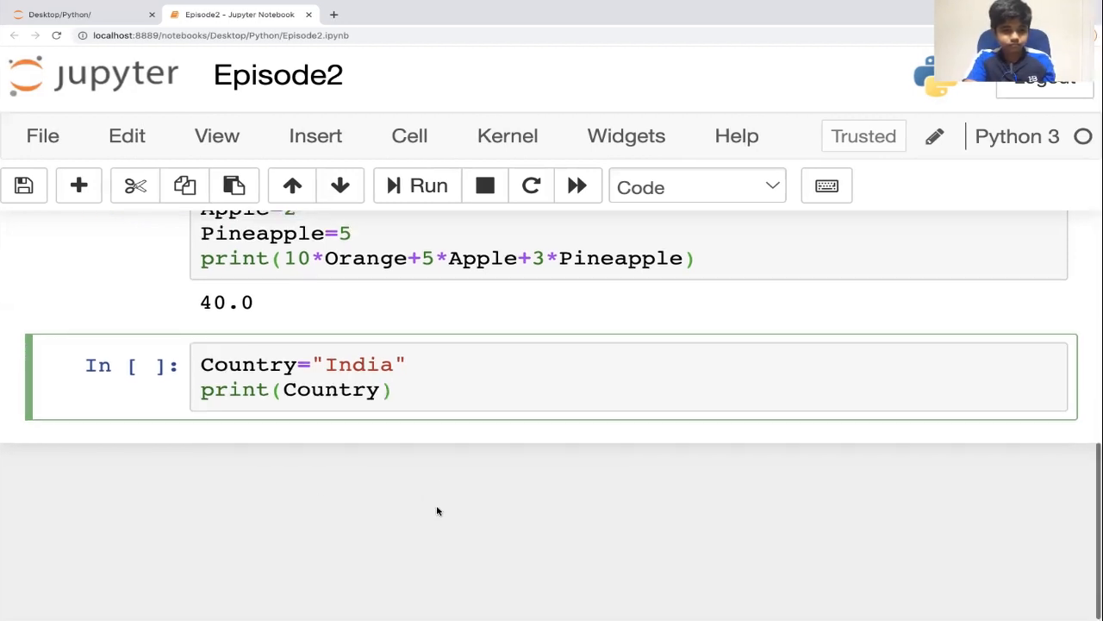
{"action": "left_click", "coordinate": [380, 389]}
{"action": "type", "text": "Co"}
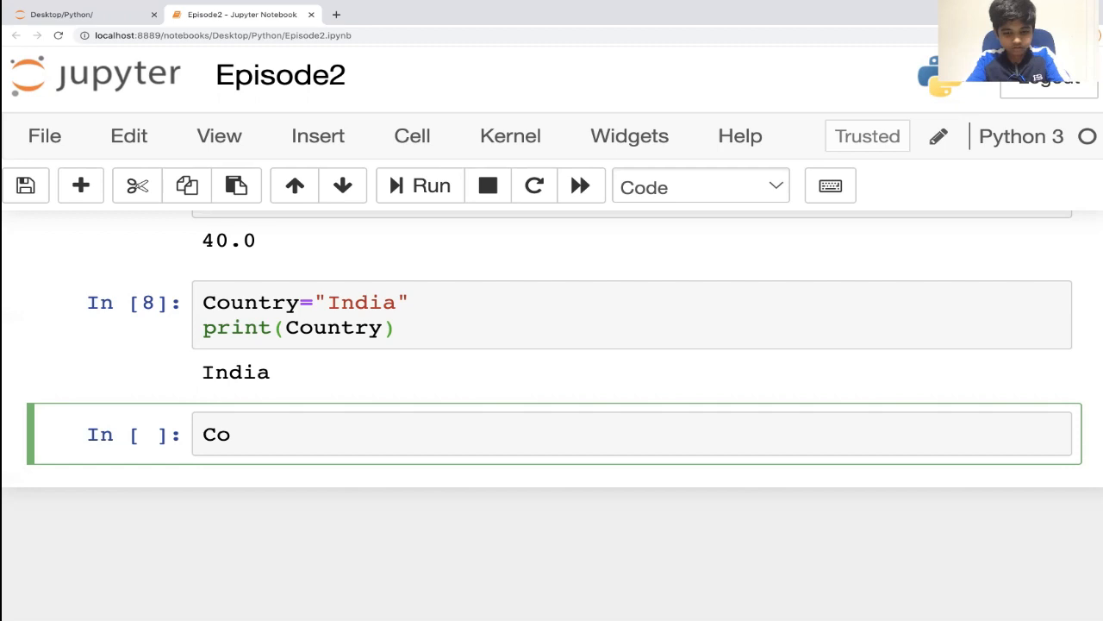
Set Country='England' with print(Country) in the next cell and run it
{"action": "type", "text": "untry="}
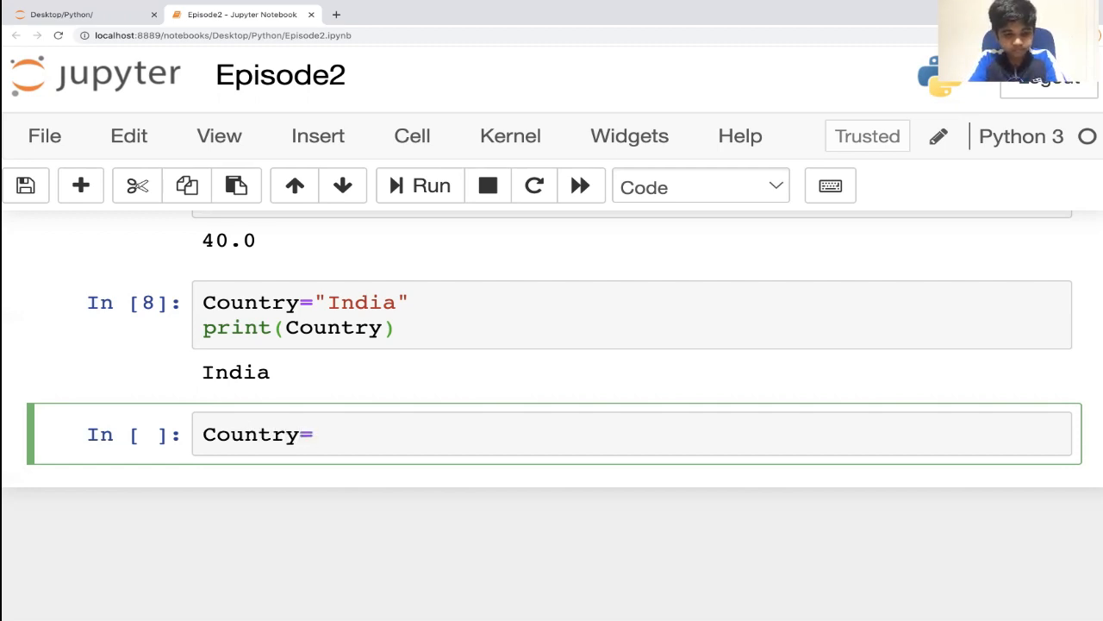
{"action": "type", "text": "Eng"}
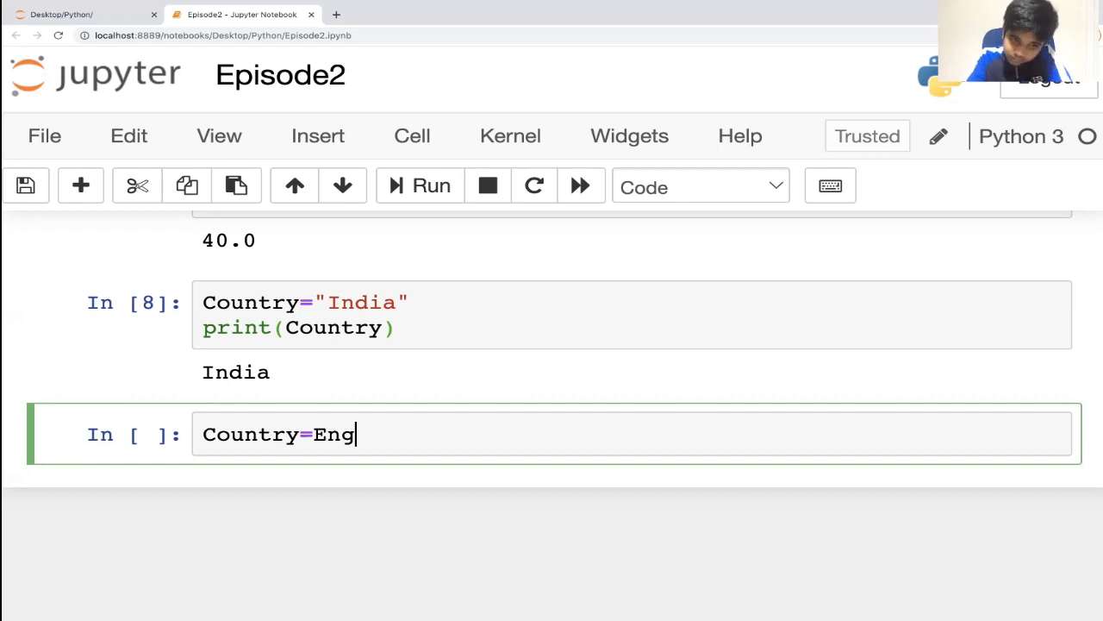
{"action": "type", "text": "land'"}
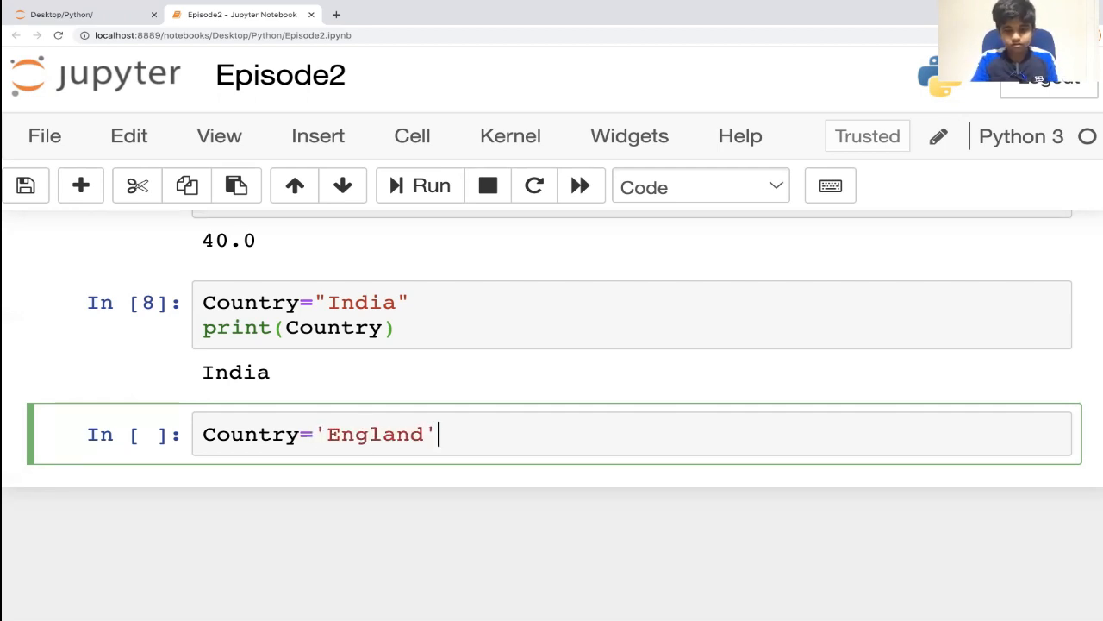
{"action": "type", "text": "print"}
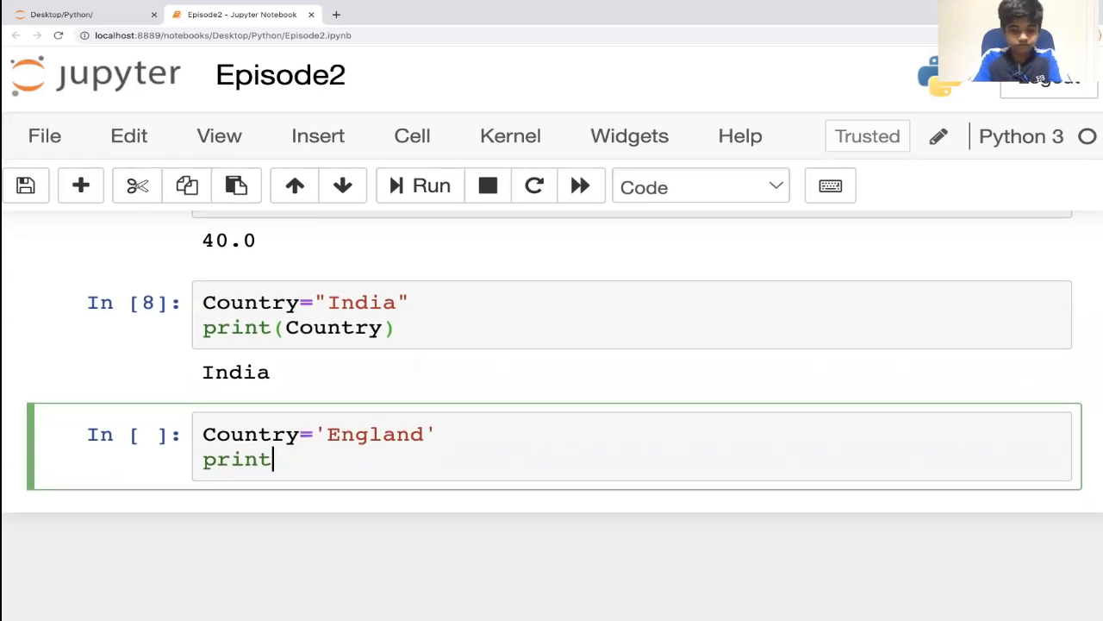
{"action": "type", "text": "()"}
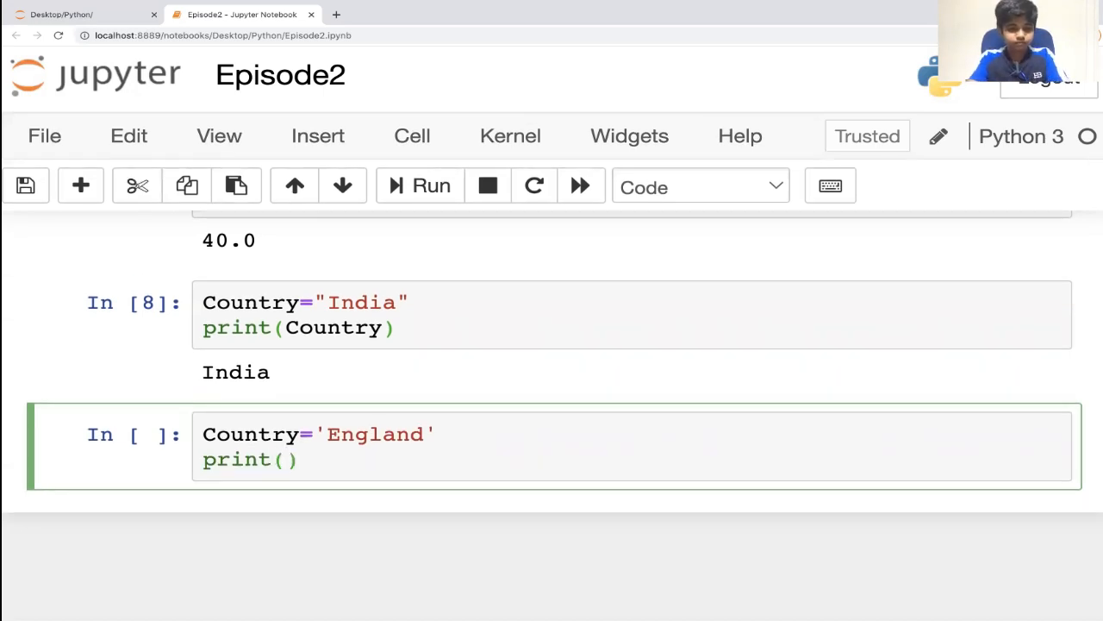
{"action": "type", "text": "c"}
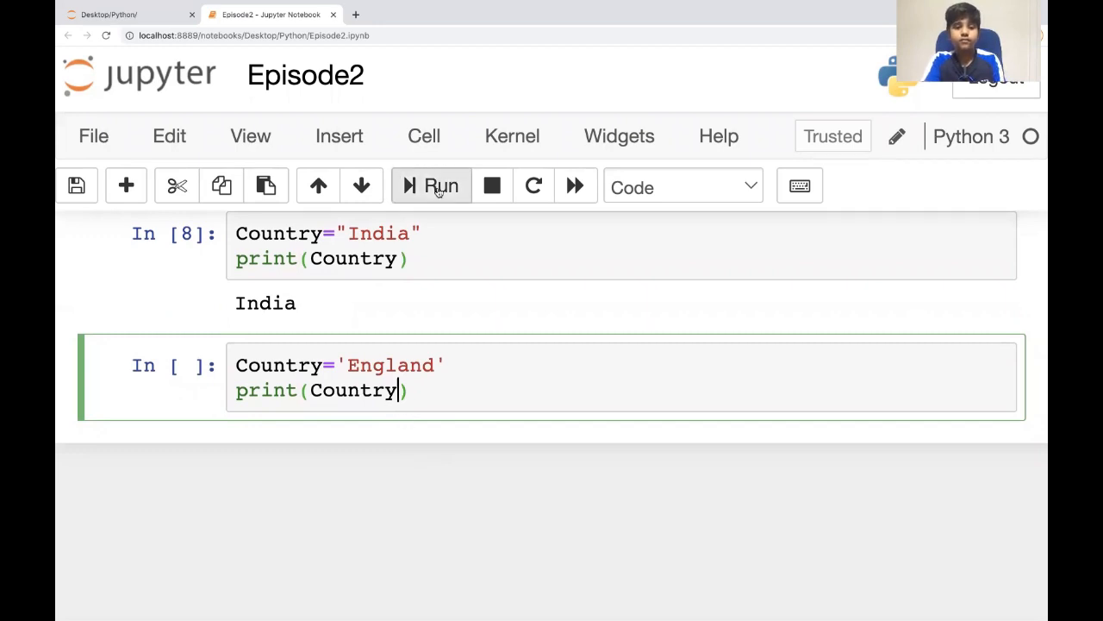
{"action": "left_click", "coordinate": [440, 187]}
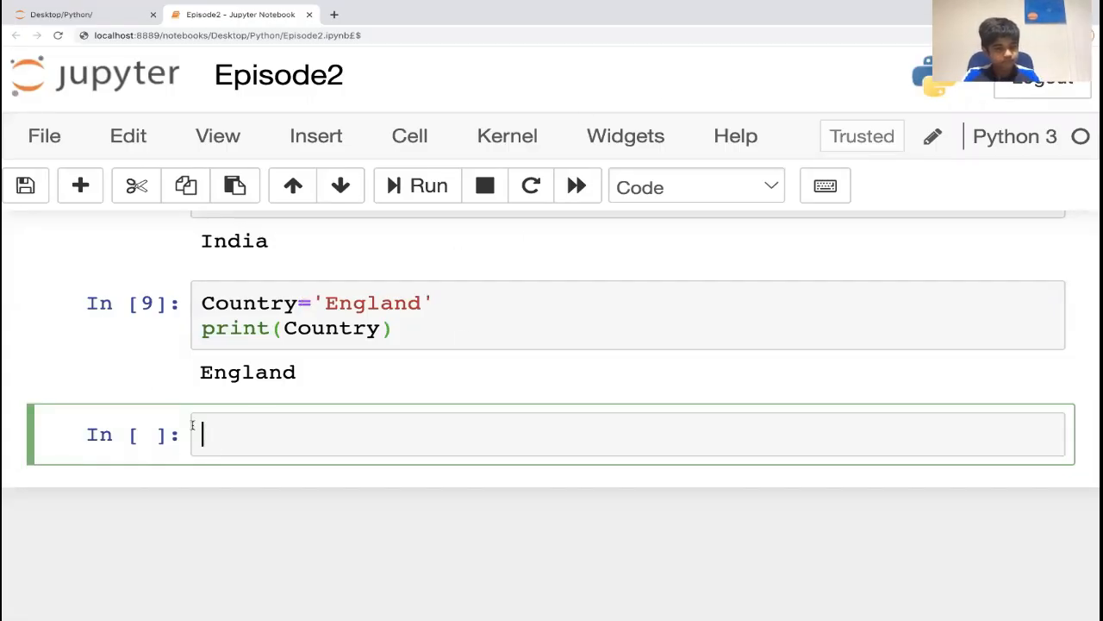
Assign Sentence the string "it's very easy to programm in python!@£$%^&*()"
{"action": "type", "text": "Sentence"}
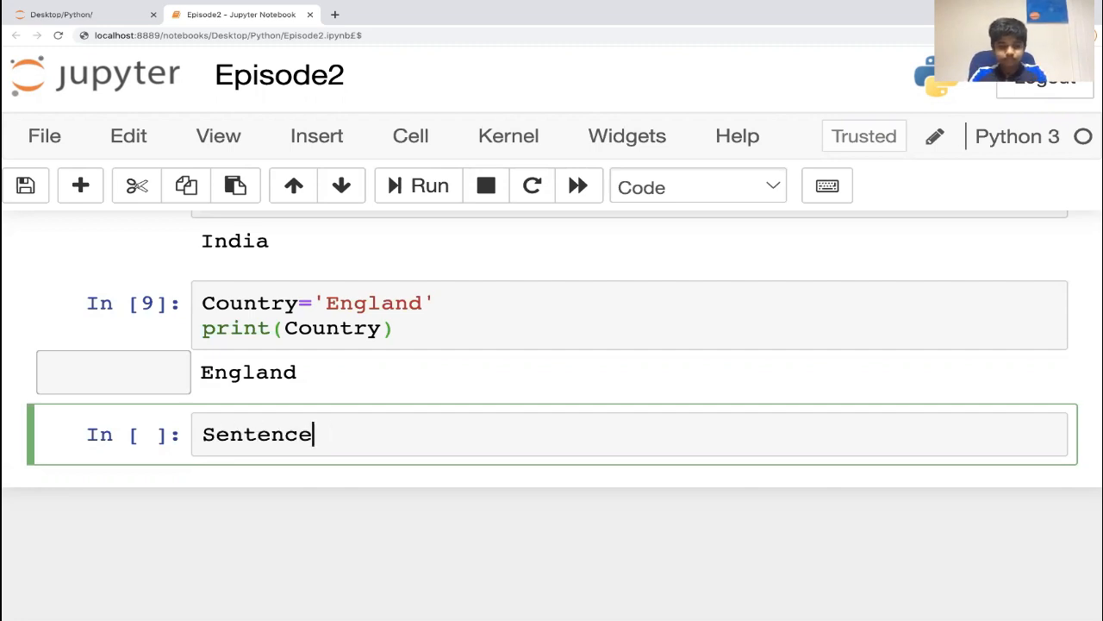
{"action": "type", "text": "=it'"}
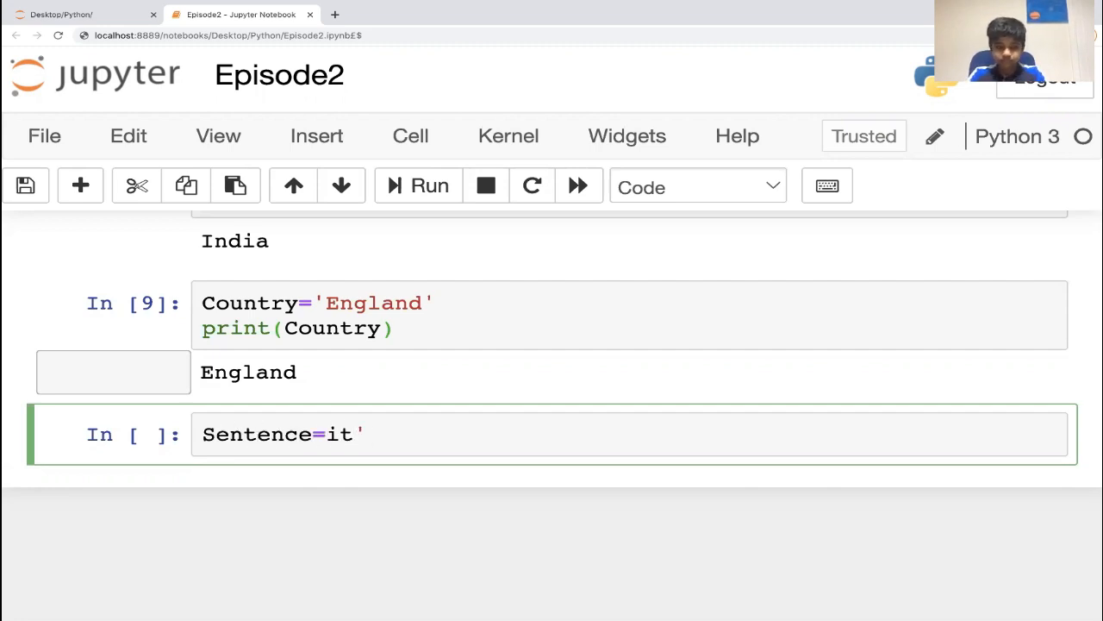
{"action": "type", "text": "s"}
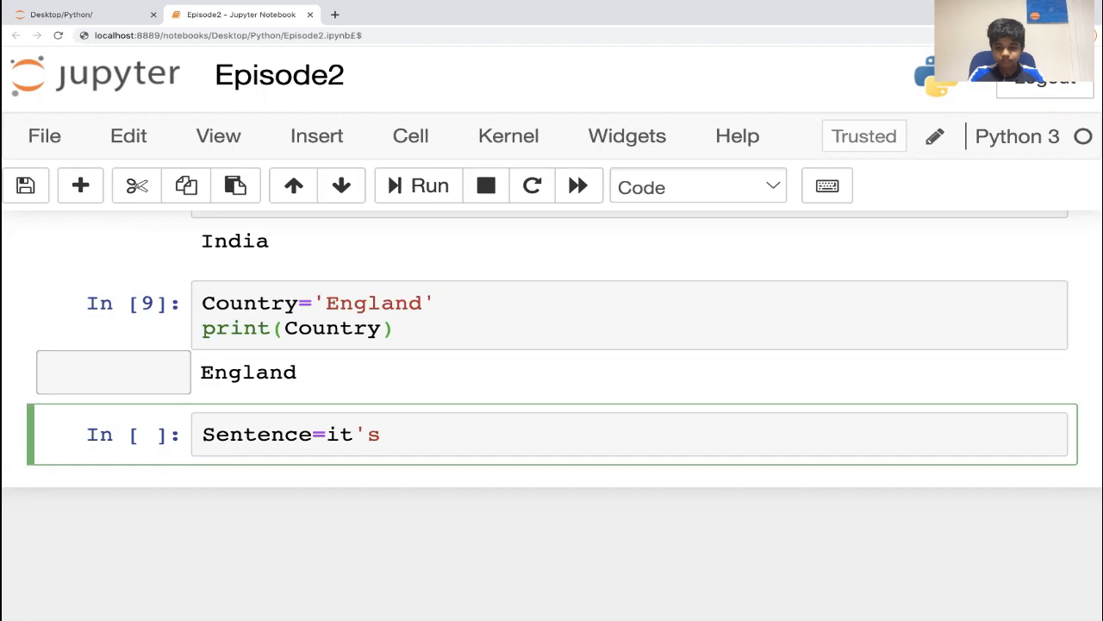
{"action": "type", "text": "'"}
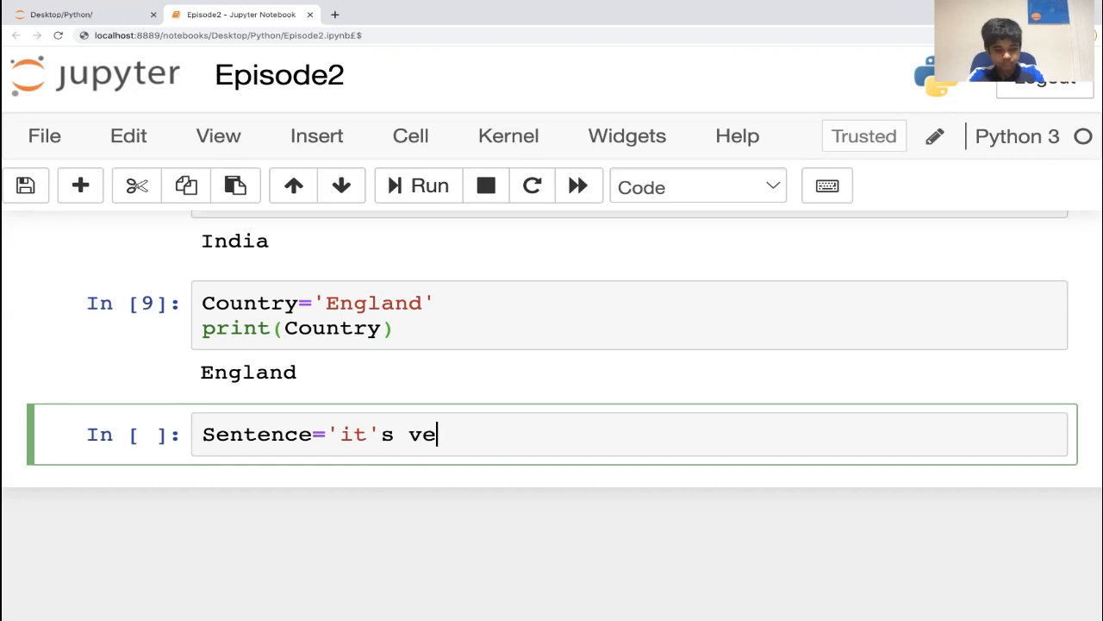
{"action": "type", "text": "ry easy to p"}
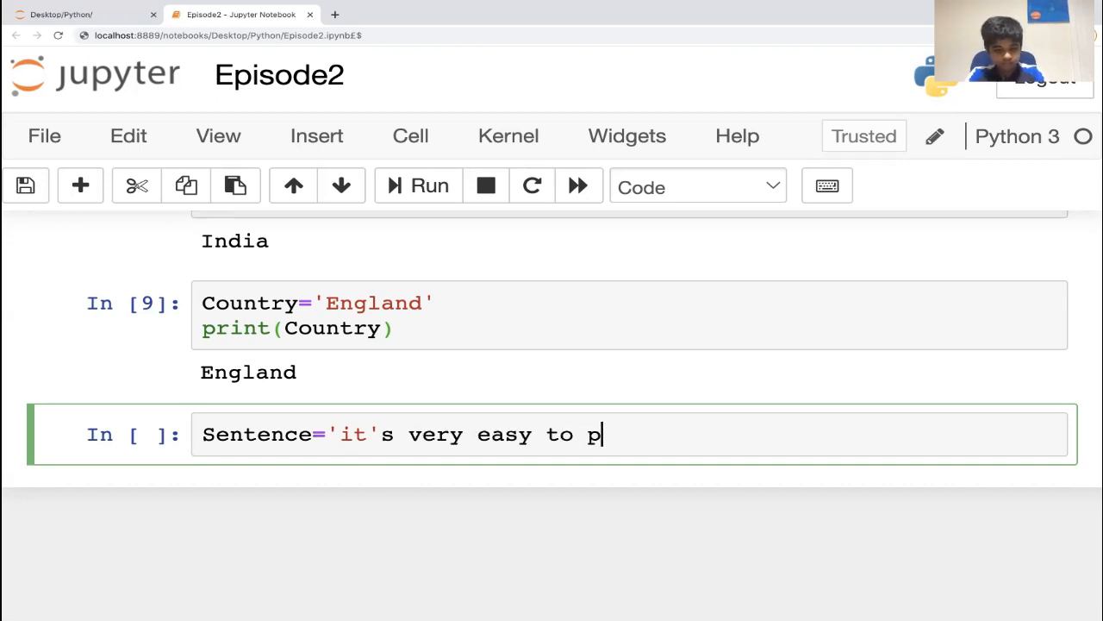
{"action": "type", "text": "rogrm"}
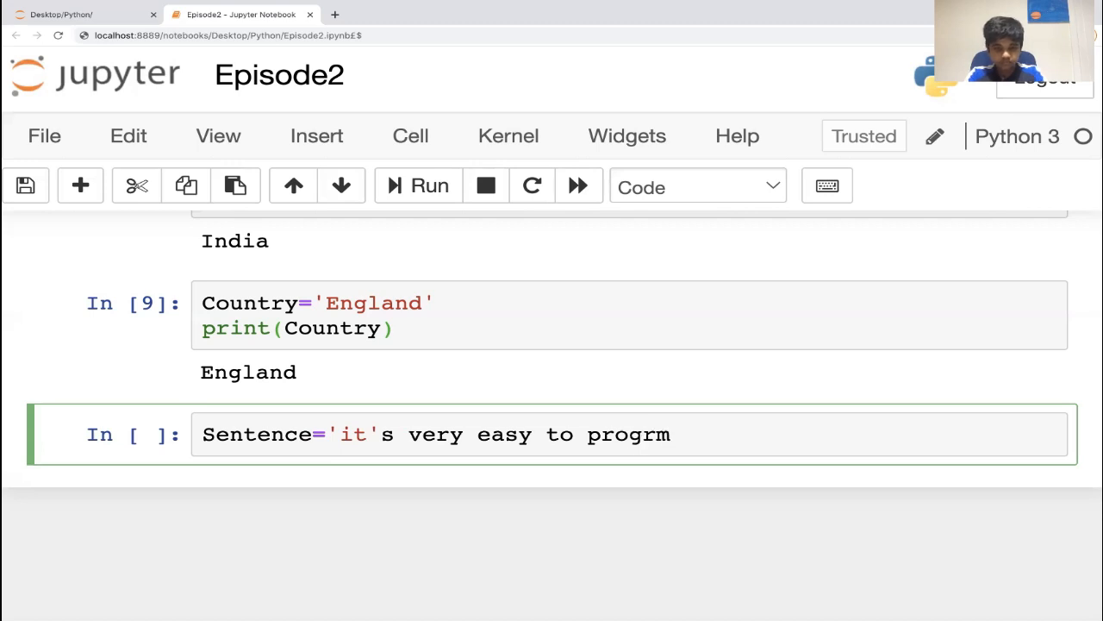
{"action": "type", "text": "am in"}
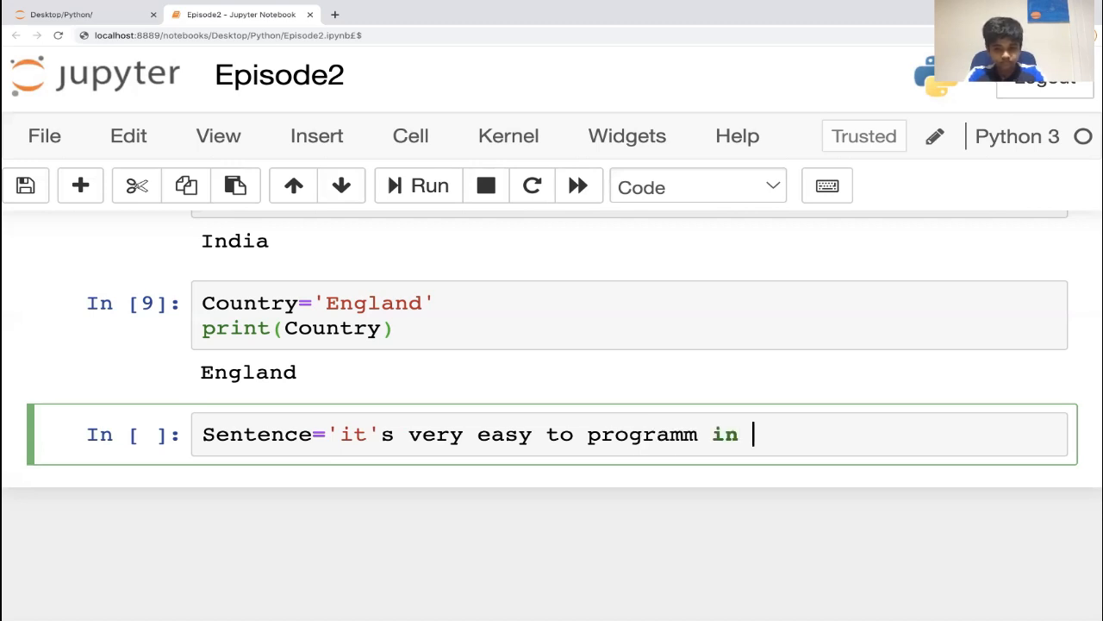
{"action": "type", "text": "pytho"}
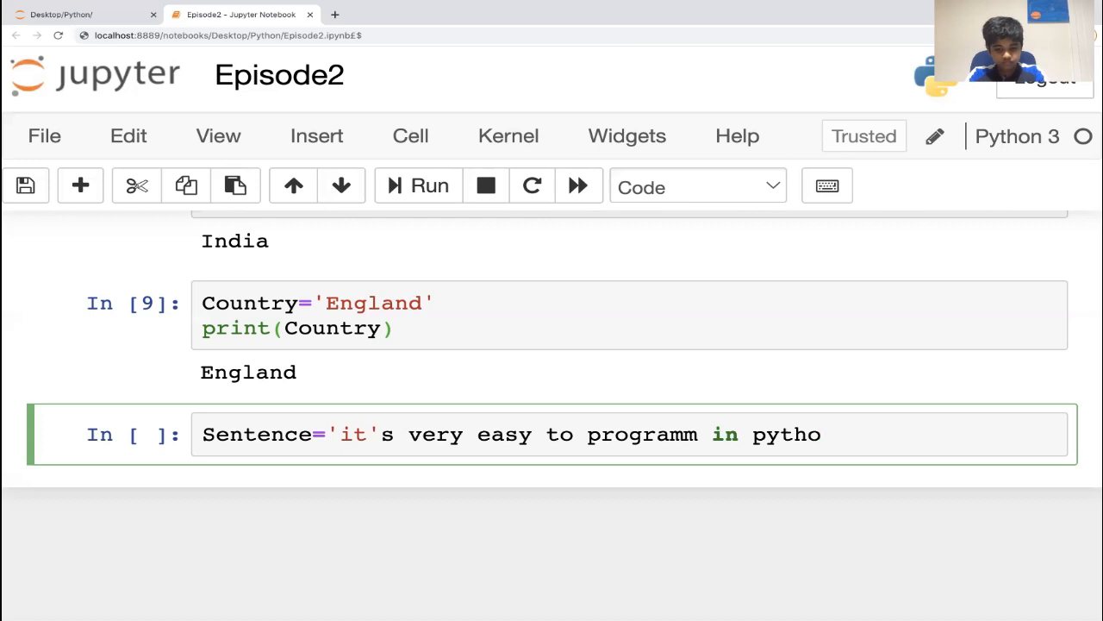
{"action": "type", "text": "n'"}
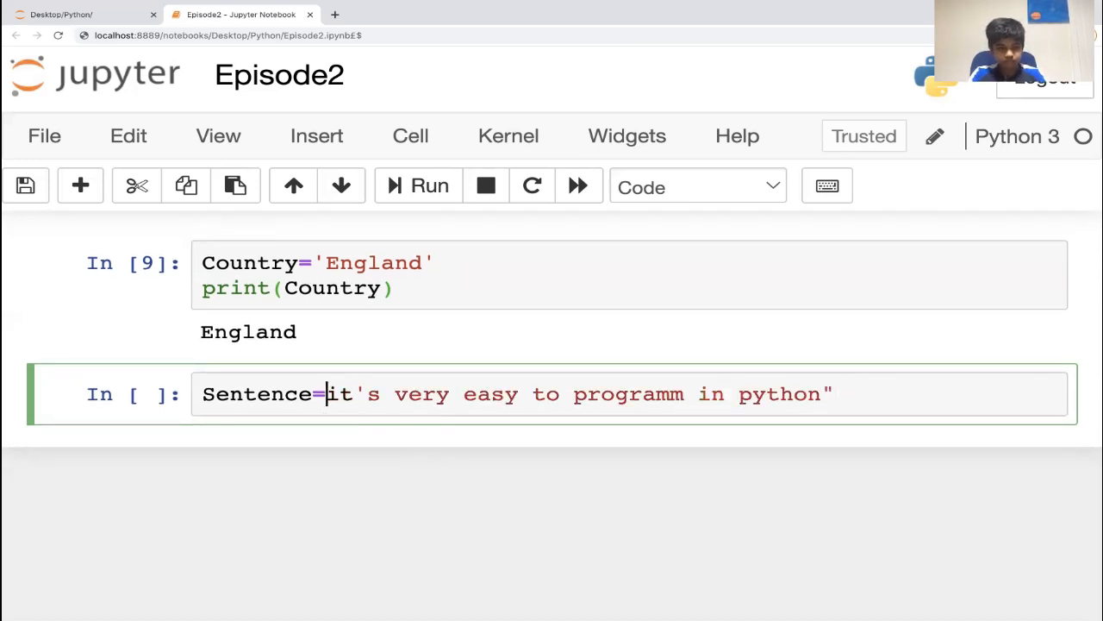
{"action": "type", "text": "\""}
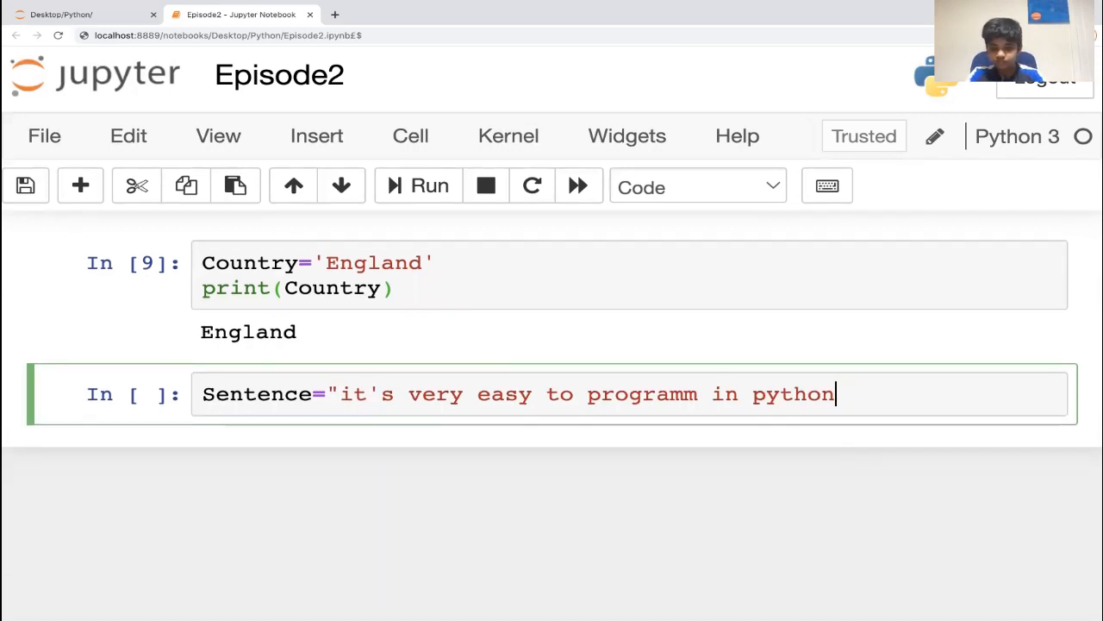
{"action": "type", "text": "!@"}
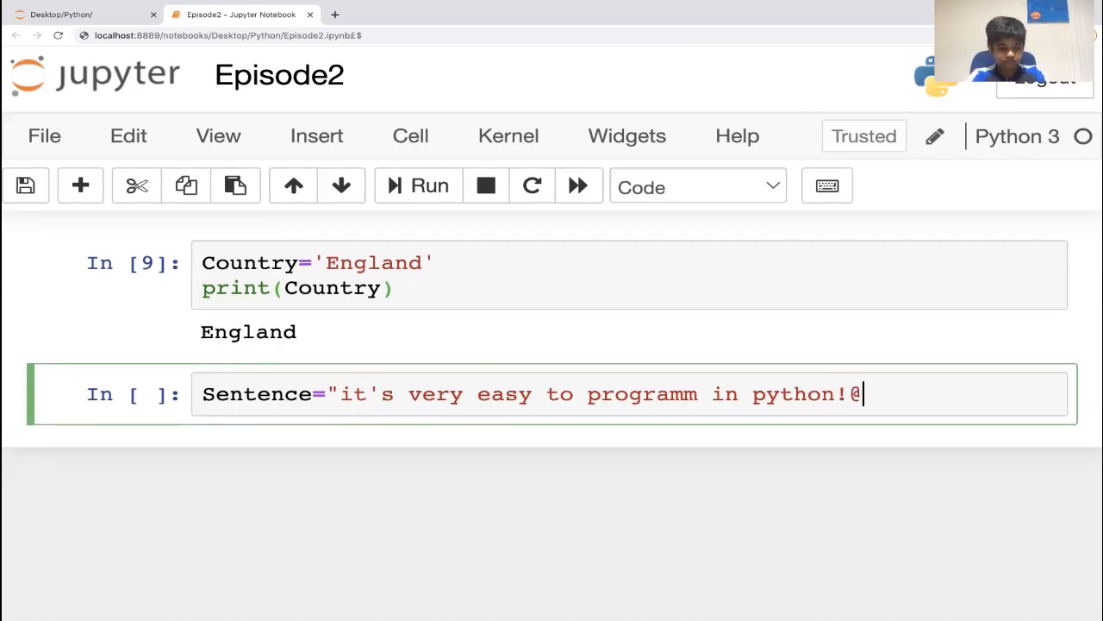
{"action": "type", "text": "£$%^&*()"}
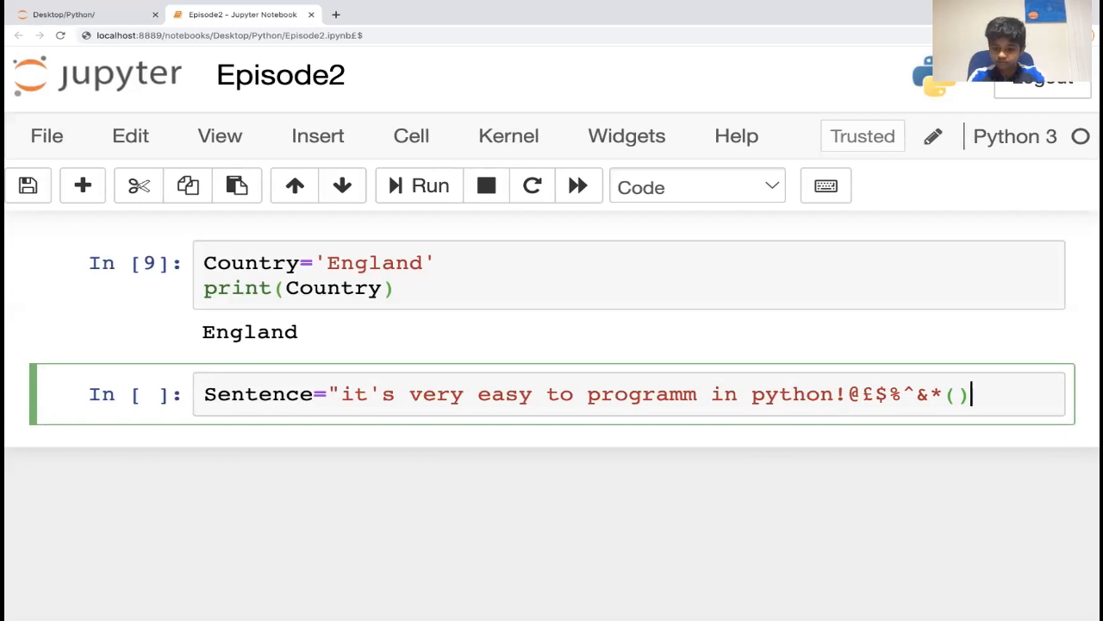
{"action": "type", "text": "\"\""}
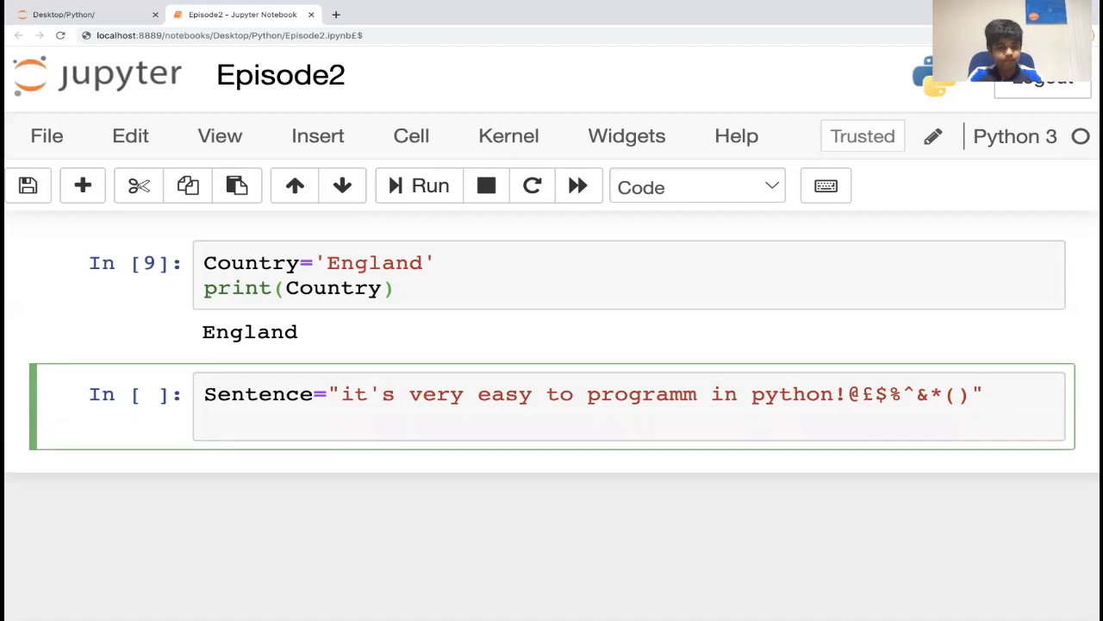
Add print(Sentence) and run the cell to display the sentence
{"action": "type", "text": "print()"}
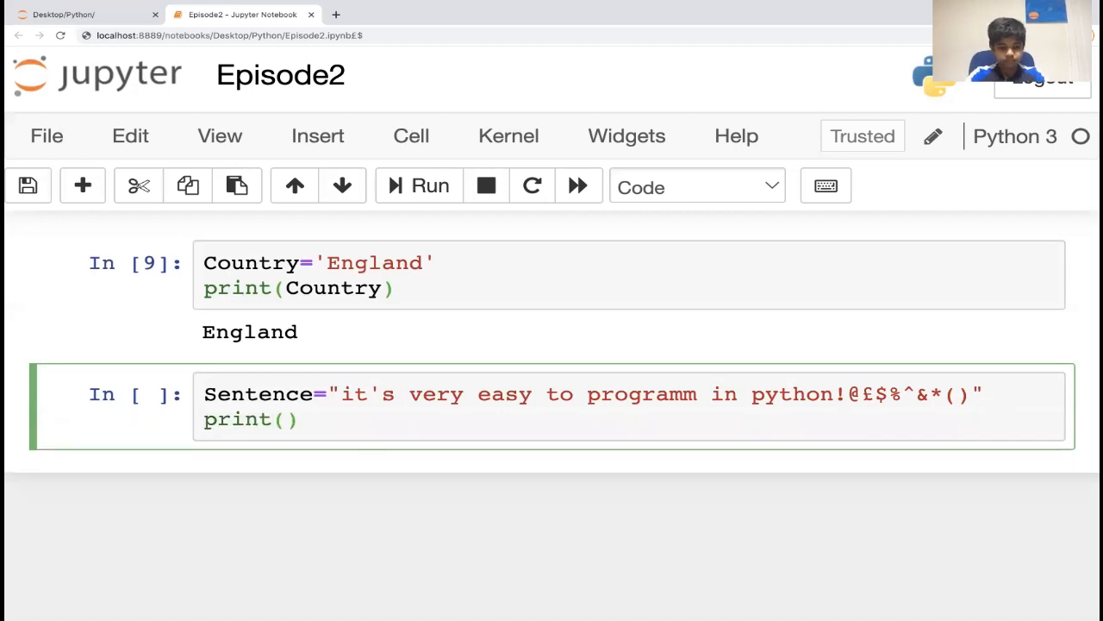
{"action": "type", "text": "Sentence"}
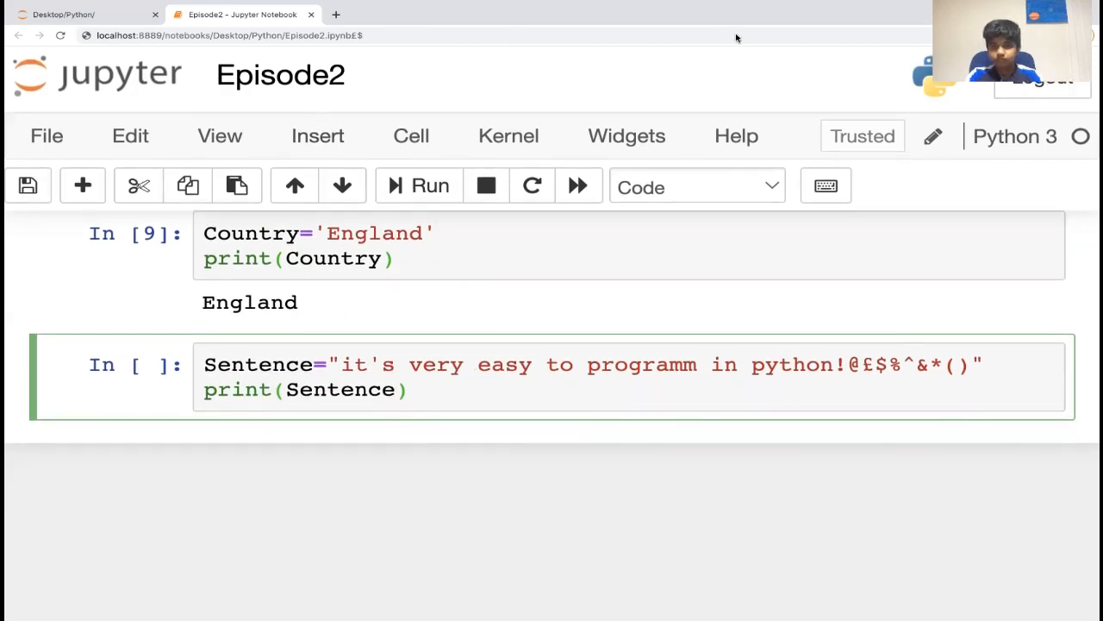
{"action": "left_click", "coordinate": [419, 185]}
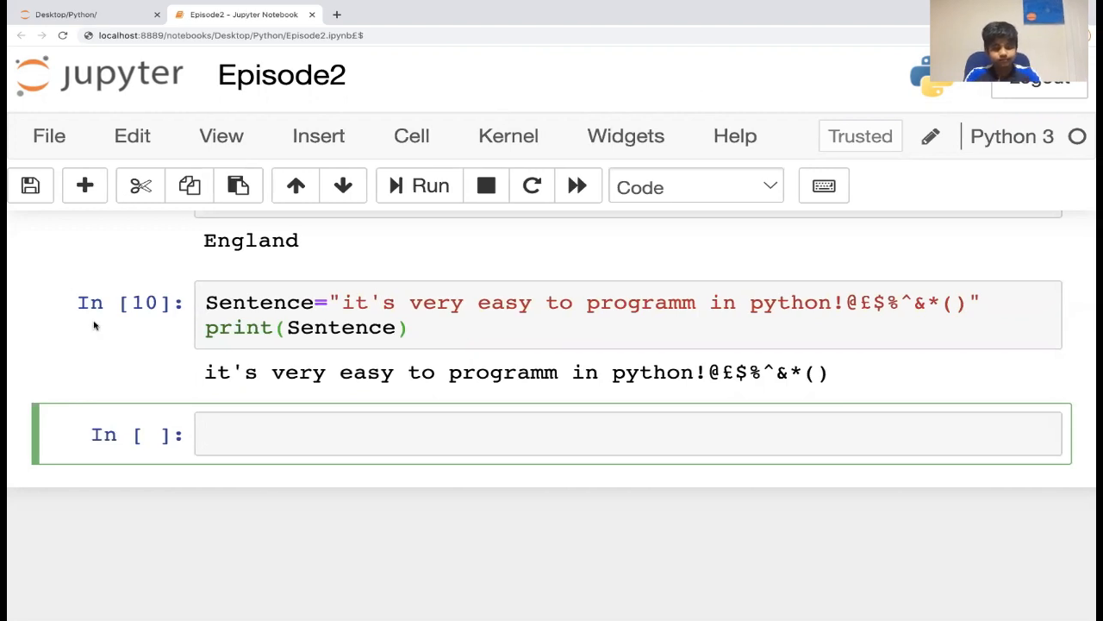
{"action": "type", "text": "LAN"}
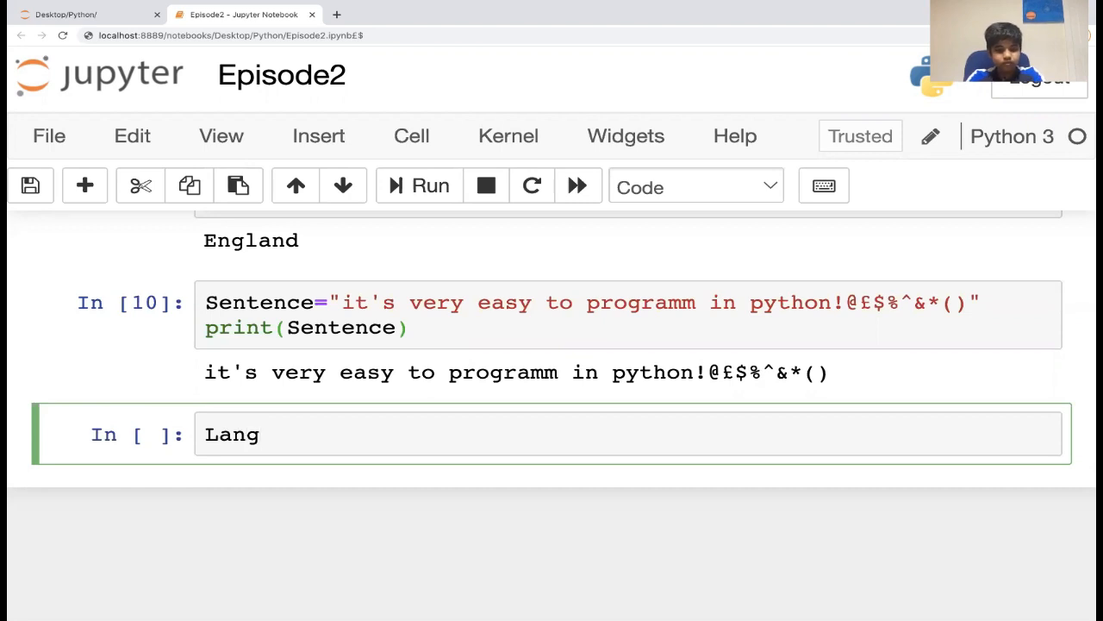
In the new cell, assign Language the value Python
{"action": "type", "text": "ua"}
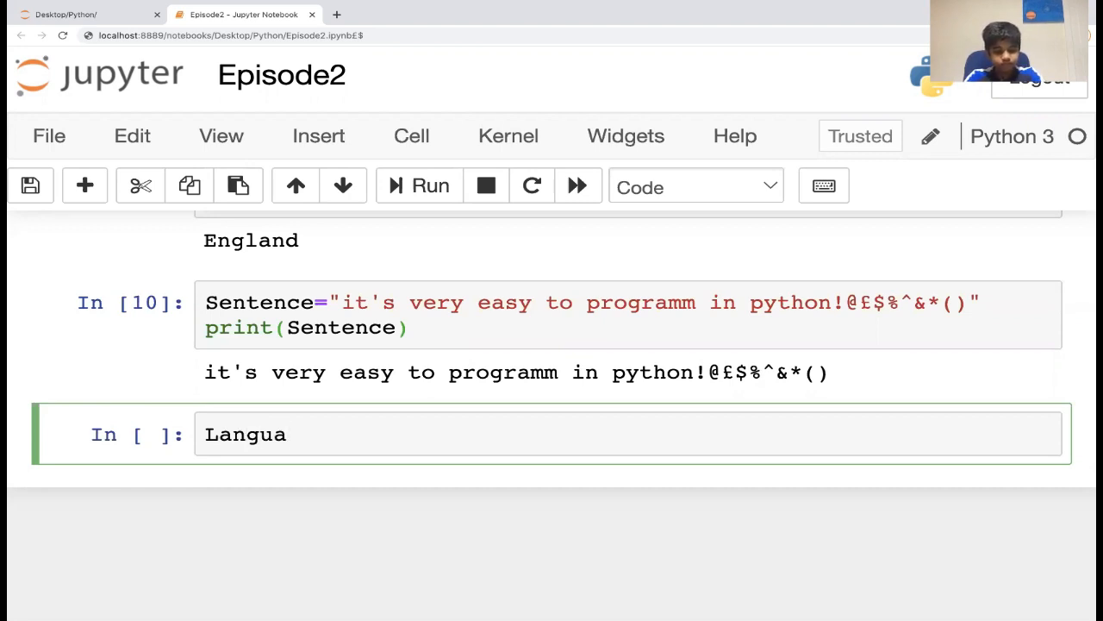
{"action": "type", "text": "ge"}
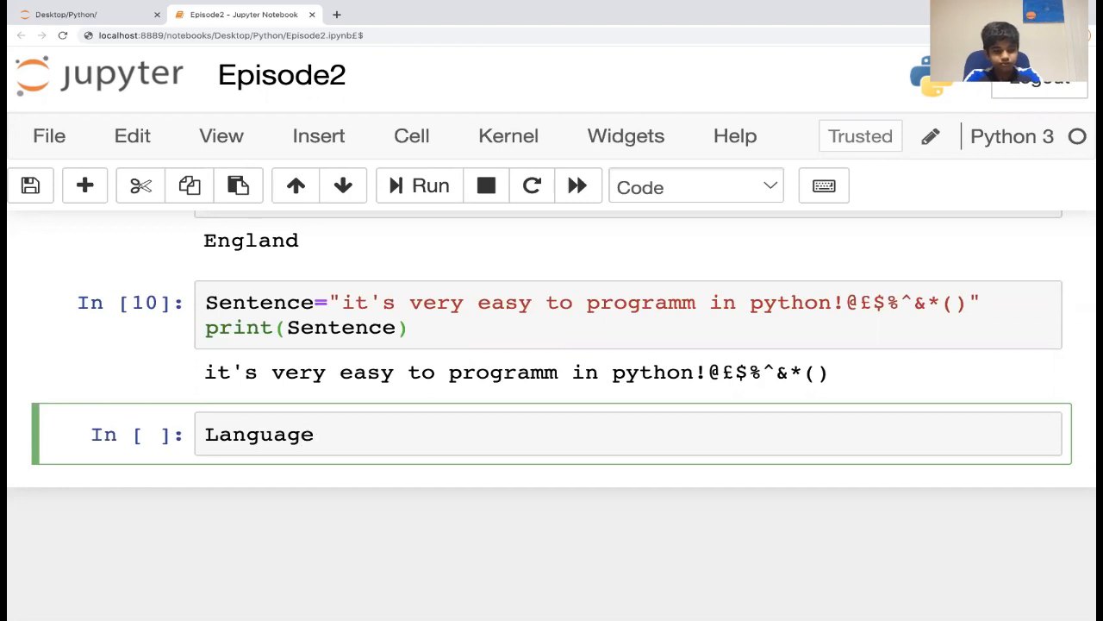
{"action": "mouse_move", "coordinate": [627, 55]}
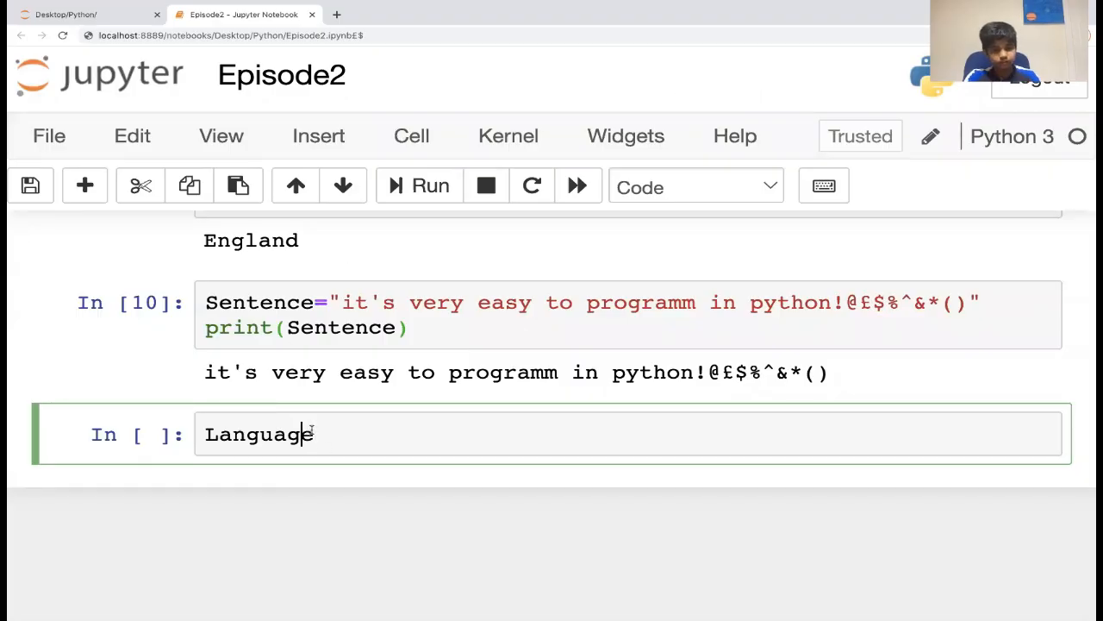
{"action": "type", "text": "=P"}
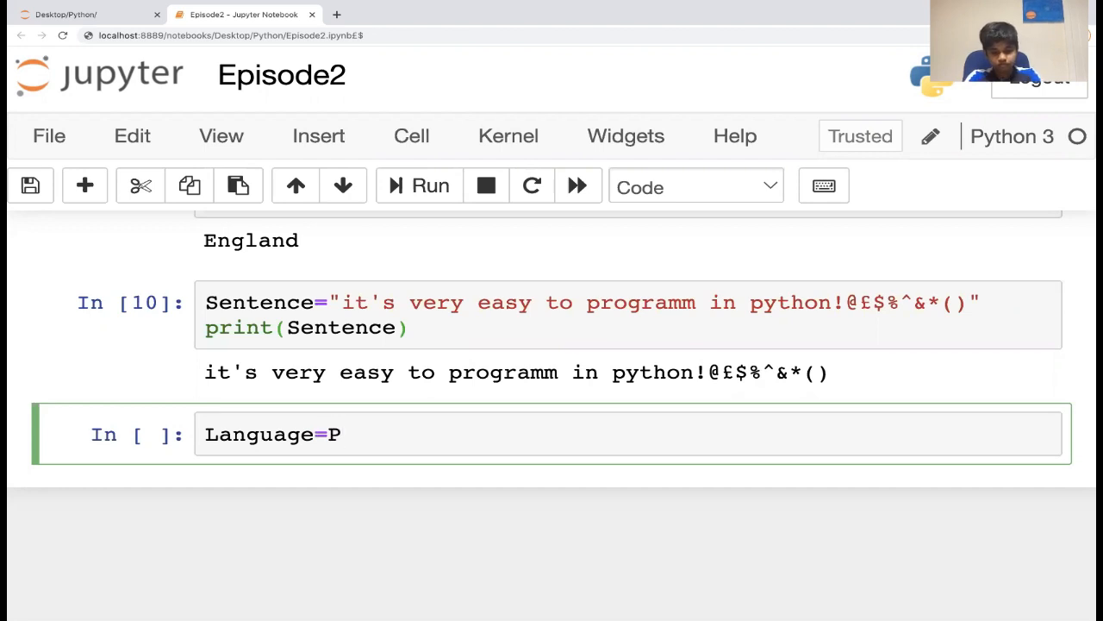
{"action": "type", "text": "ython"}
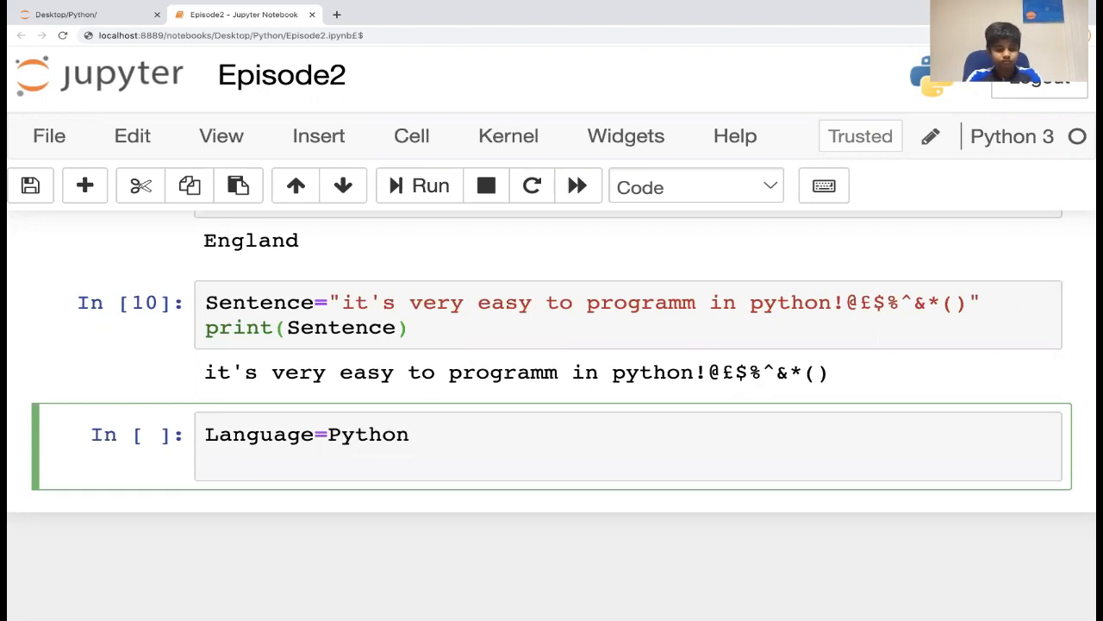
Print Language + "is very easy", quote 'Python', and run to output Pythonis very easy
{"action": "type", "text": "print("}
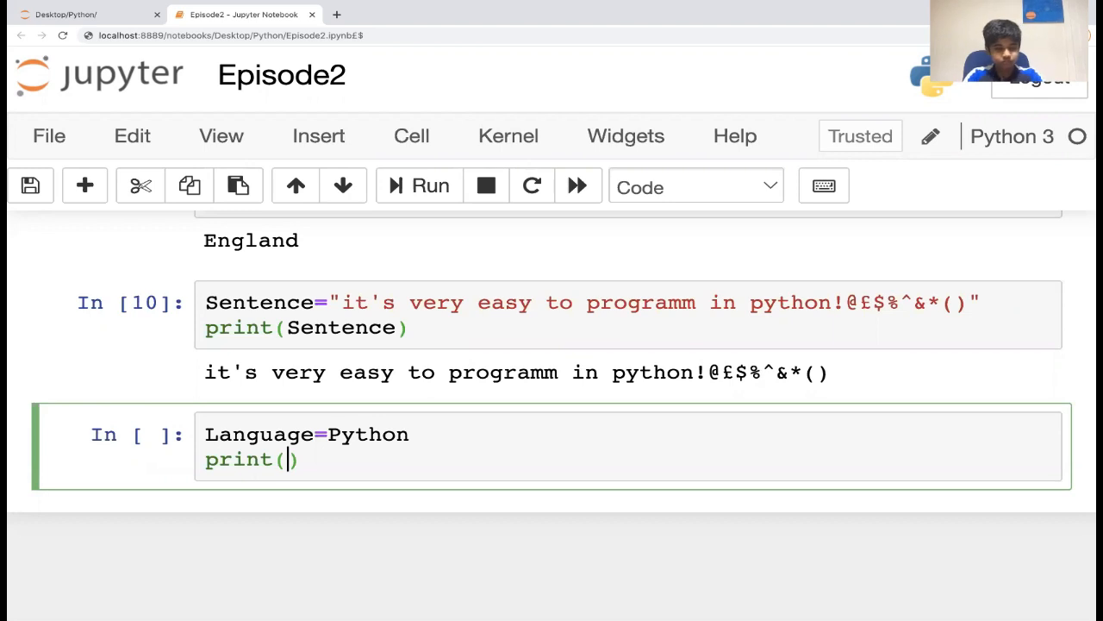
{"action": "type", "text": "L"}
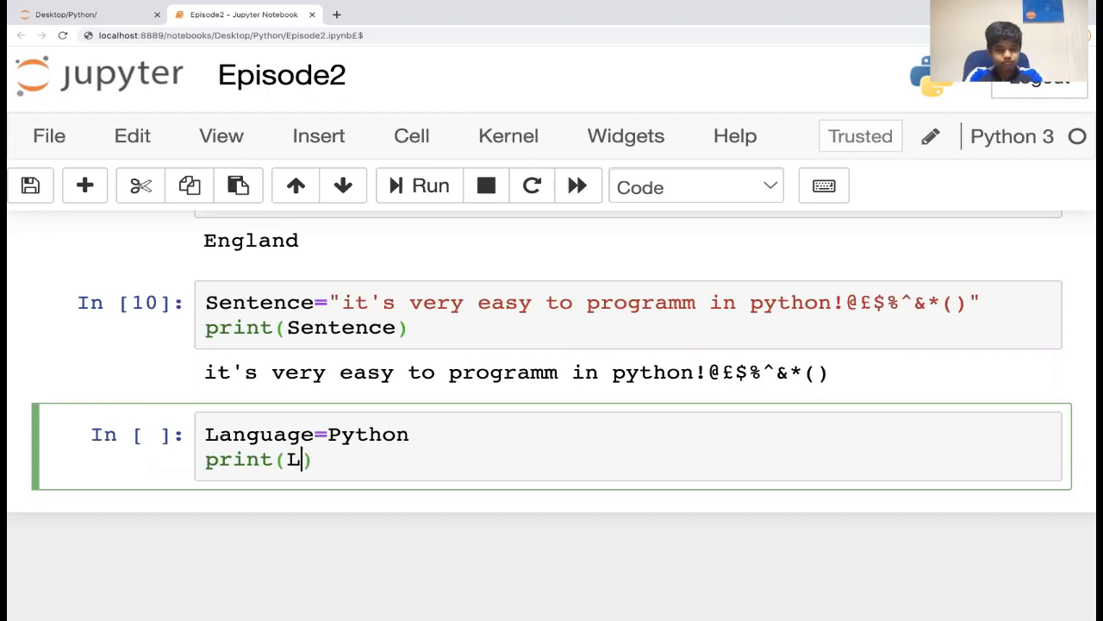
{"action": "type", "text": "anguage"}
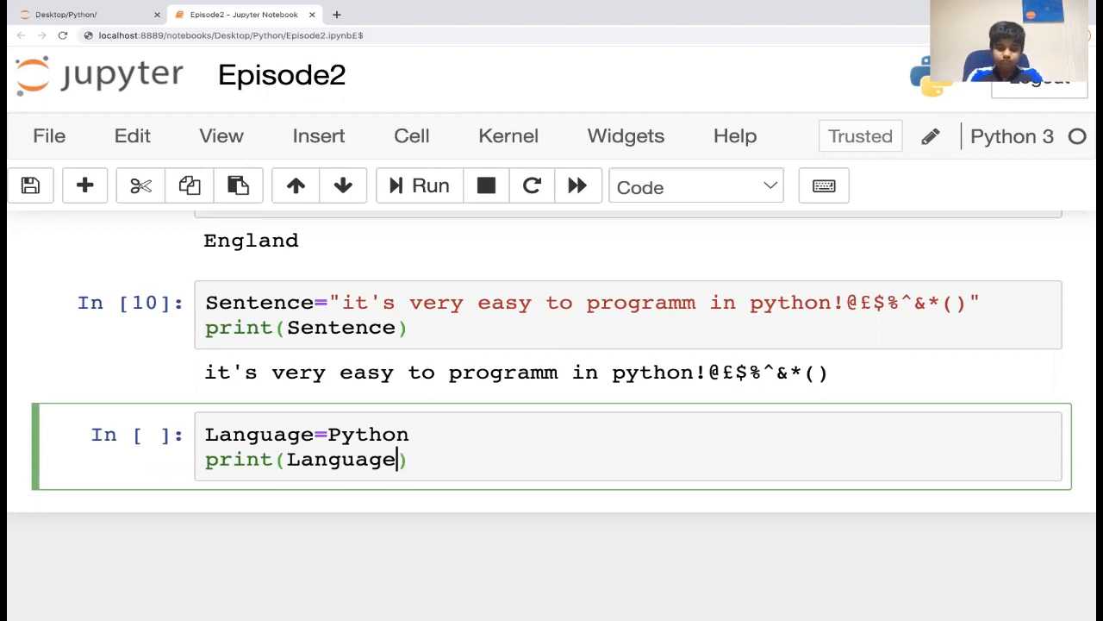
{"action": "type", "text": "+\"\""}
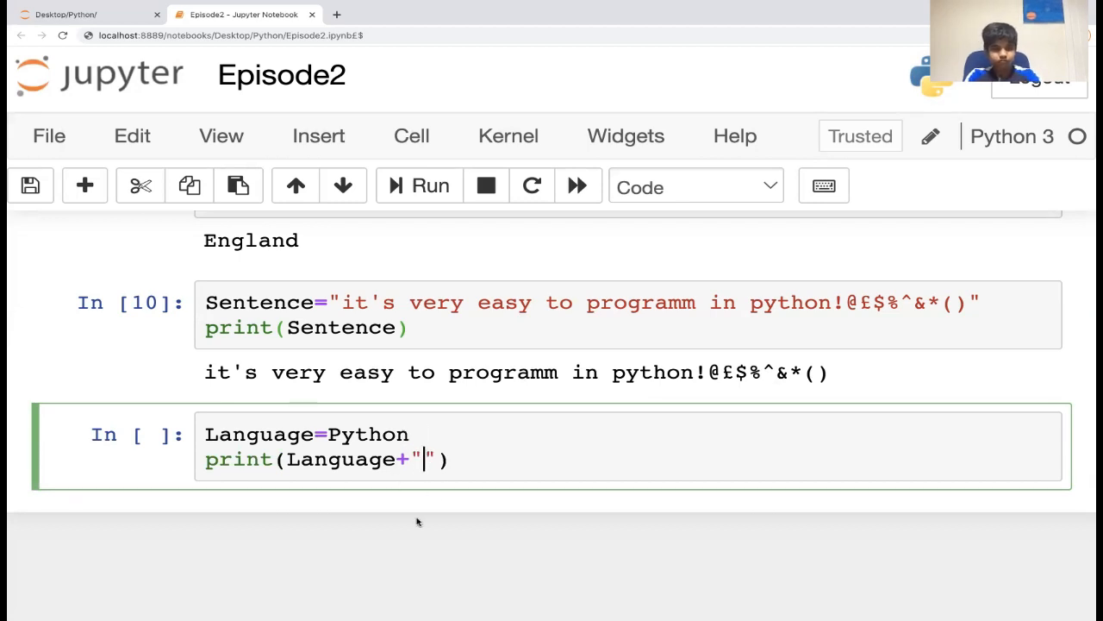
{"action": "type", "text": "is"}
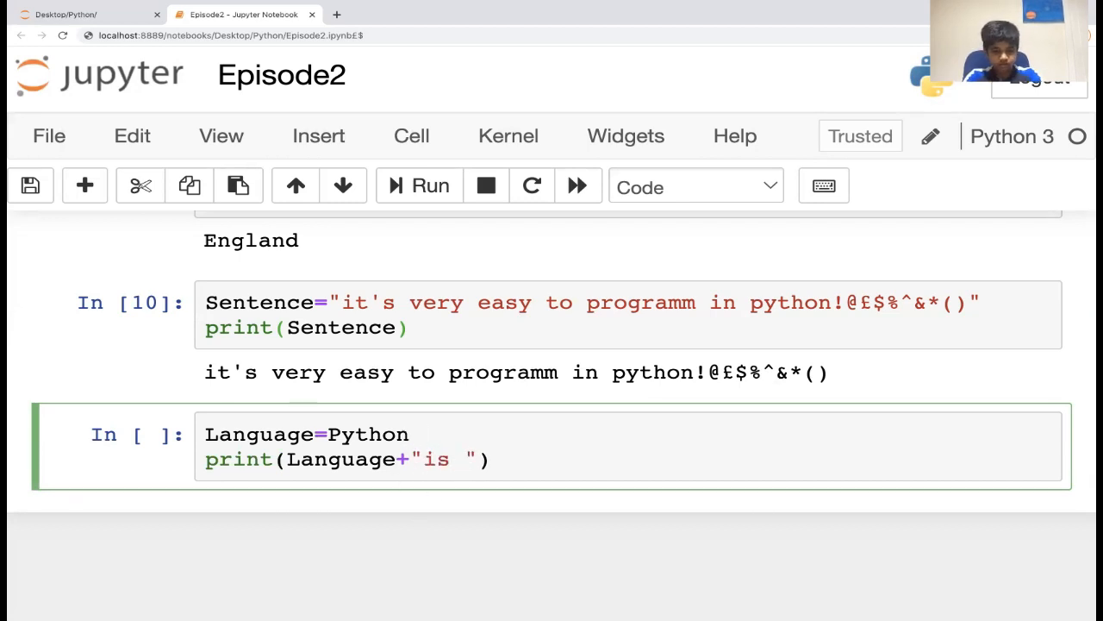
{"action": "type", "text": "very eas"}
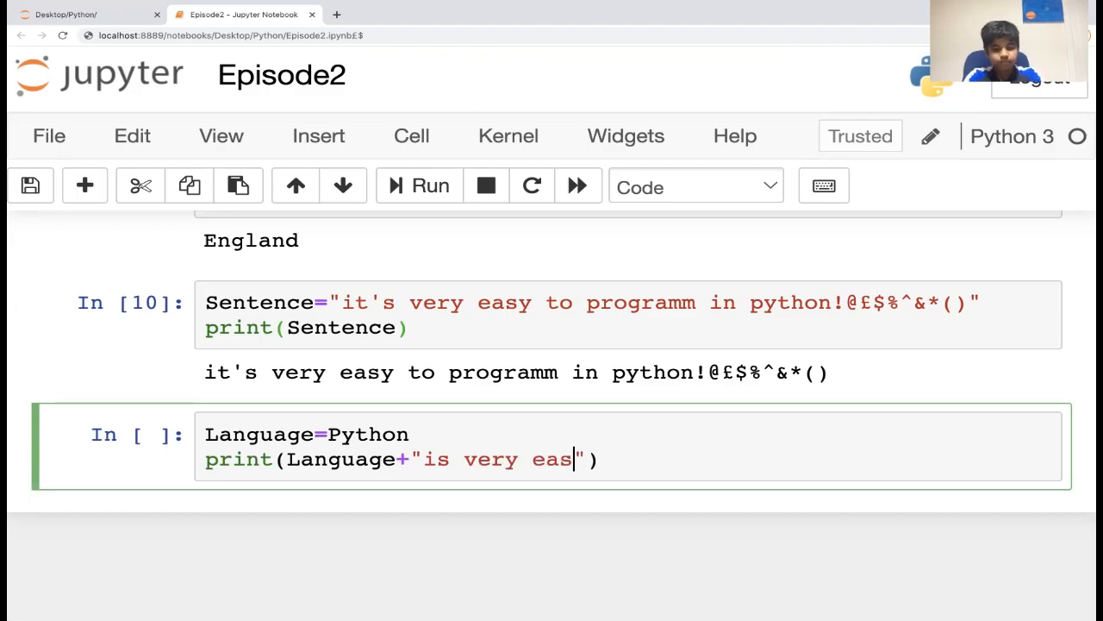
{"action": "type", "text": "y"}
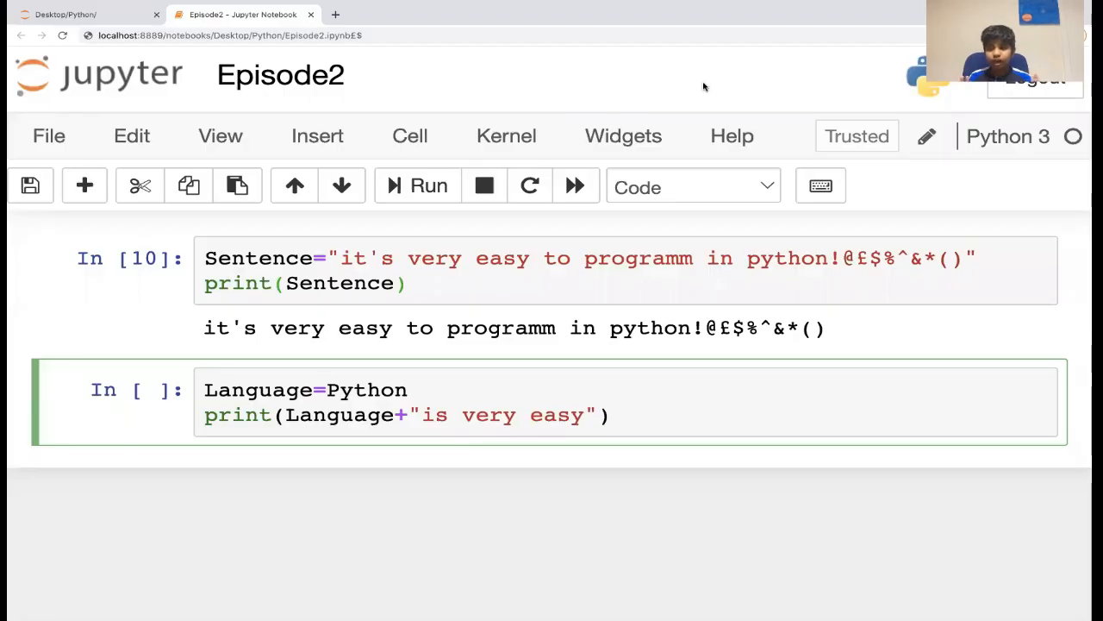
{"action": "left_click", "coordinate": [326, 389]}
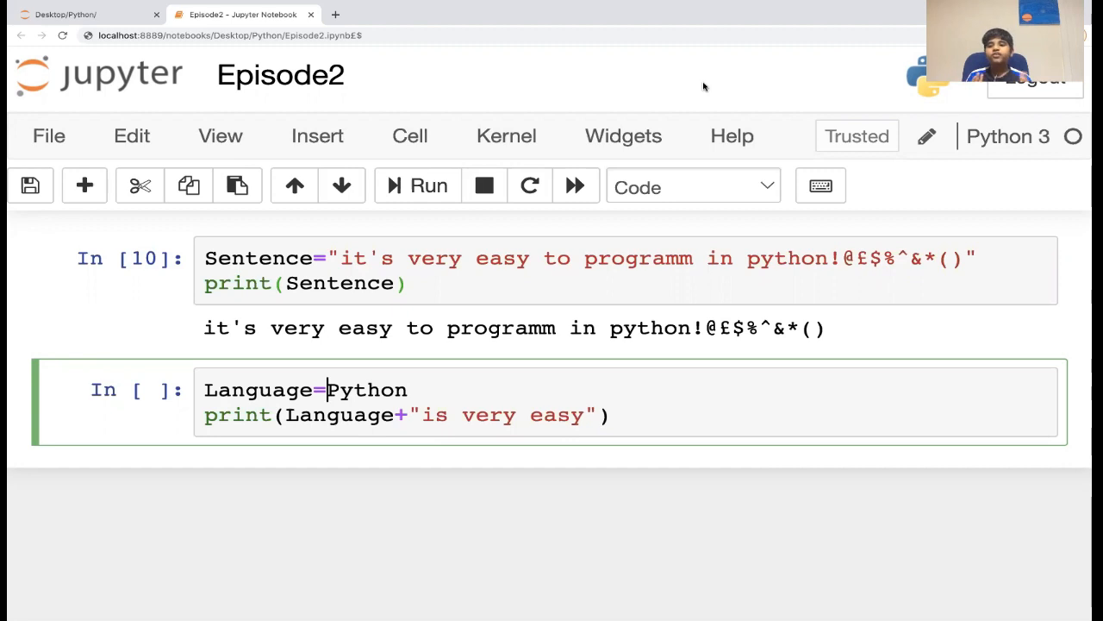
{"action": "mouse_move", "coordinate": [560, 395]}
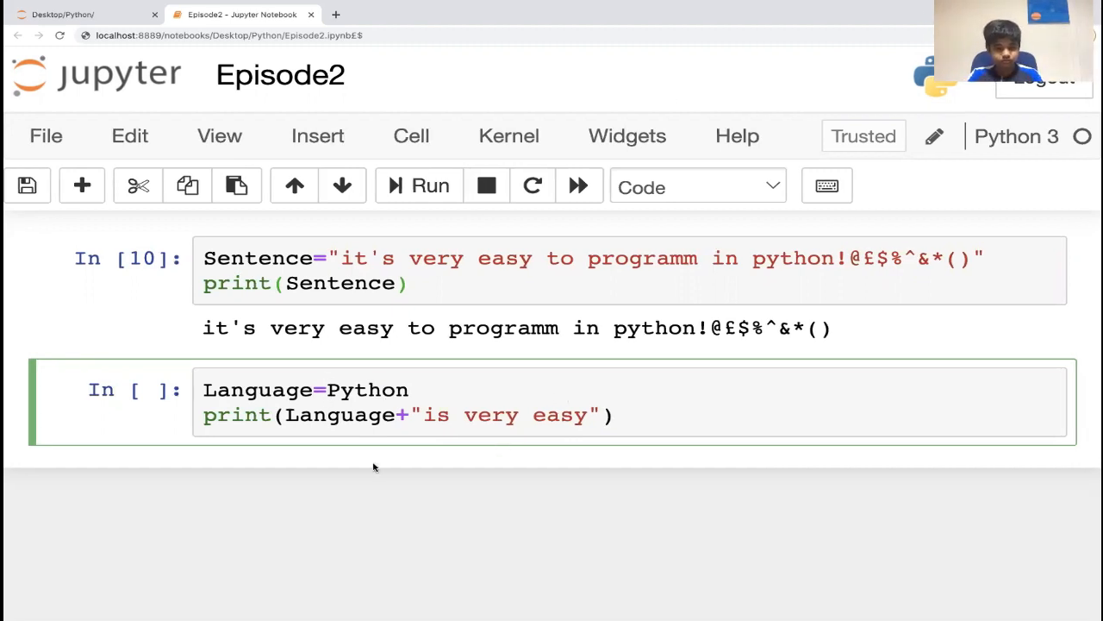
{"action": "type", "text": "'"}
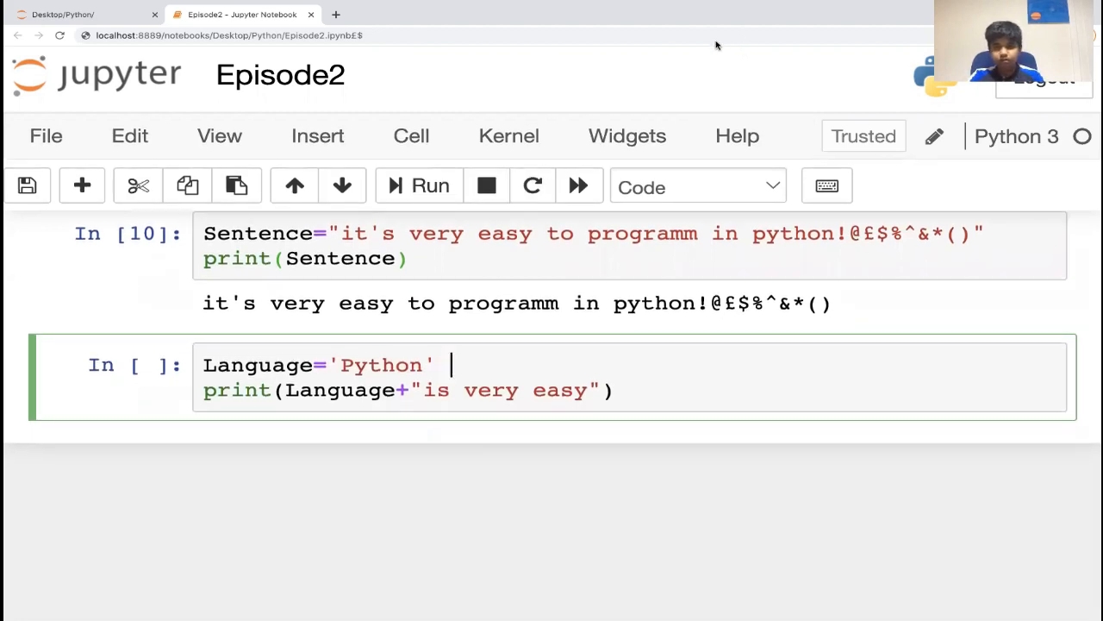
{"action": "left_click", "coordinate": [418, 185]}
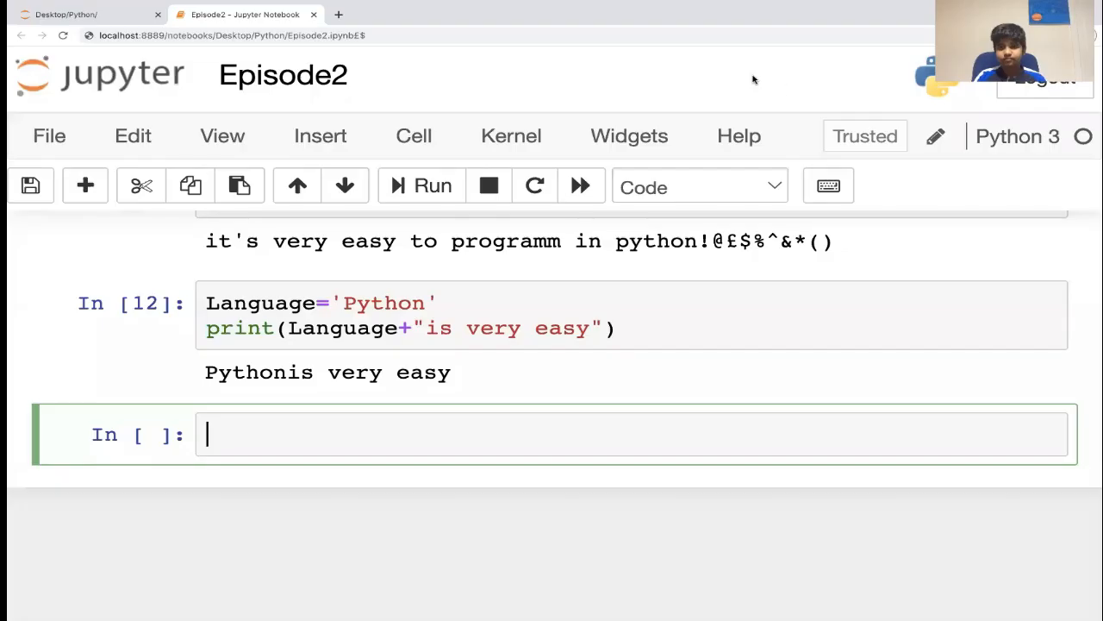
{"action": "mouse_move", "coordinate": [781, 86]}
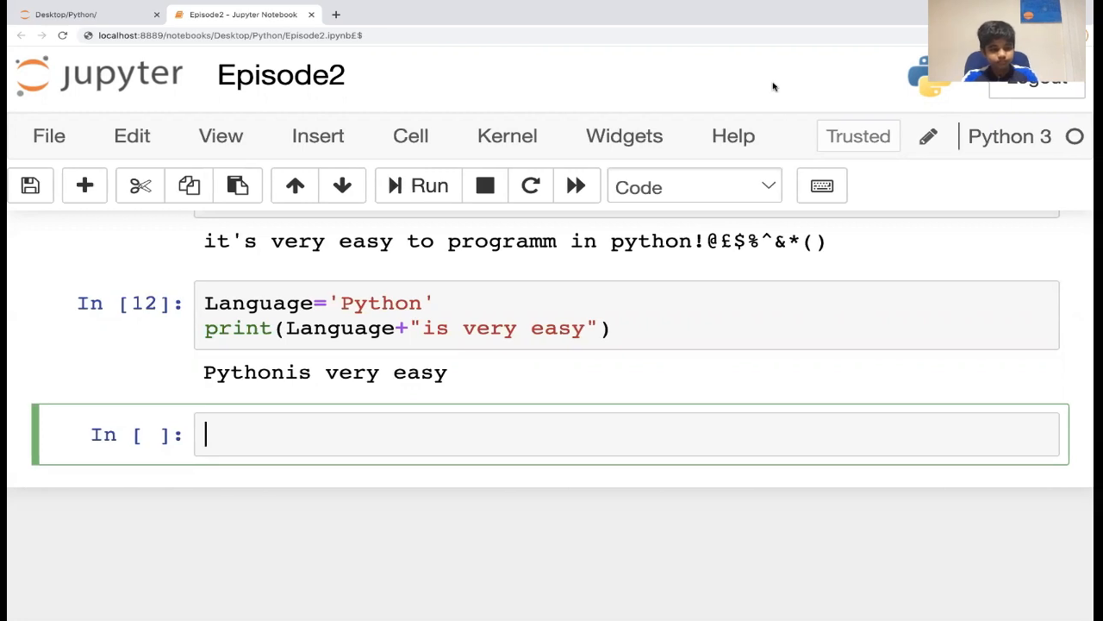
Set CAP='Python', print CAP.upper(), and run the cell to output PYTHON
{"action": "type", "text": "CAP"}
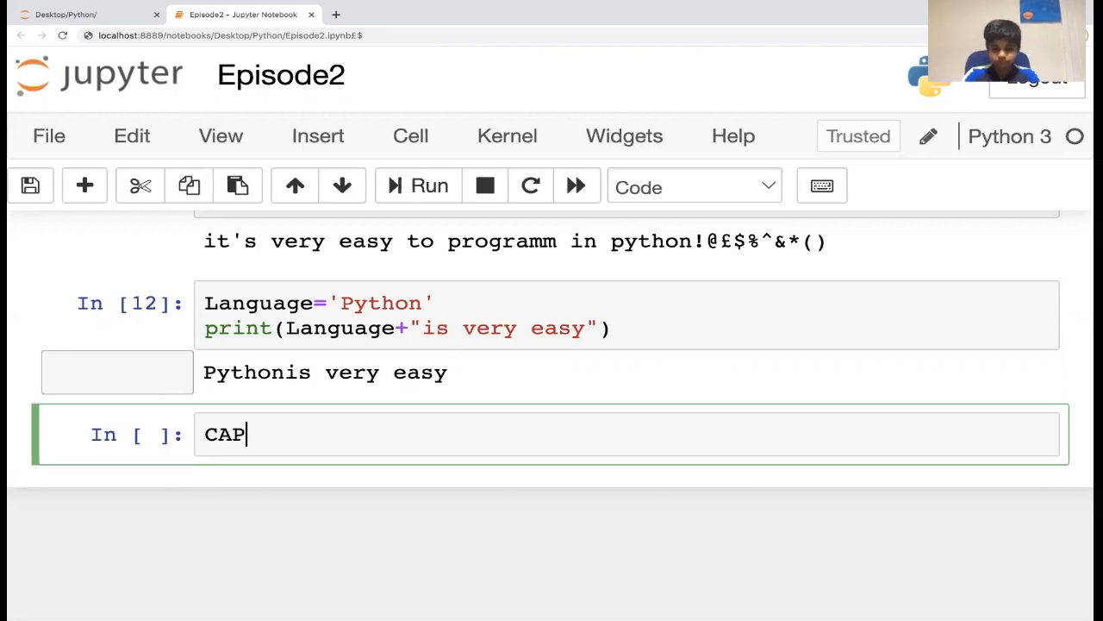
{"action": "type", "text": "="}
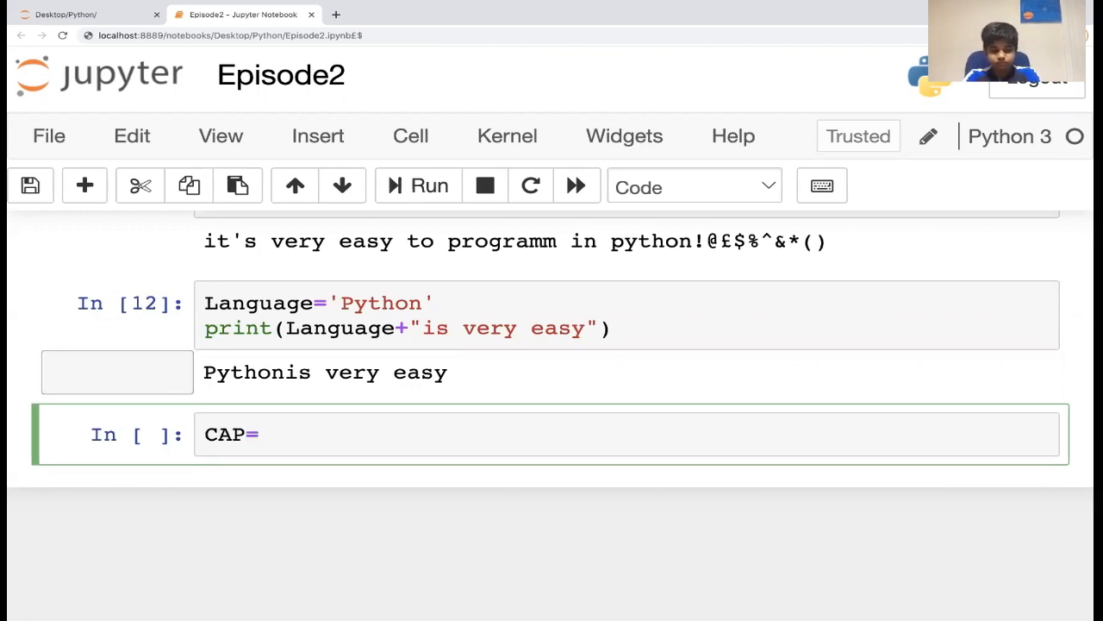
{"action": "type", "text": "'"}
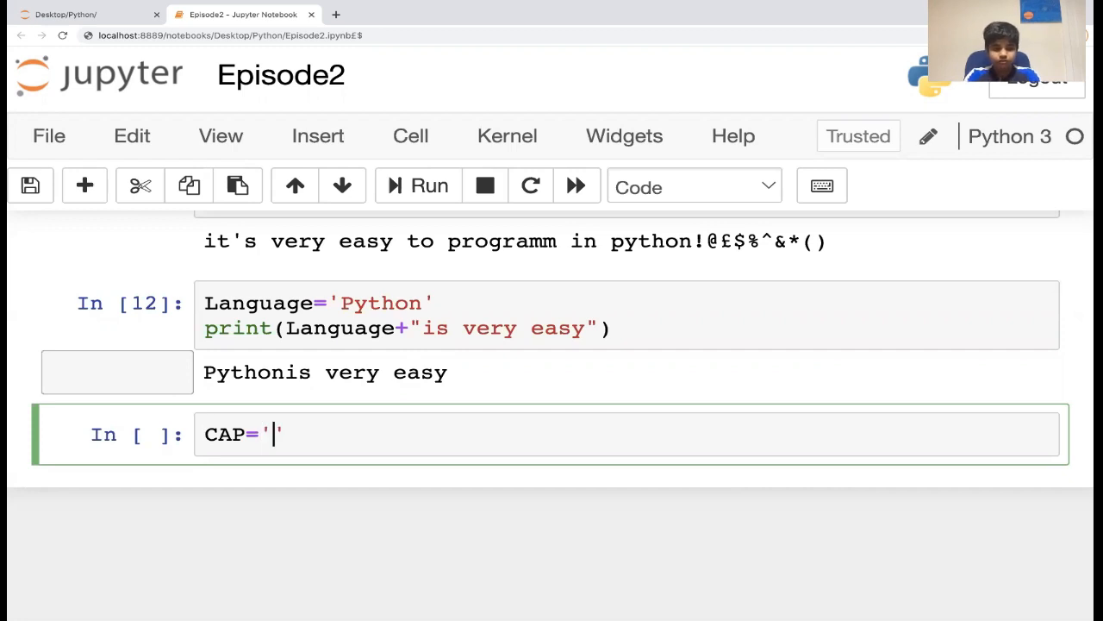
{"action": "type", "text": "Pytho"}
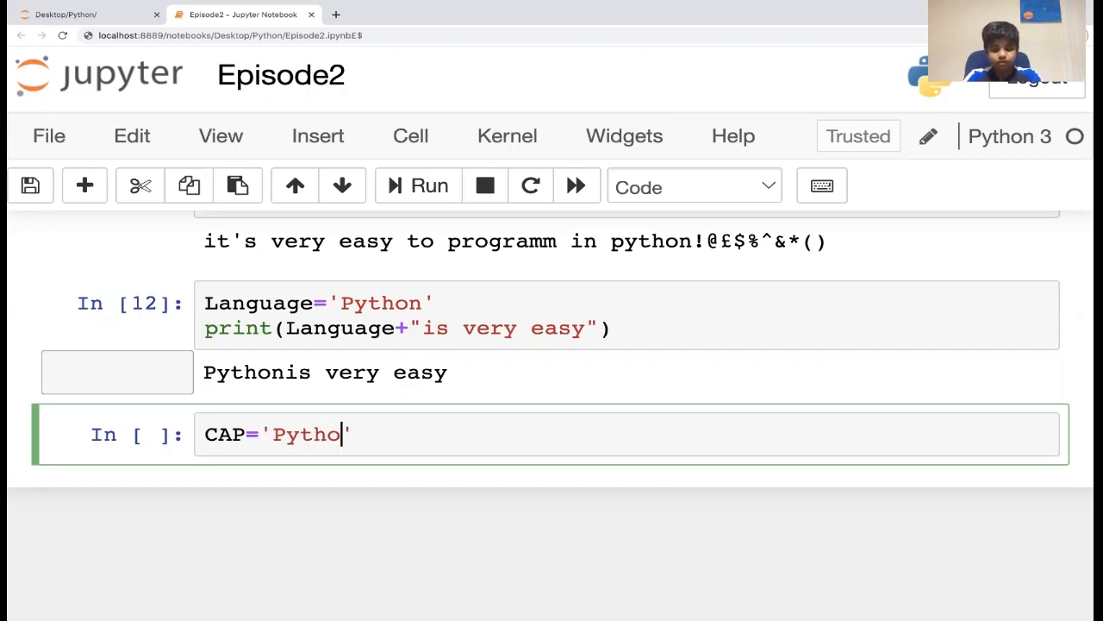
{"action": "type", "text": "n"}
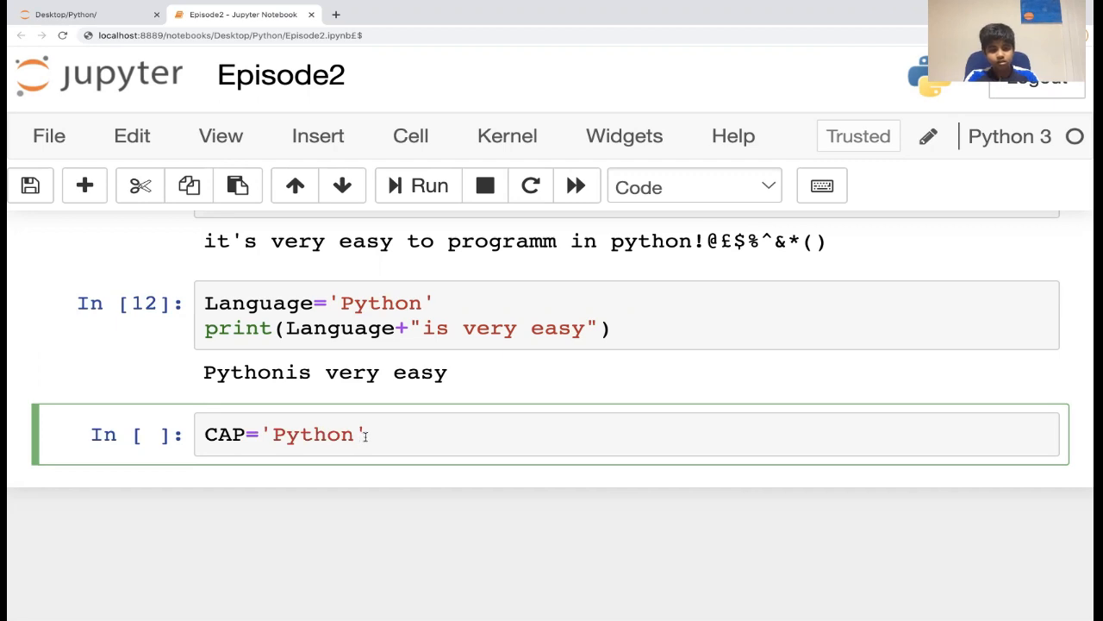
{"action": "type", "text": "print"}
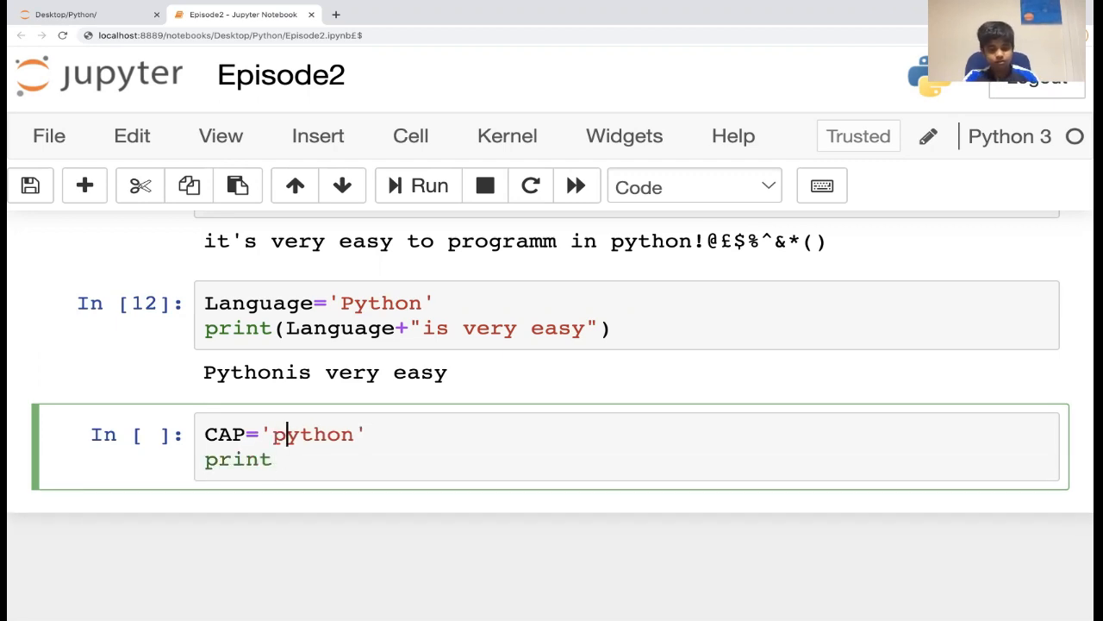
{"action": "type", "text": "()"}
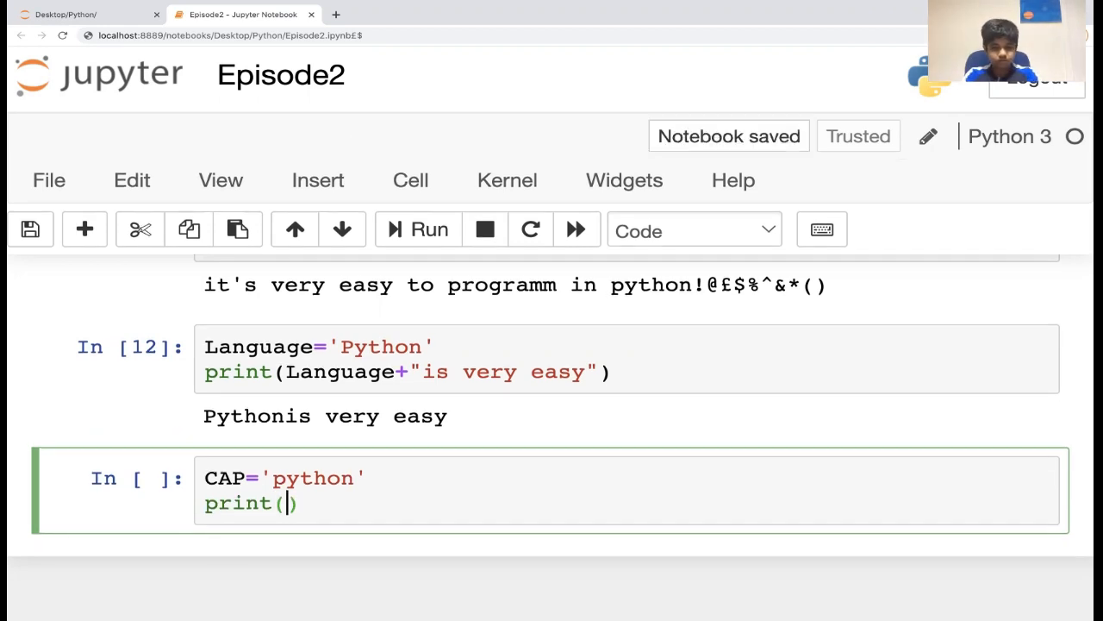
{"action": "type", "text": "CA"}
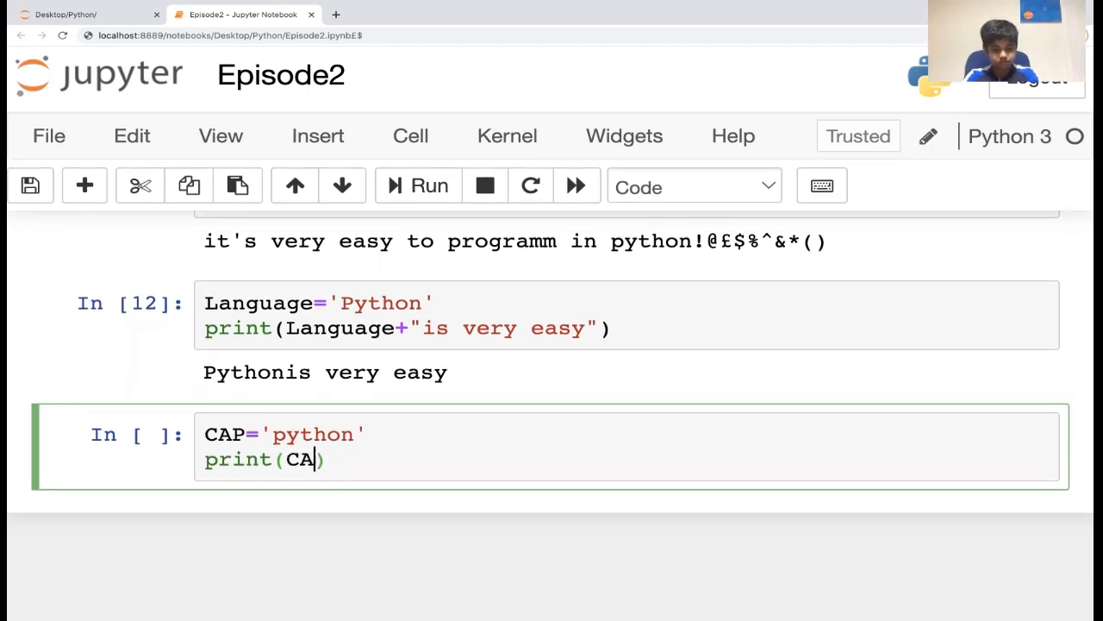
{"action": "type", "text": "P."}
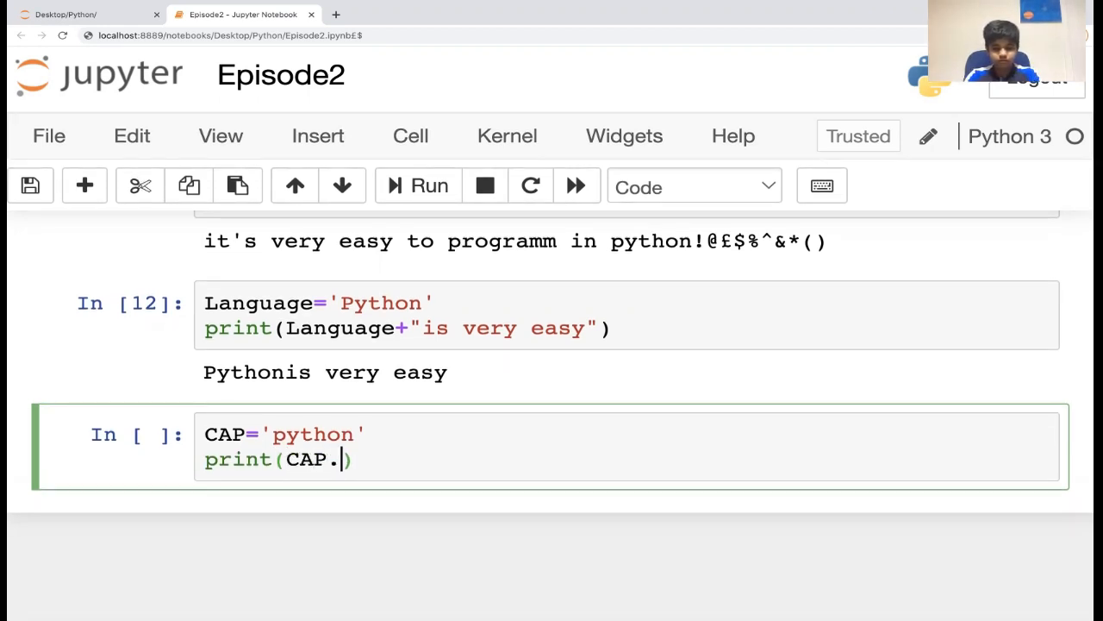
{"action": "type", "text": "upper"}
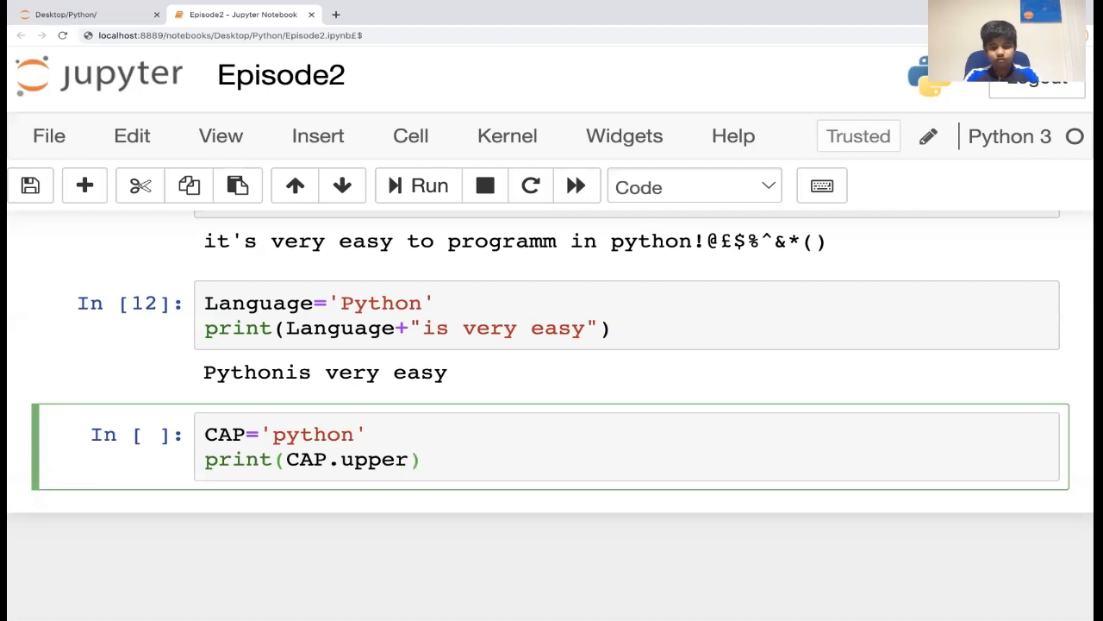
{"action": "type", "text": "()"}
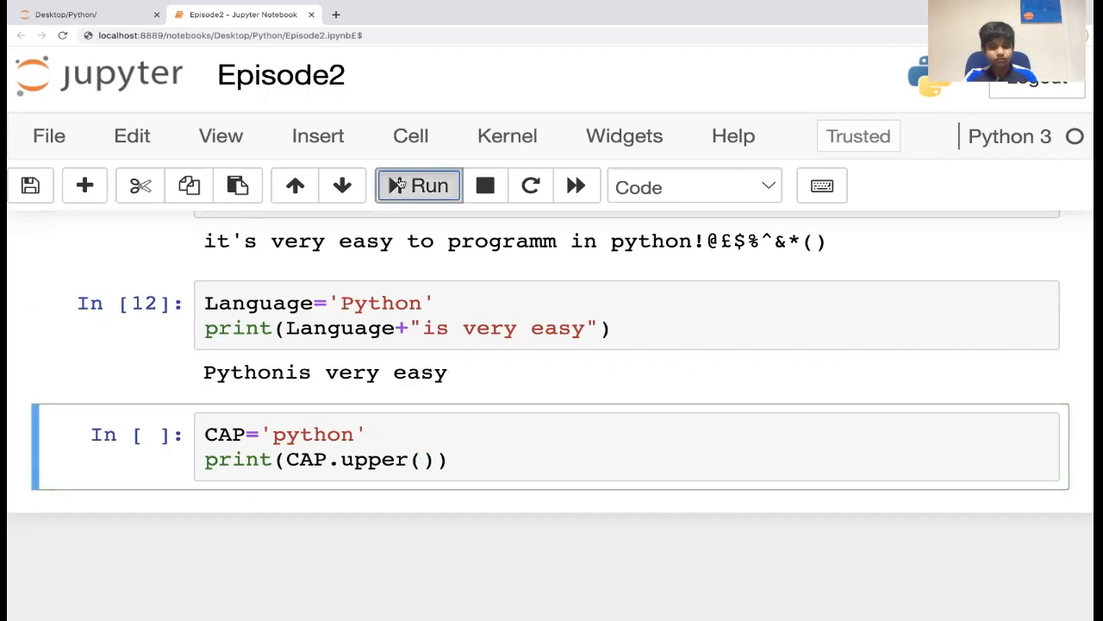
{"action": "left_click", "coordinate": [418, 186]}
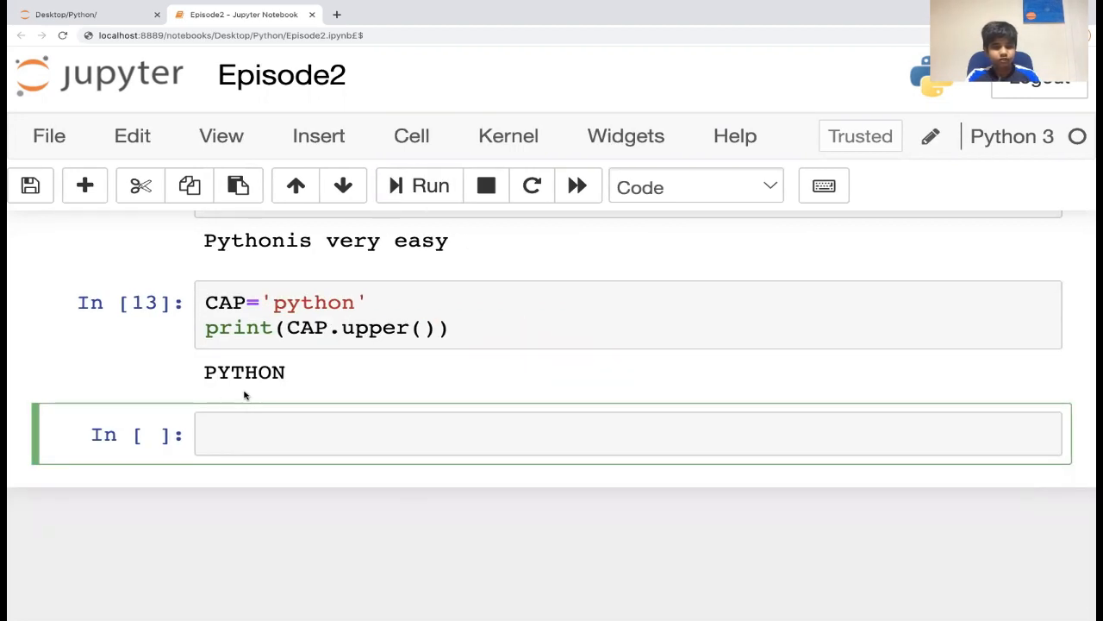